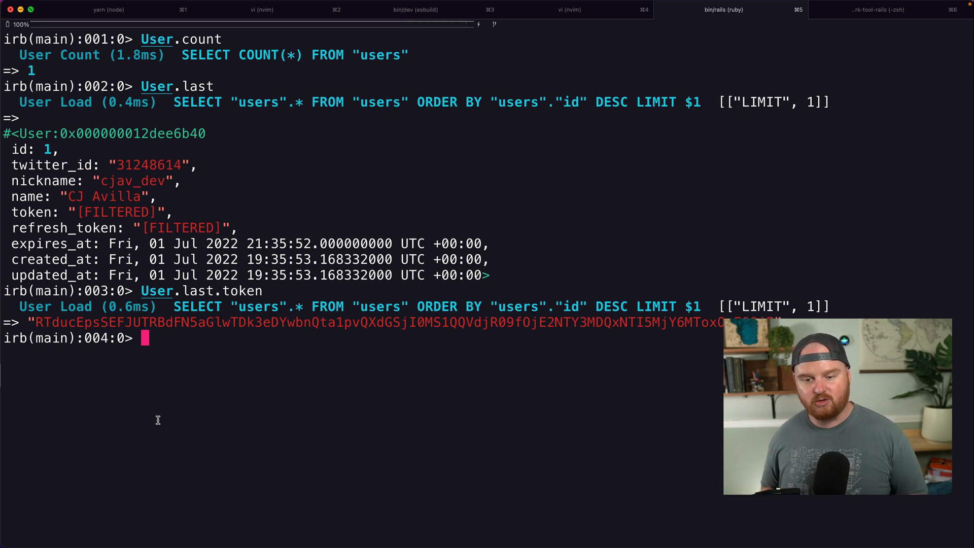
pyautogui.moveTo(181, 413)
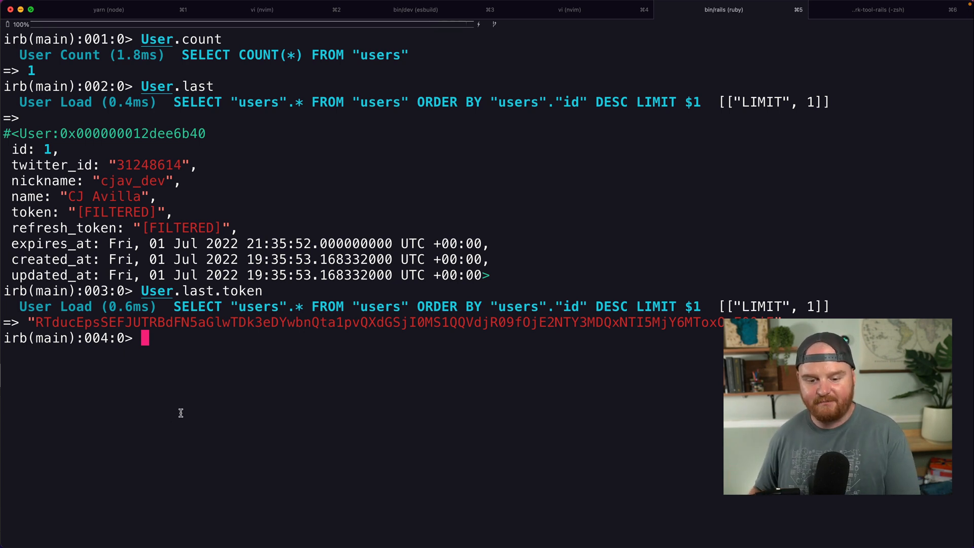
# Add app/twitter/twitter_client.rb as a new NERDTree node and open the empty file.
pyautogui.click(566, 10)
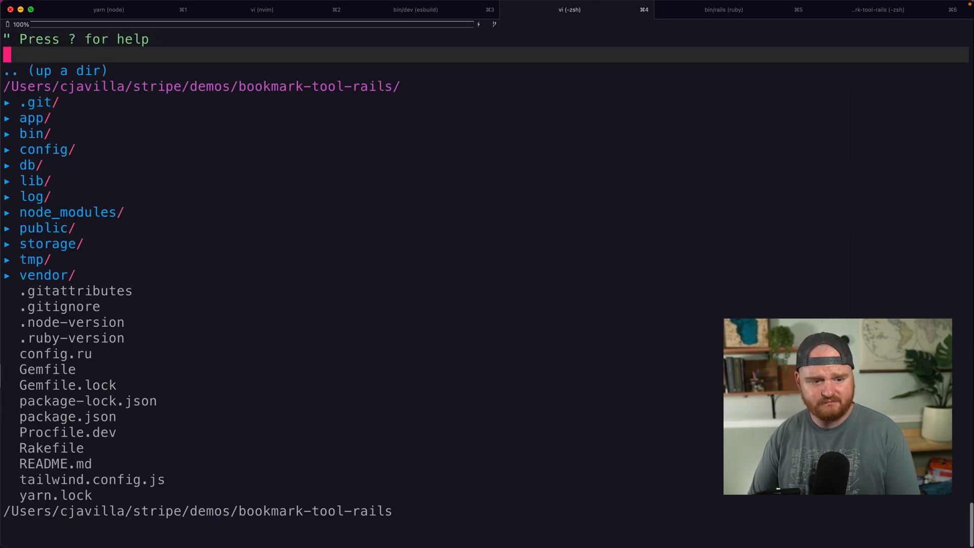
pyautogui.click(32, 118)
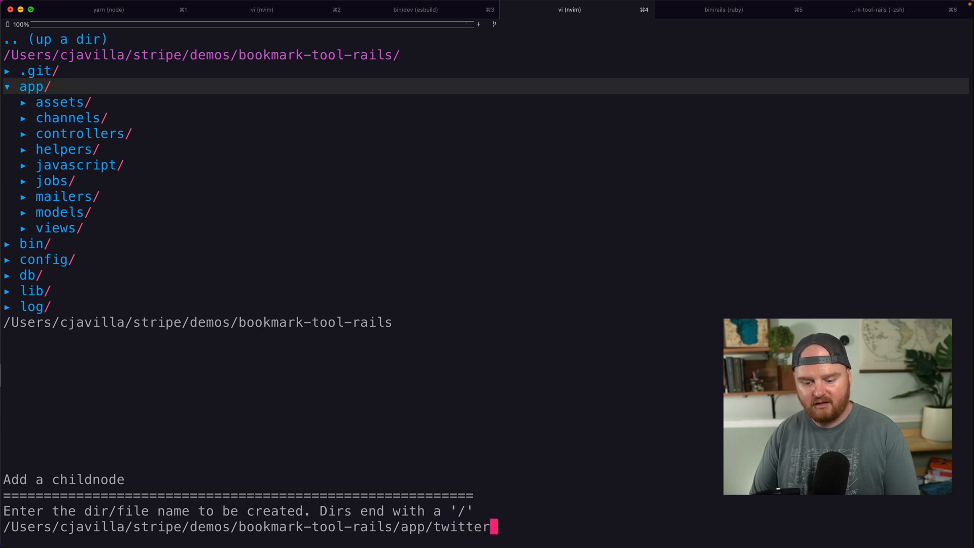
pyautogui.write('/')
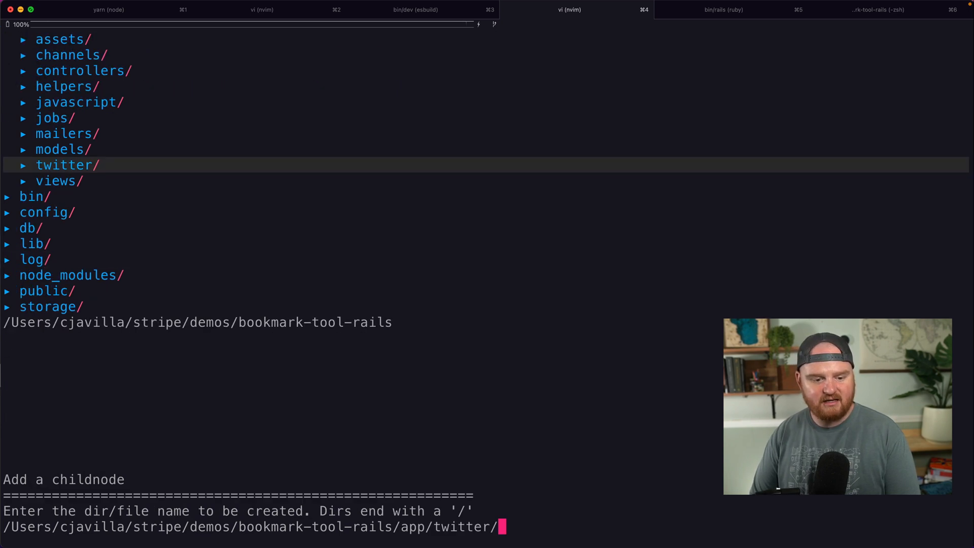
pyautogui.write('twitter_clie')
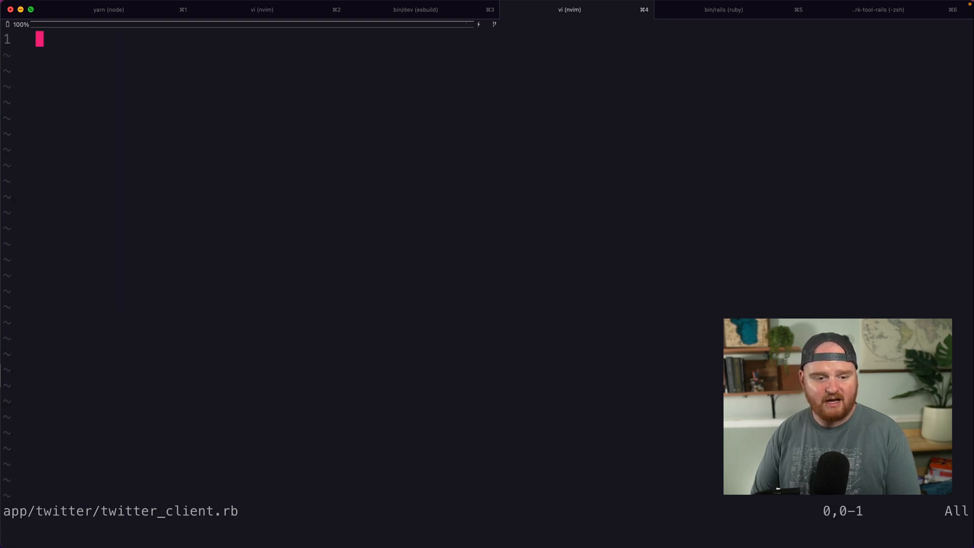
# Type the TwitterClient class with a me method and initialize(user).
pyautogui.write('class Tw')
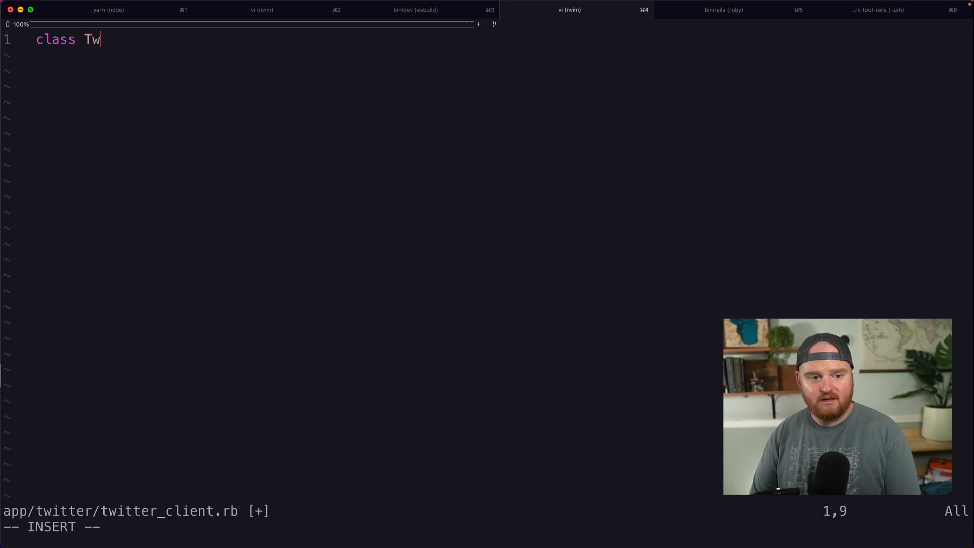
pyautogui.write('itterClient')
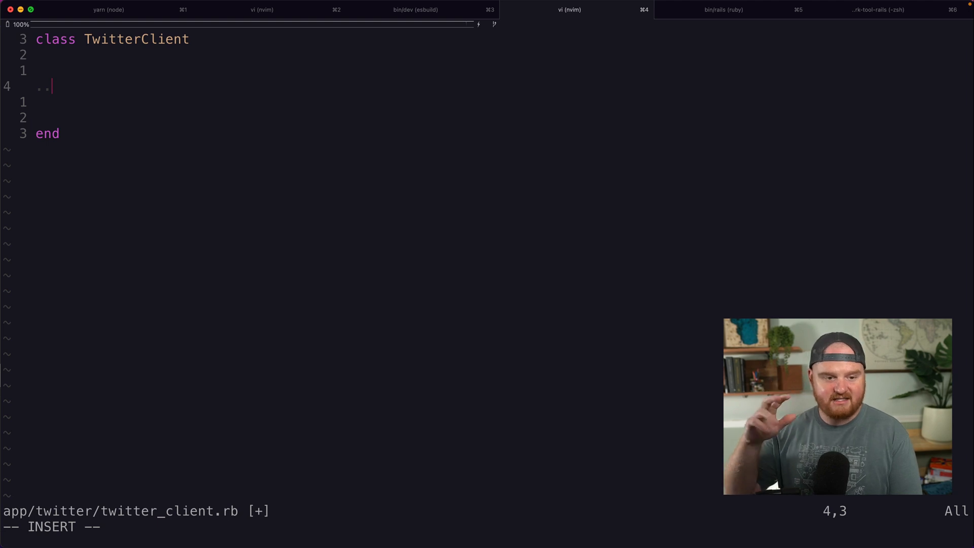
pyautogui.write('def me\\n  en')
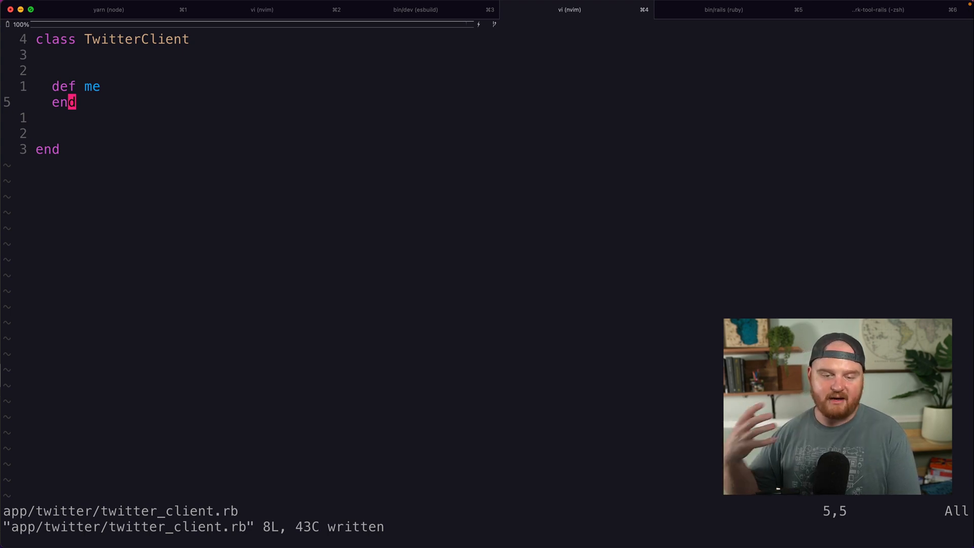
pyautogui.press('k')
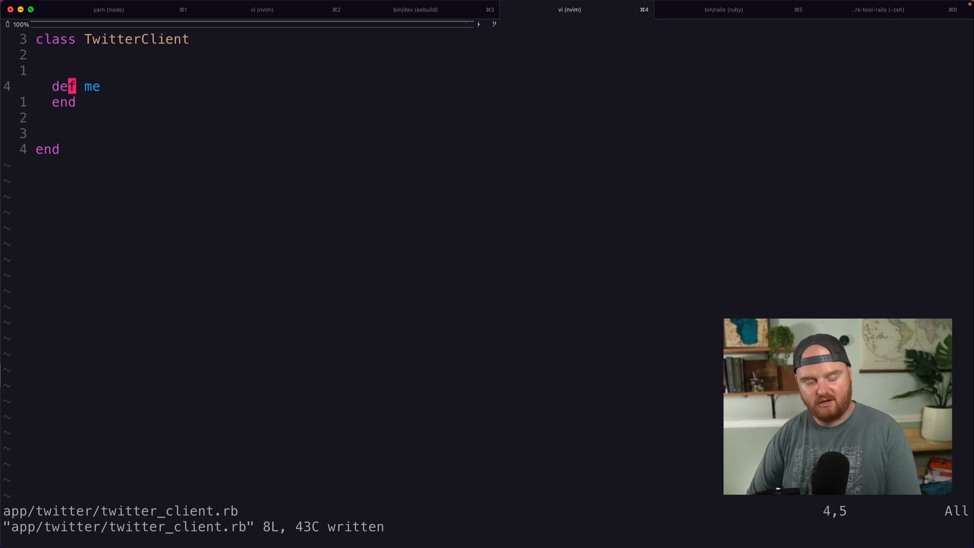
pyautogui.write('defi')
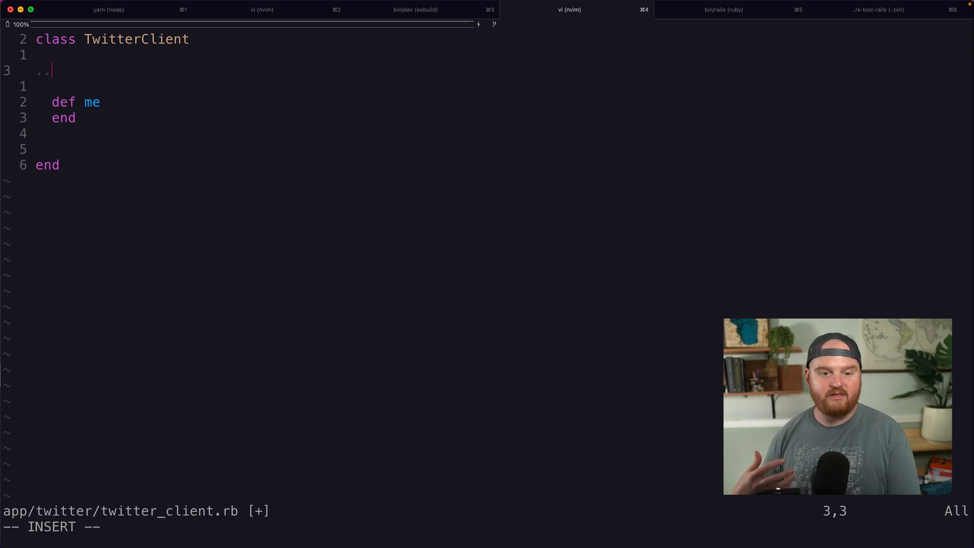
pyautogui.write('def i')
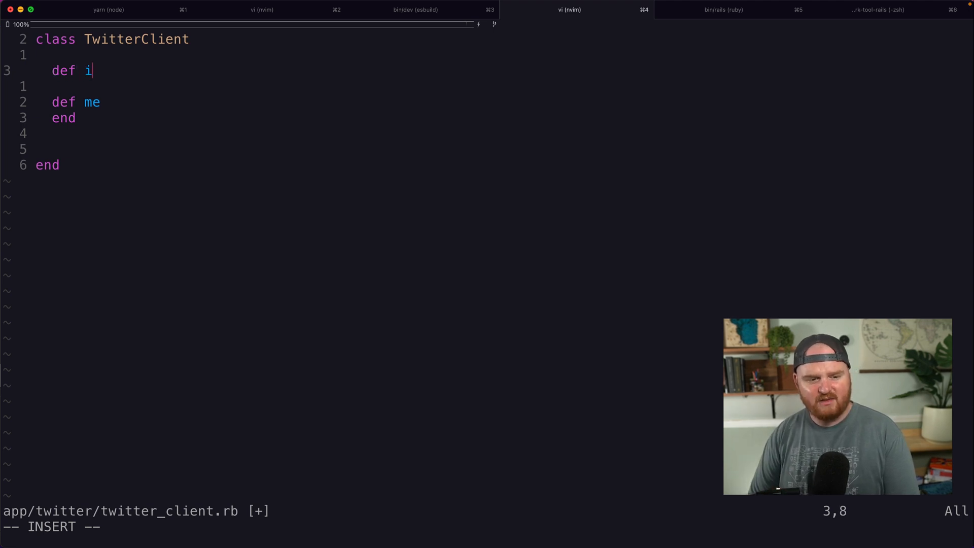
pyautogui.write('nitialize(user')
pyautogui.write('@user = user')
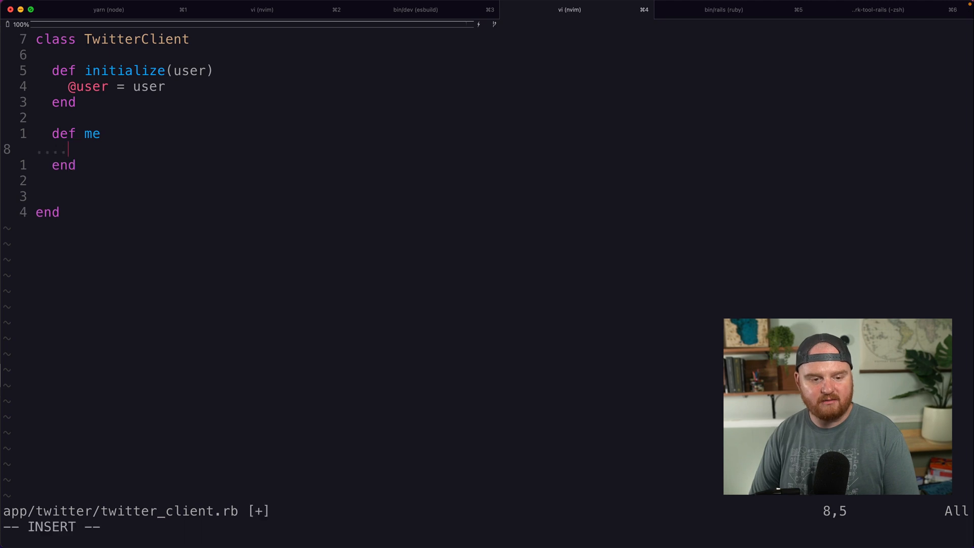
# Make me call get '/users/me' and save twitter_client.rb.
pyautogui.write('get')
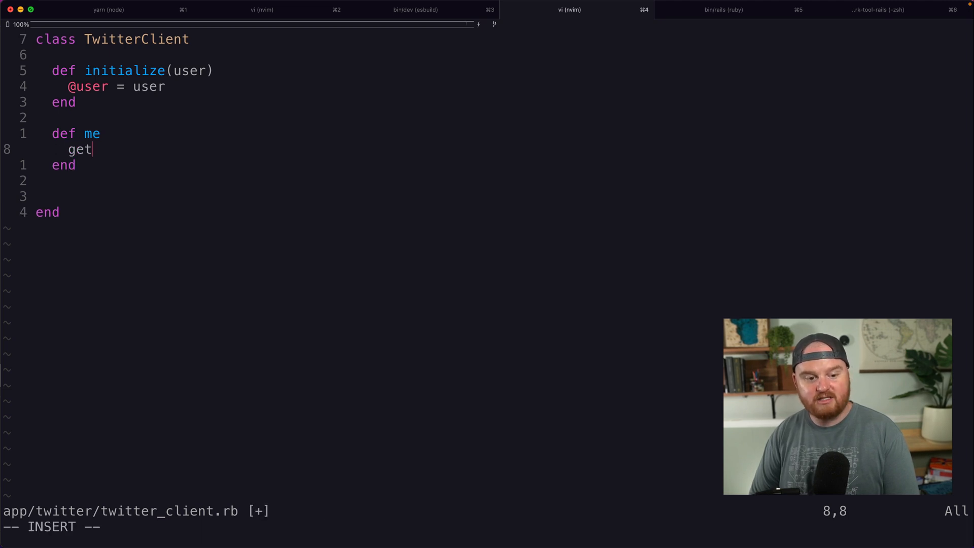
pyautogui.write("'/")
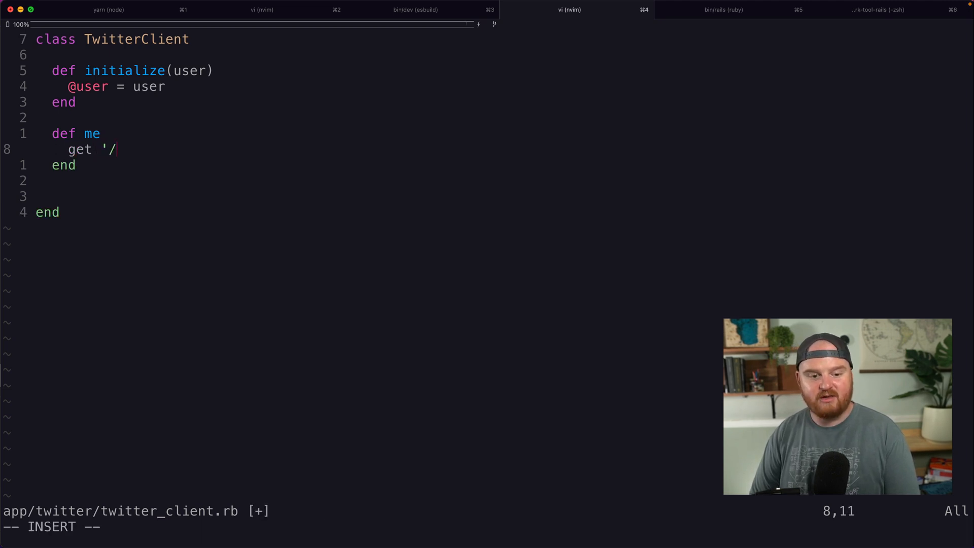
pyautogui.write("users/me'")
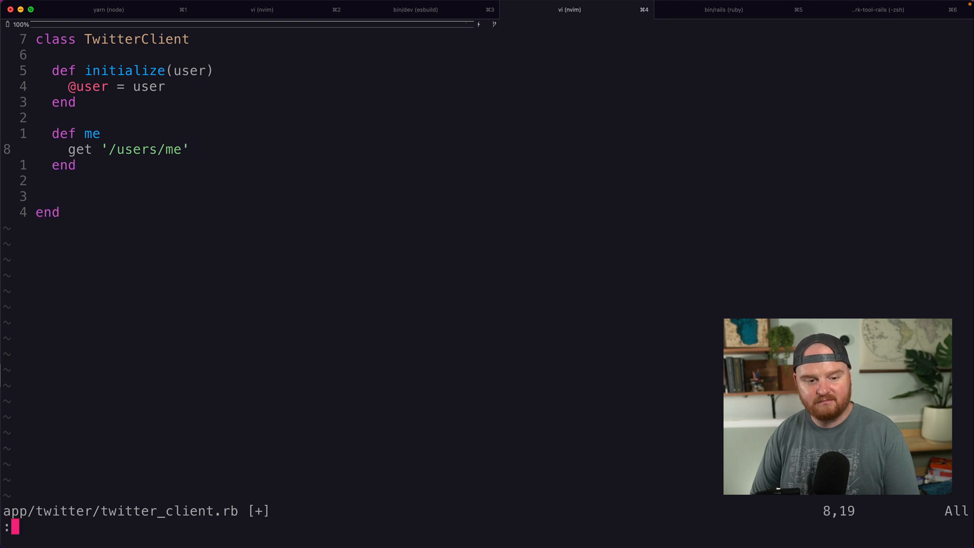
pyautogui.press('Return')
pyautogui.write('def get')
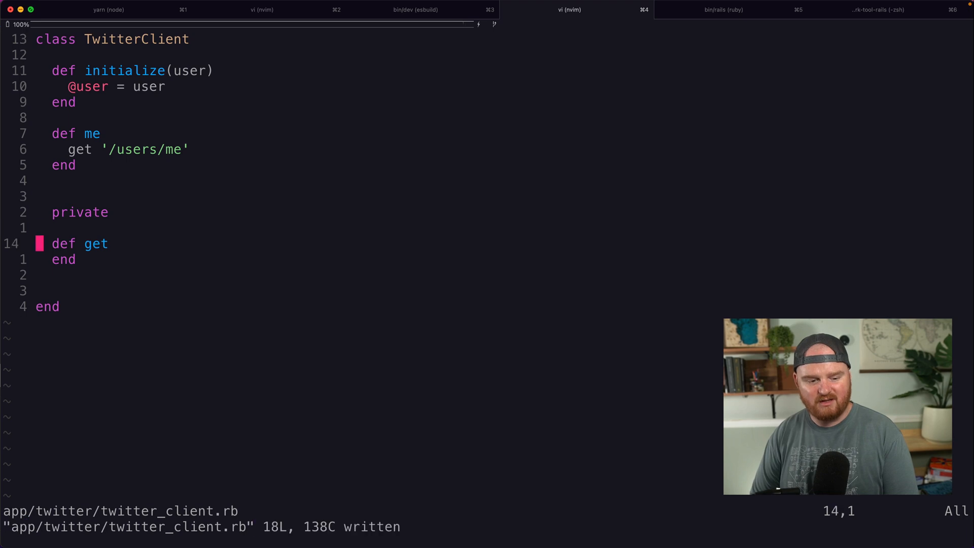
# Make get(path) call request(:get, path) and add a request(method, path, body: {}) stub.
pyautogui.write('(path')
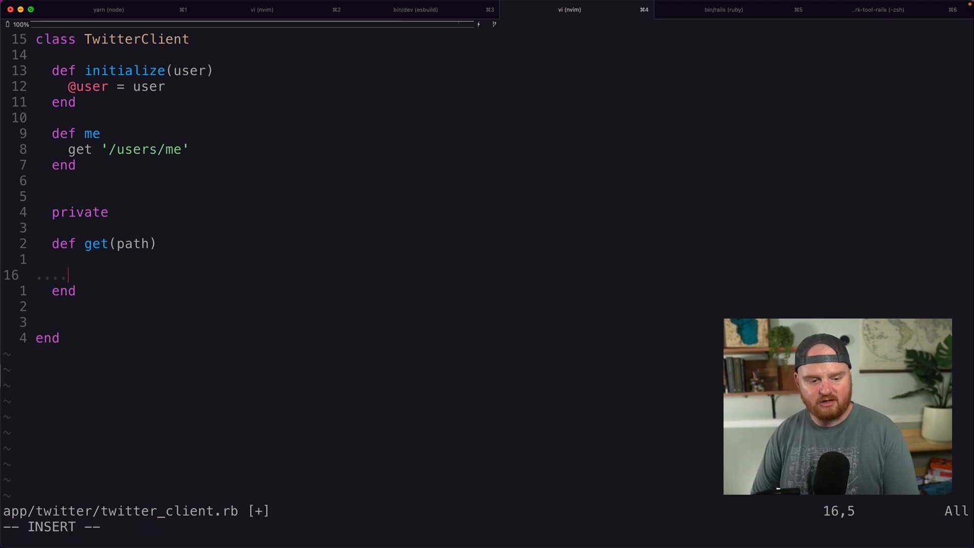
pyautogui.press('Escape')
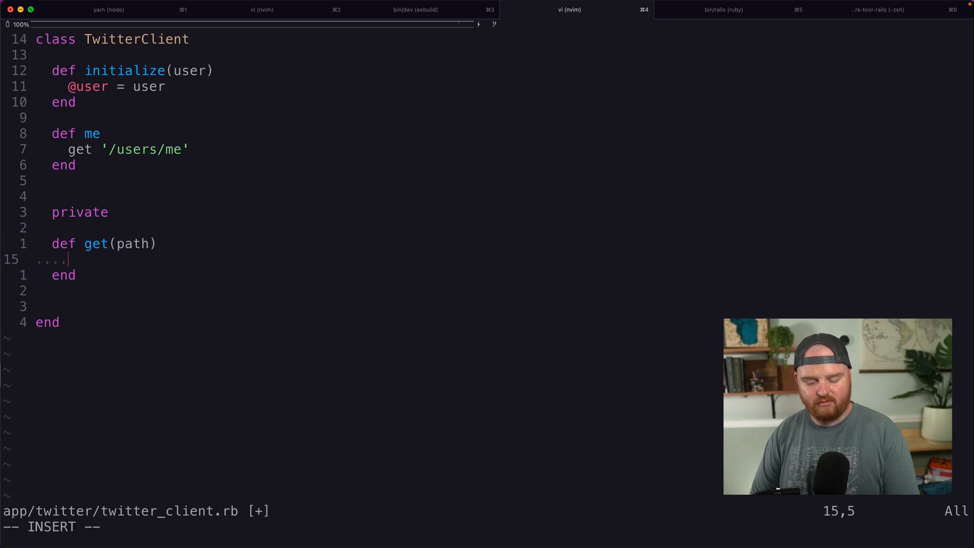
pyautogui.write('request(:get,')
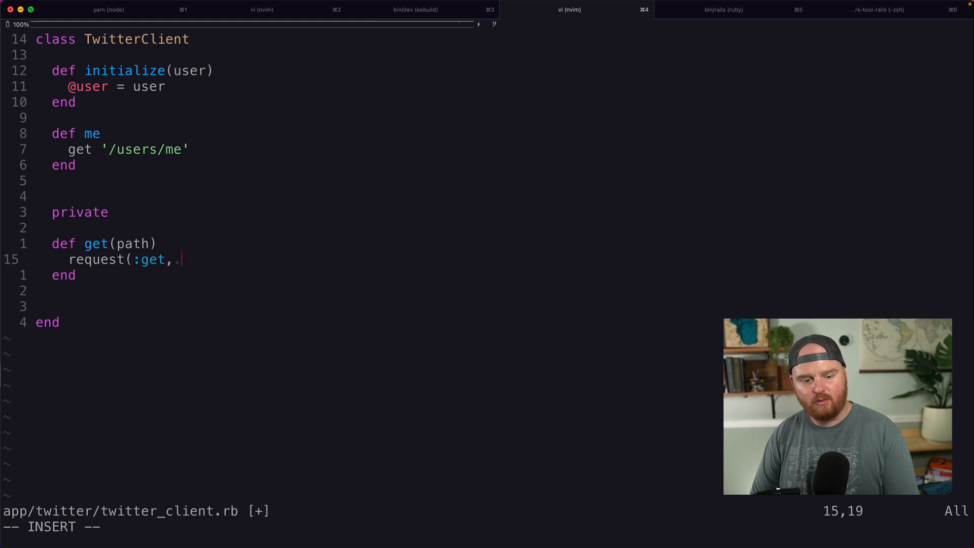
pyautogui.write('path)')
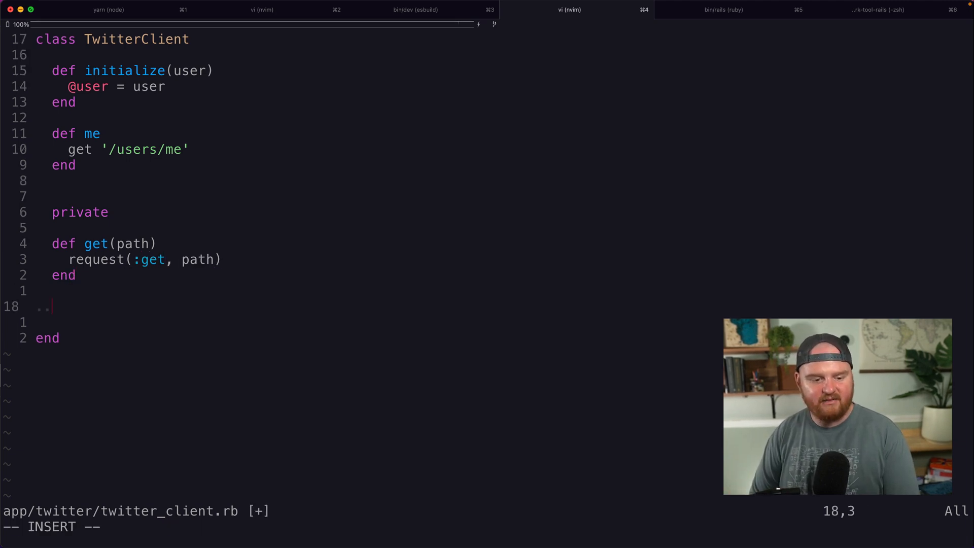
pyautogui.write('def reque')
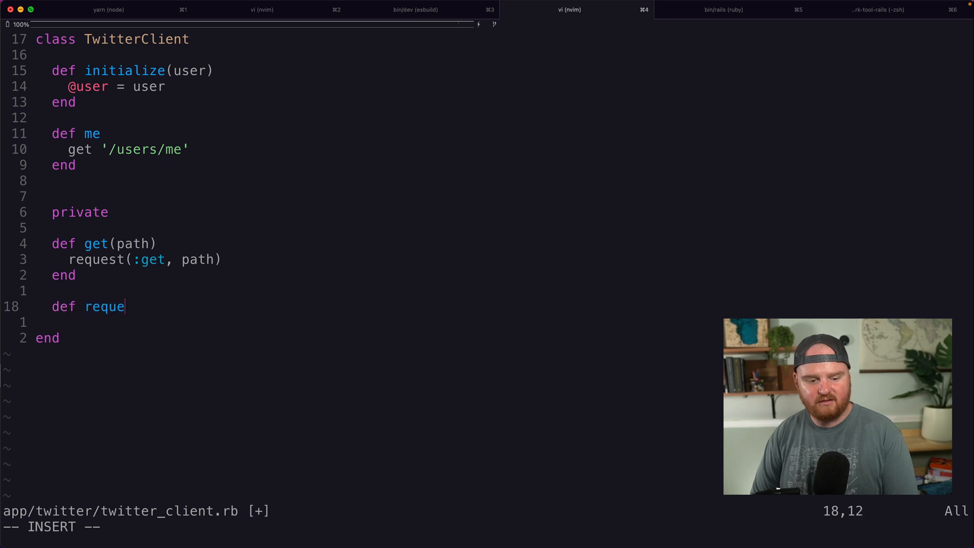
pyautogui.write('st(metd')
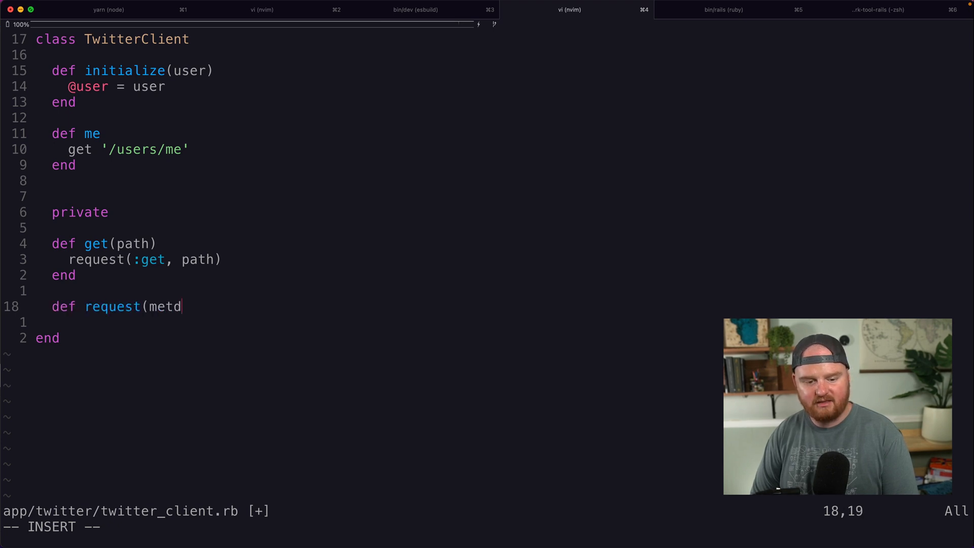
pyautogui.write('hod, path,')
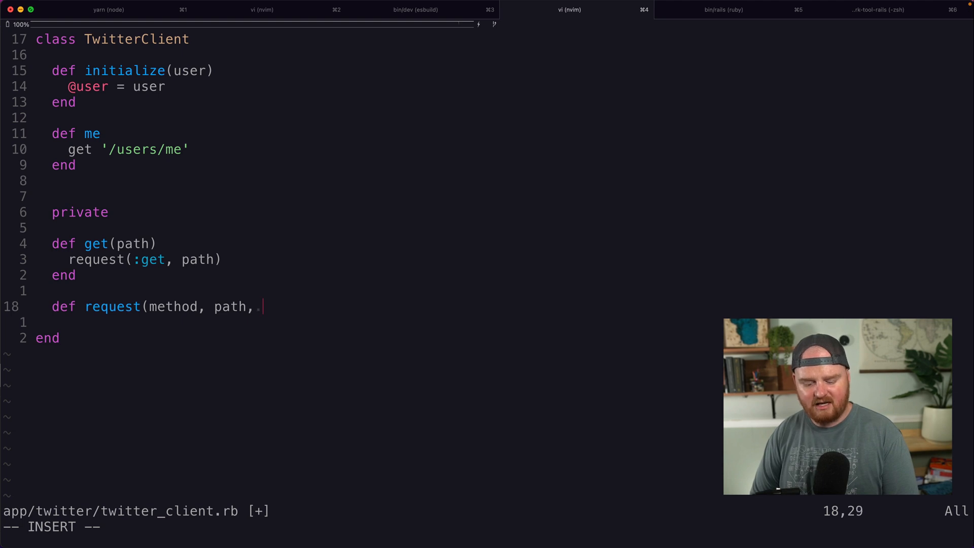
pyautogui.write('body: {})')
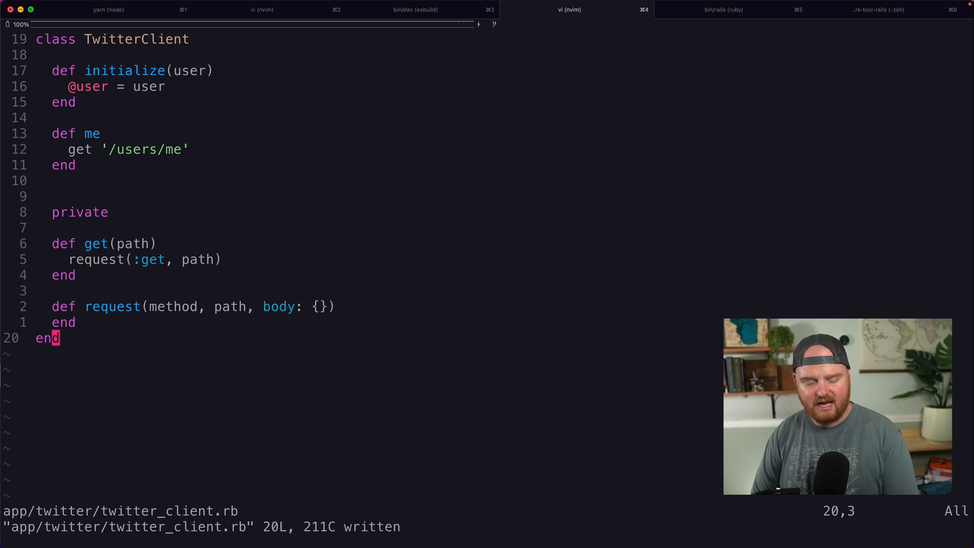
pyautogui.press('o')
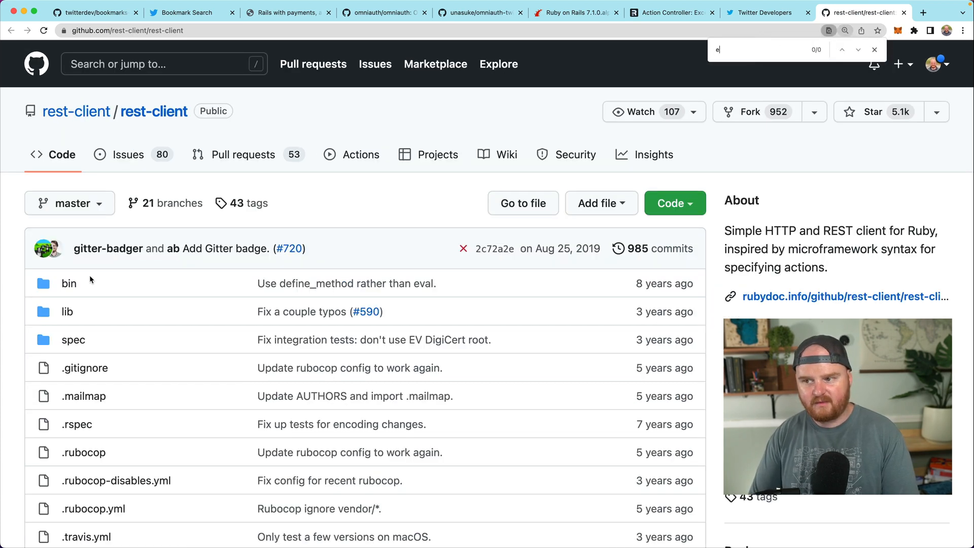
# Find RestClient::Request.execute in the rest-client README and copy the DELETE payload example.
pyautogui.write('xecute')
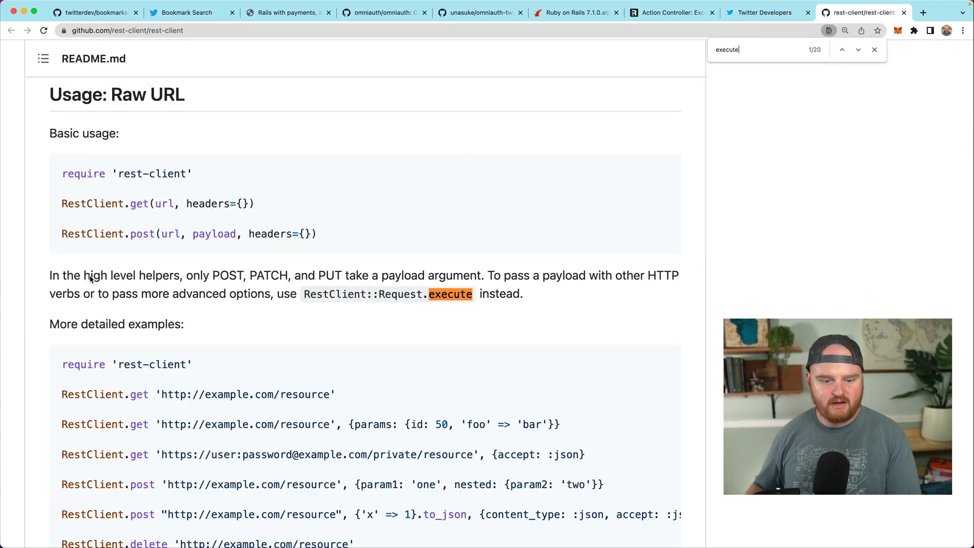
pyautogui.scroll(-3)
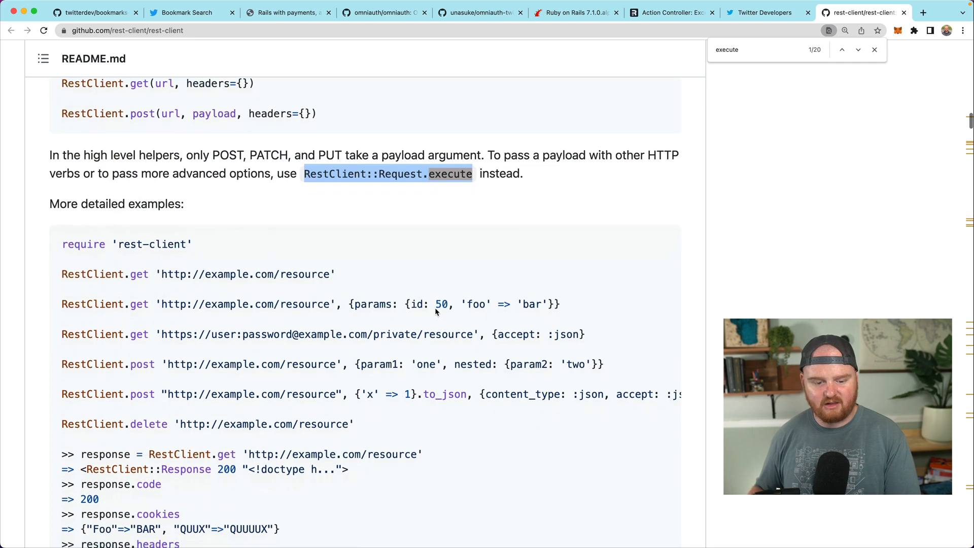
pyautogui.scroll(-3)
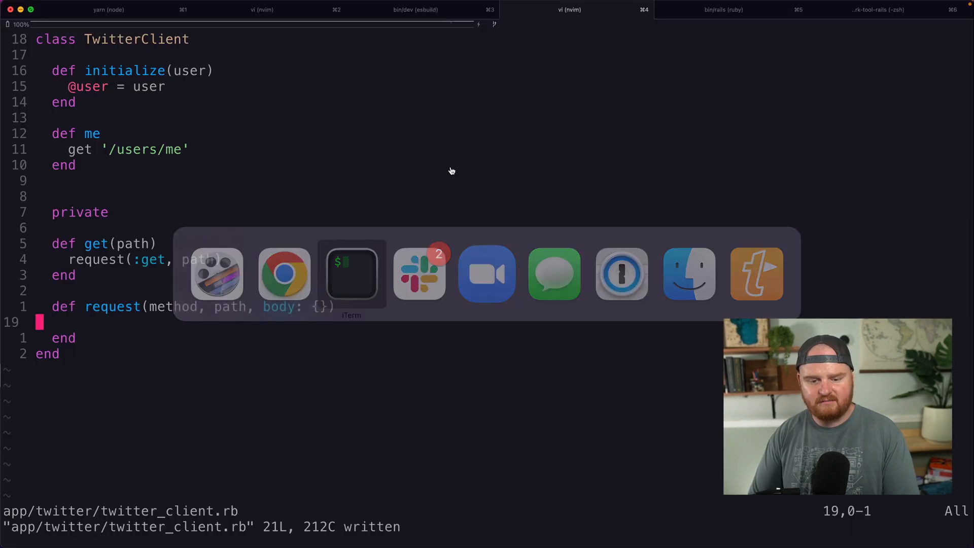
pyautogui.write('RestClient::Request.execute')
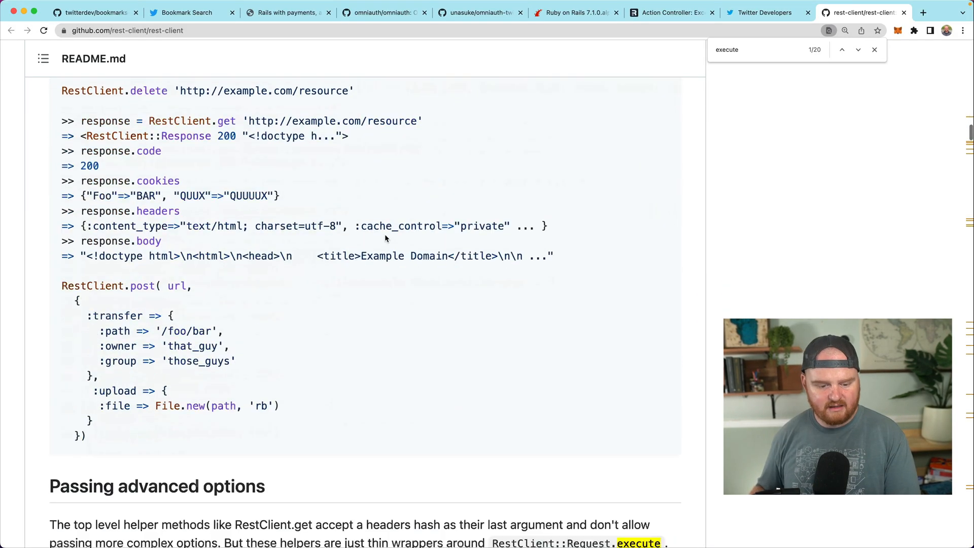
pyautogui.scroll(-3)
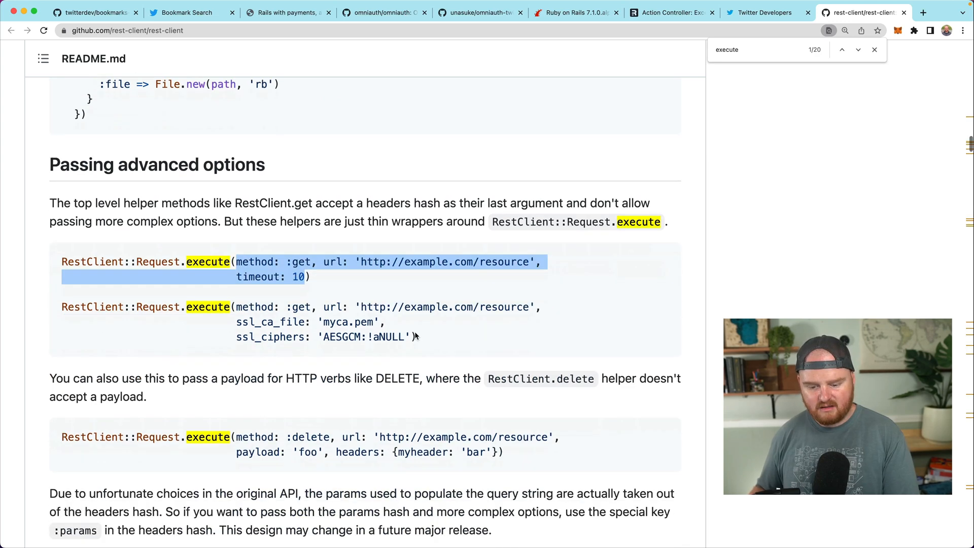
pyautogui.scroll(-3)
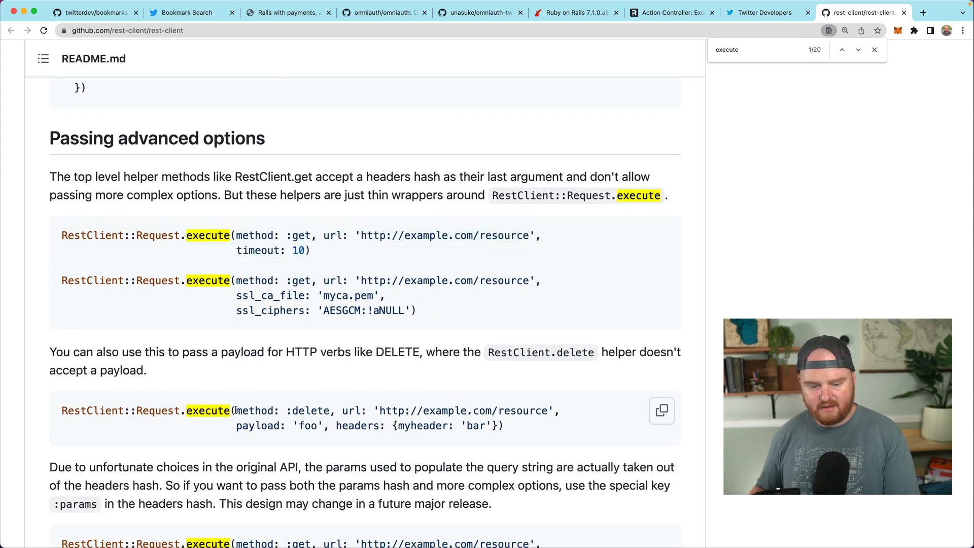
pyautogui.moveTo(234, 410); pyautogui.dragTo(500, 425)
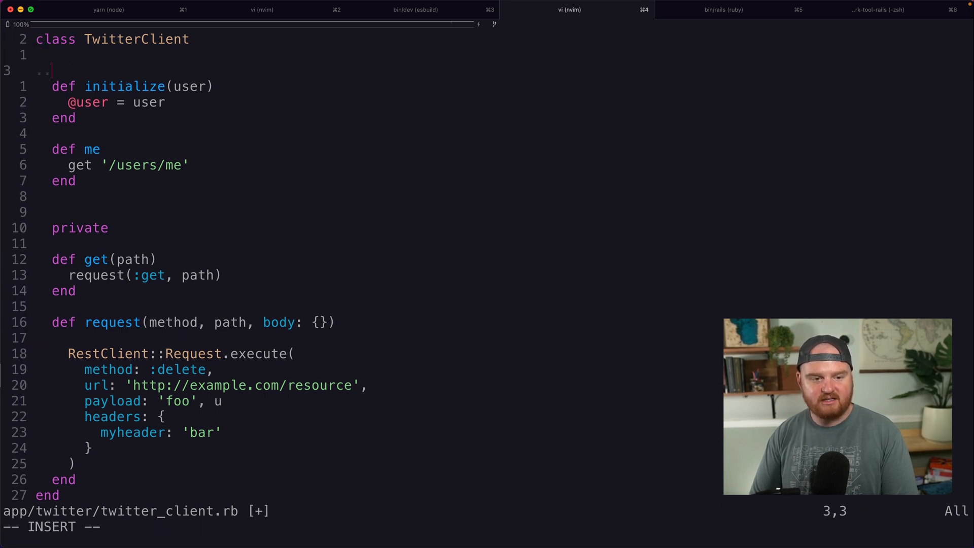
pyautogui.write('BASE_URL =')
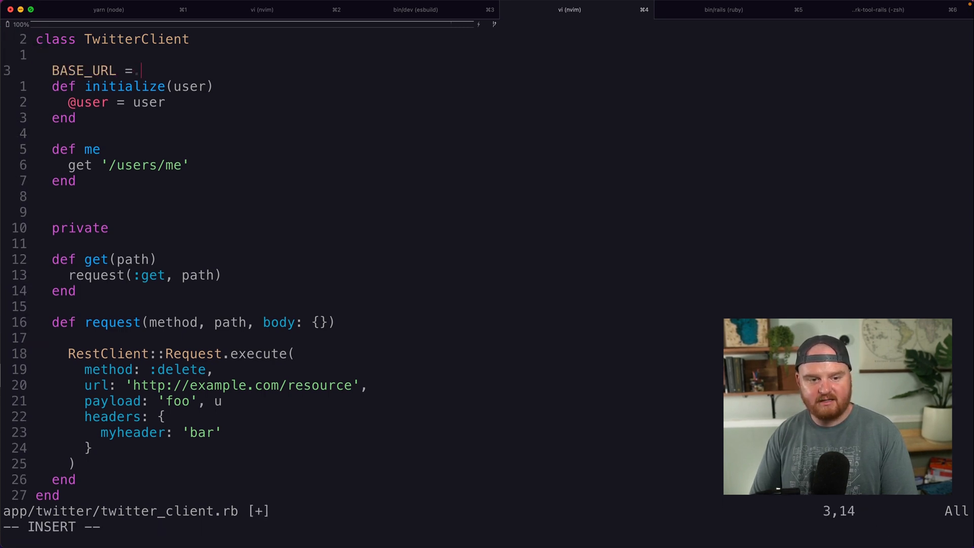
pyautogui.write('"https://')
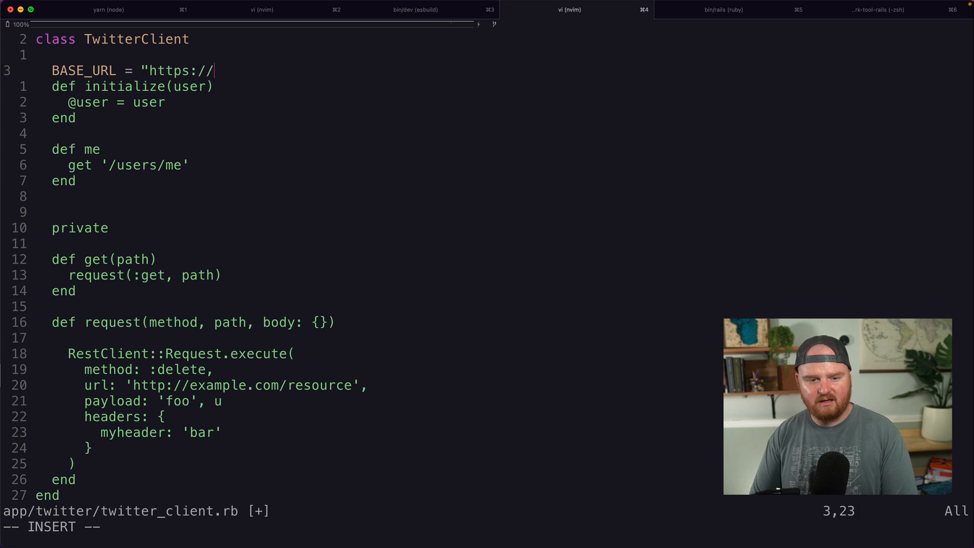
pyautogui.write('api.twit')
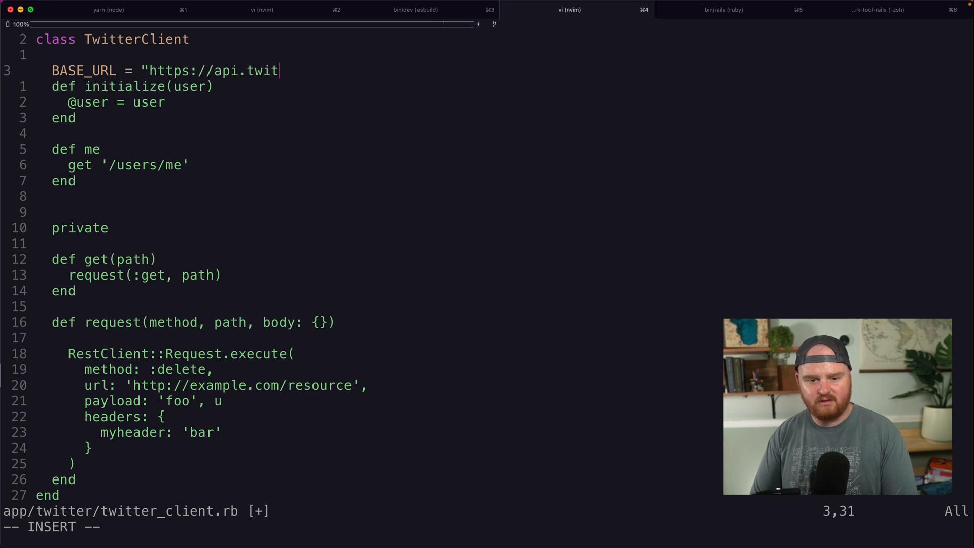
pyautogui.write('t')
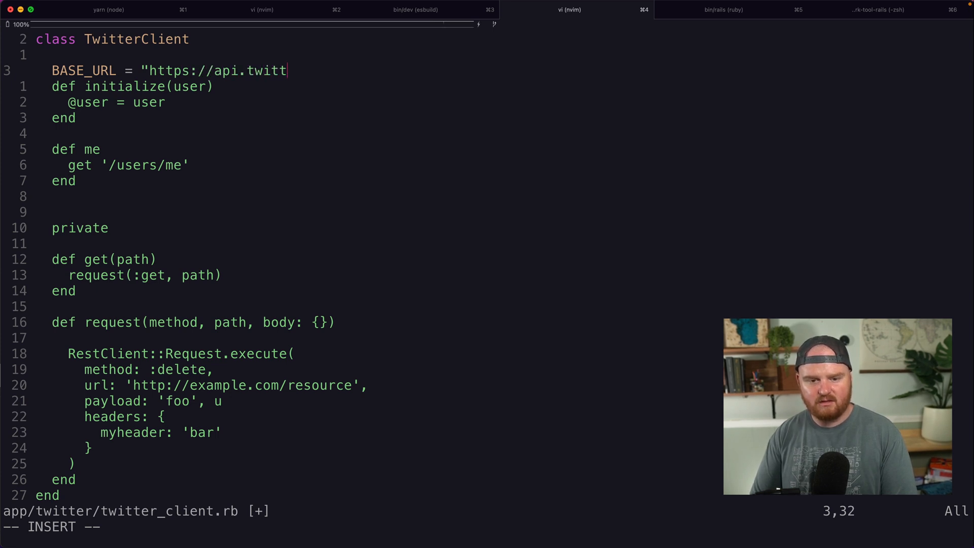
pyautogui.write('er.com/2')
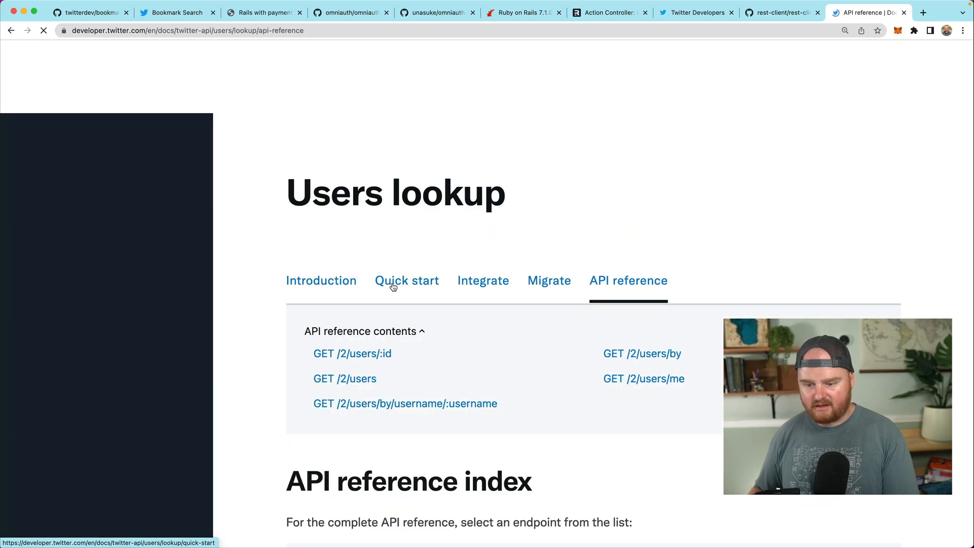
# Switch to the Twitter Developers tab for the Users lookup API reference.
pyautogui.click(643, 378)
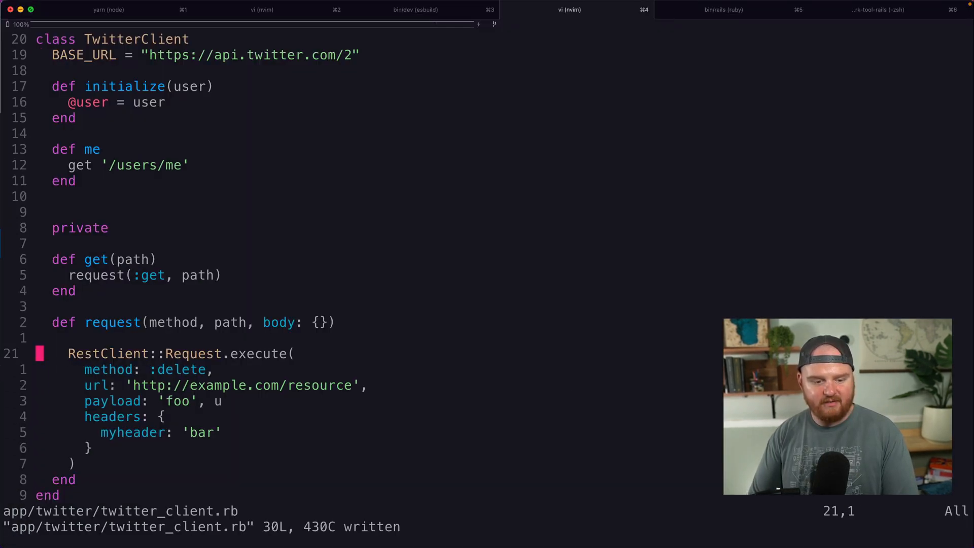
# Build params with method, "#{BASE_URL}#{path}" url and headers, adding body.to_json for put/post.
pyautogui.write('params = {')
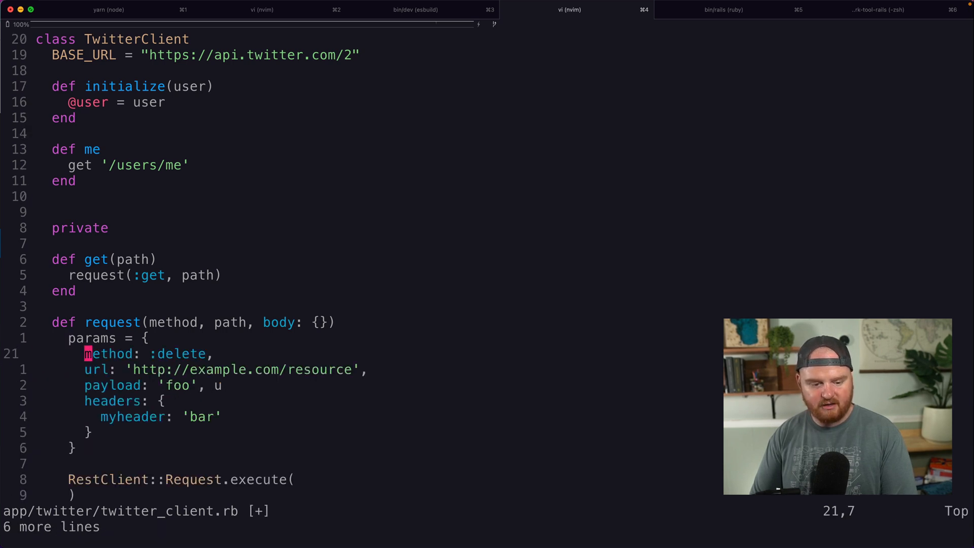
pyautogui.press('v')
pyautogui.write('method')
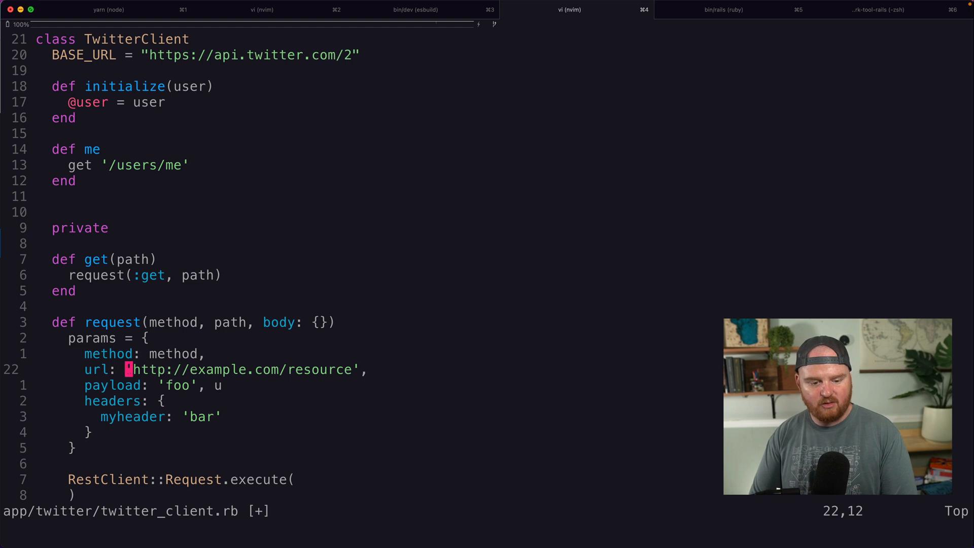
pyautogui.write('"#{BASE_URL}{')
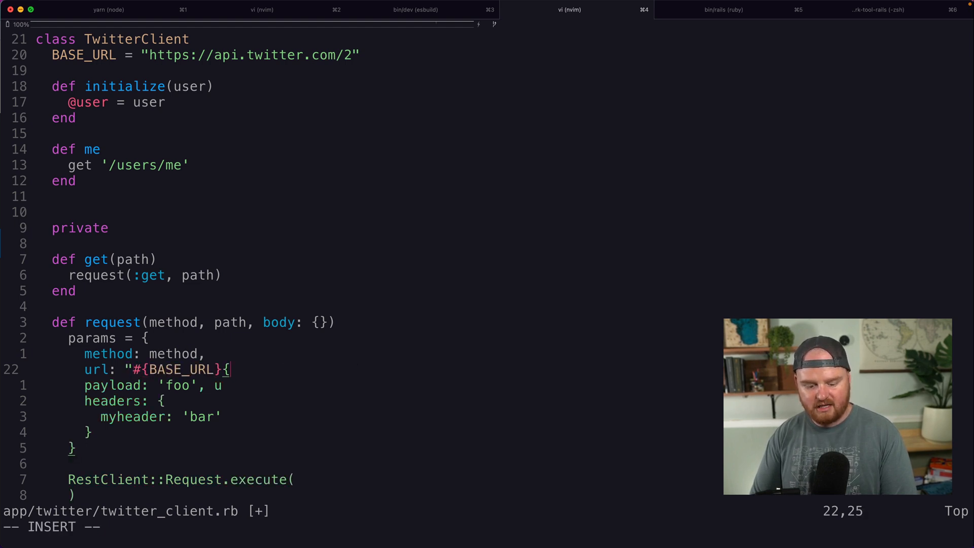
pyautogui.write('path}')
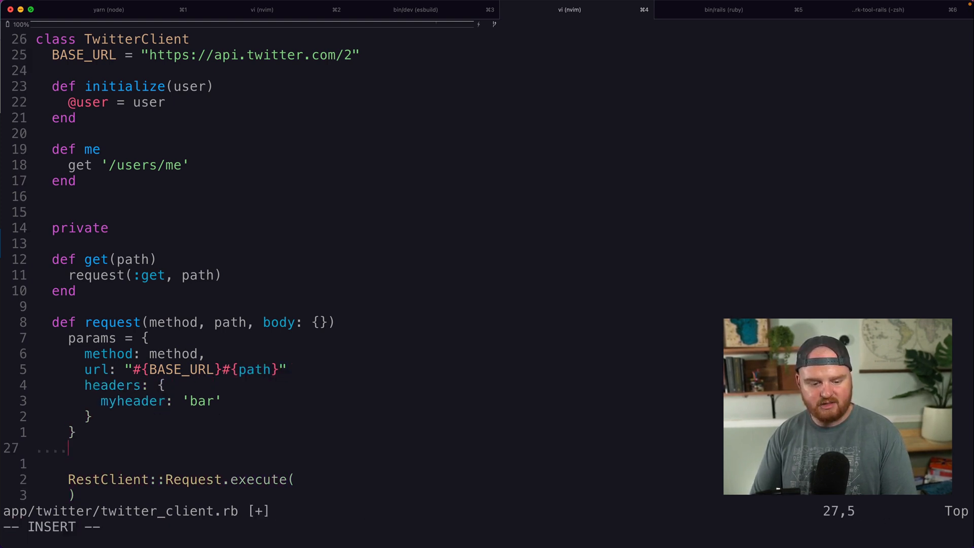
pyautogui.write('if method == :put')
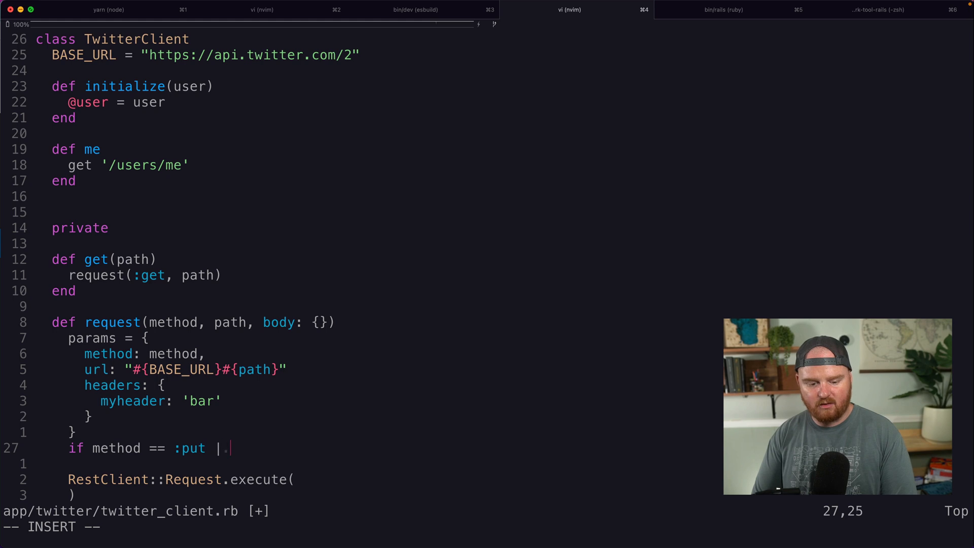
pyautogui.write('| method == :')
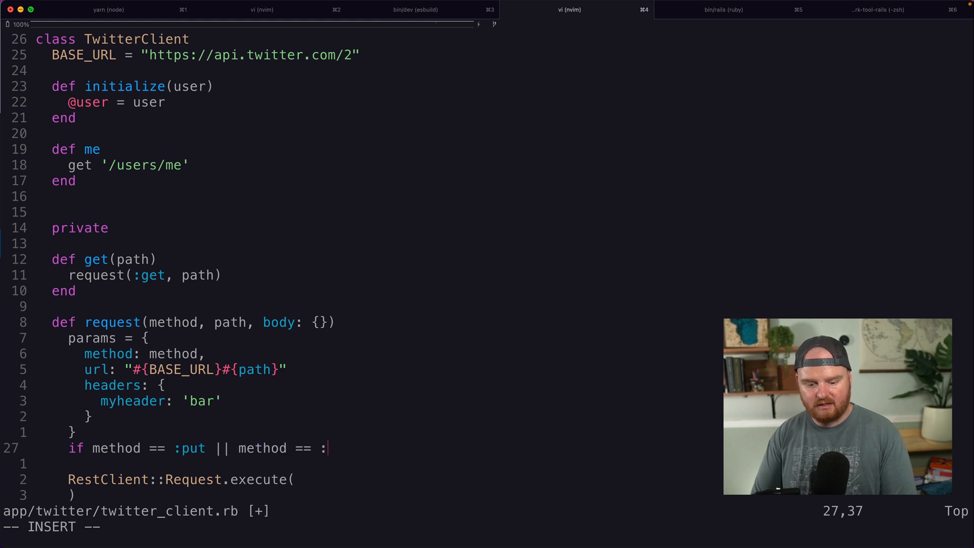
pyautogui.write('post')
pyautogui.write('params[:payload')
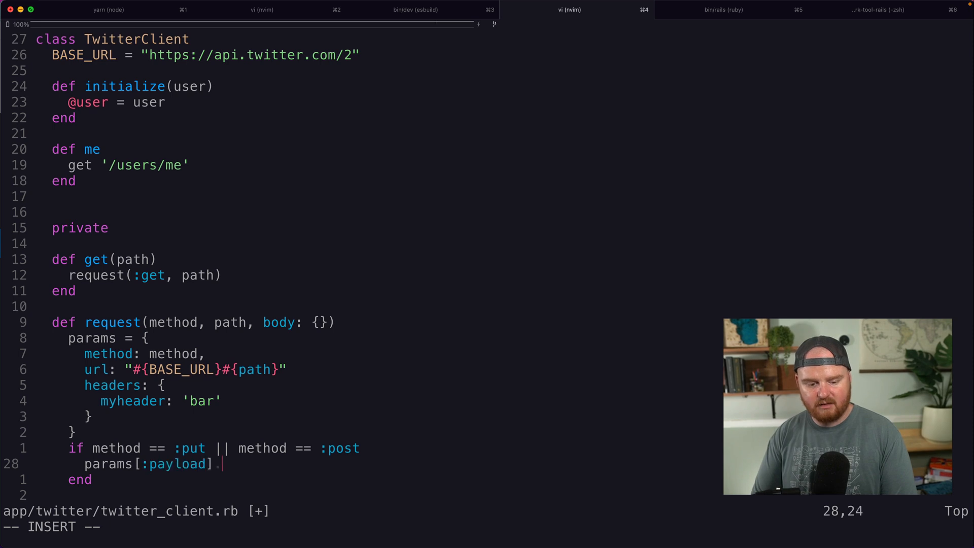
pyautogui.write('= body.to_json')
pyautogui.write('RestClient::Request.execute(')
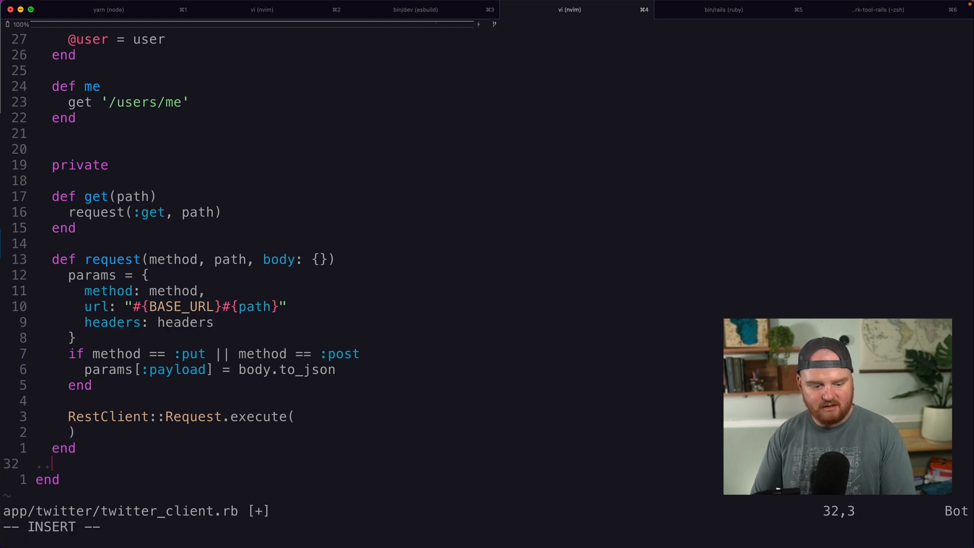
pyautogui.write('def headers')
pyautogui.write('{')
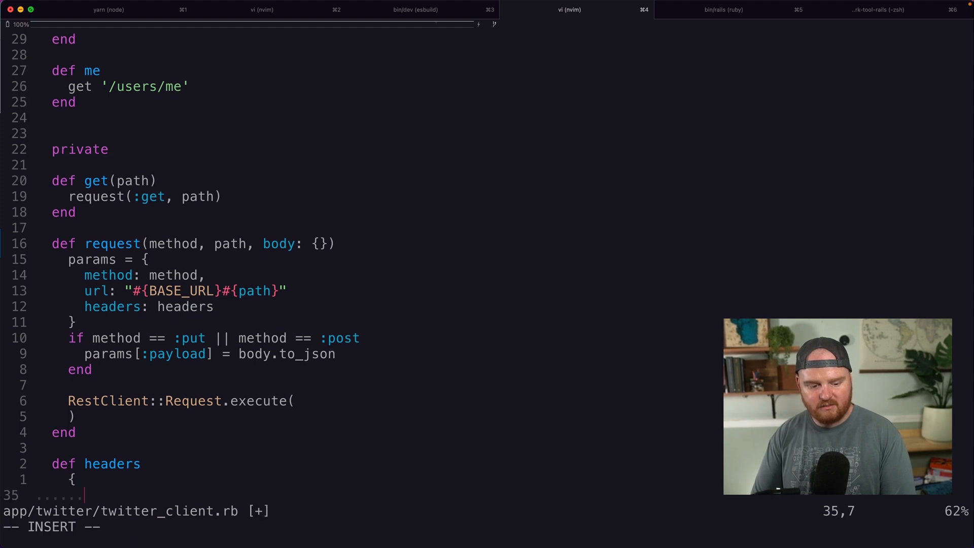
pyautogui.write("'Autho")
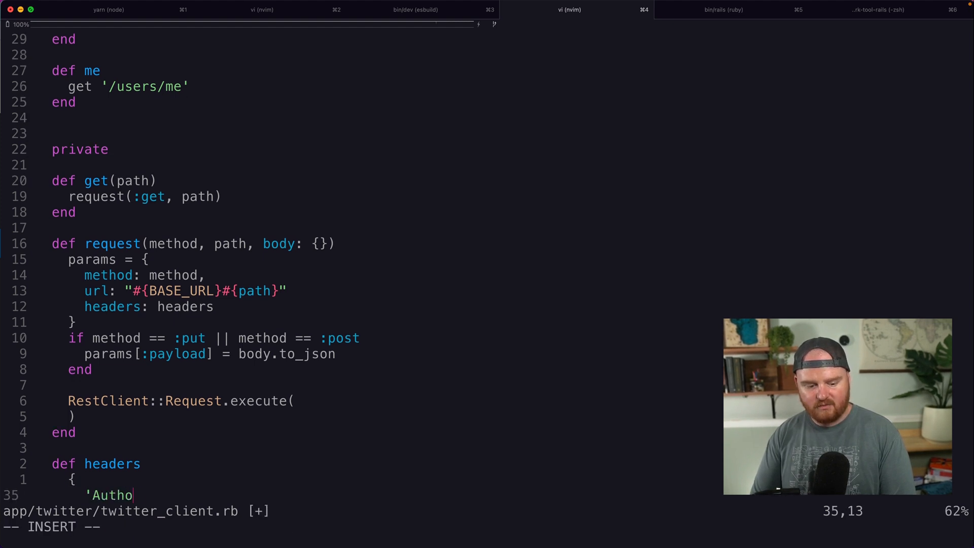
pyautogui.write("rization'")
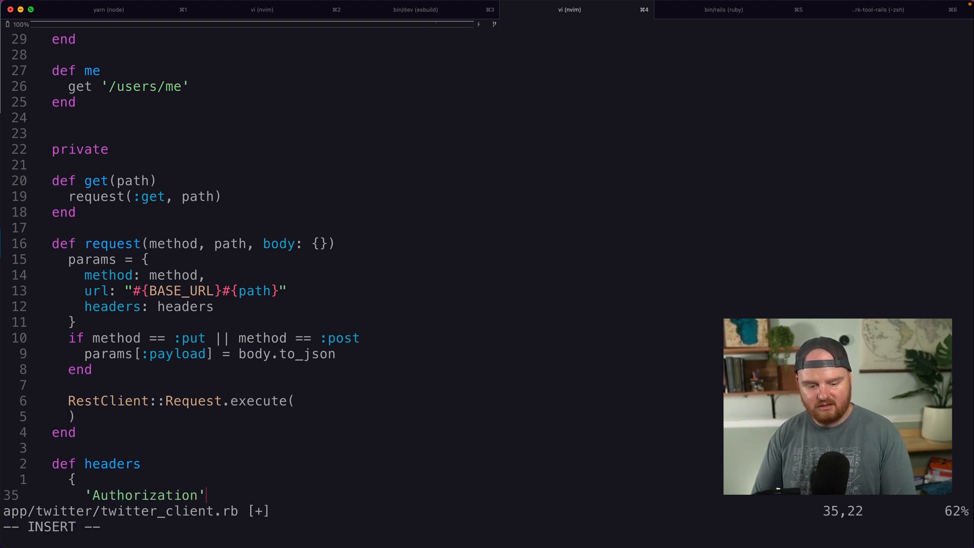
pyautogui.write(': "Bear')
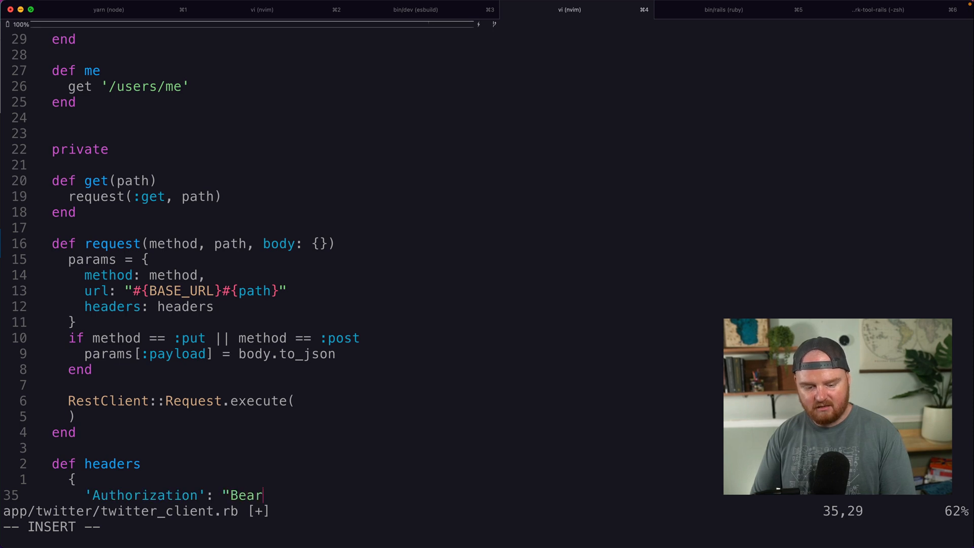
pyautogui.write('er #{')
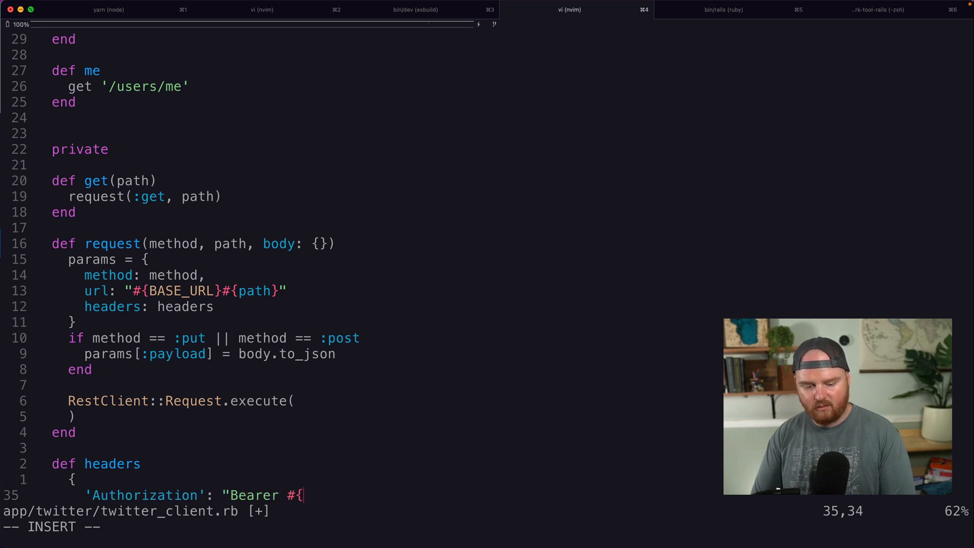
pyautogui.write('@user.')
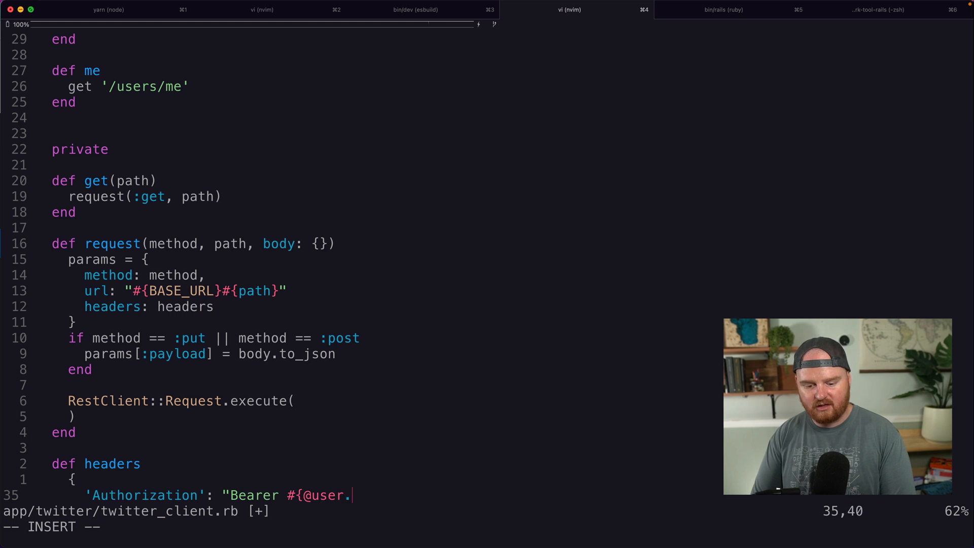
pyautogui.write('token}",')
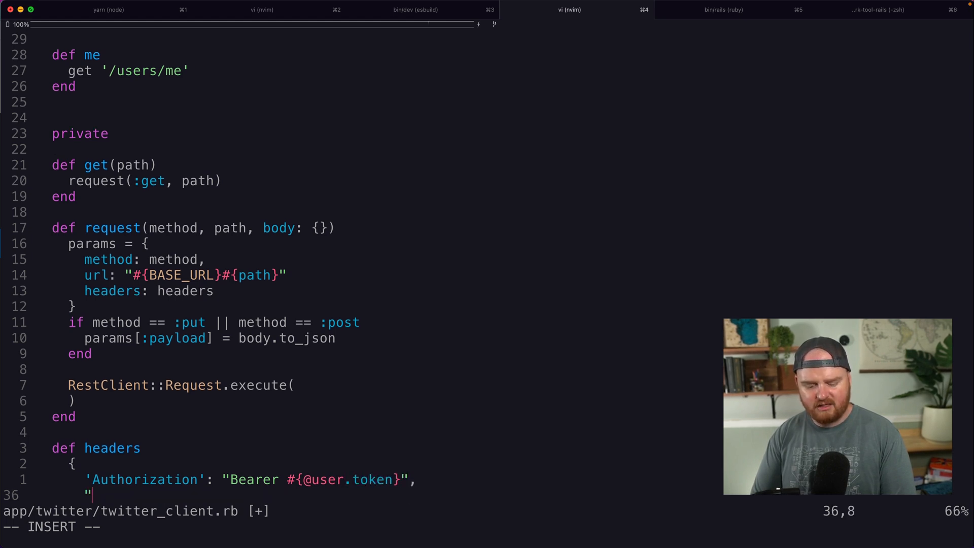
pyautogui.write('User-Agent": "')
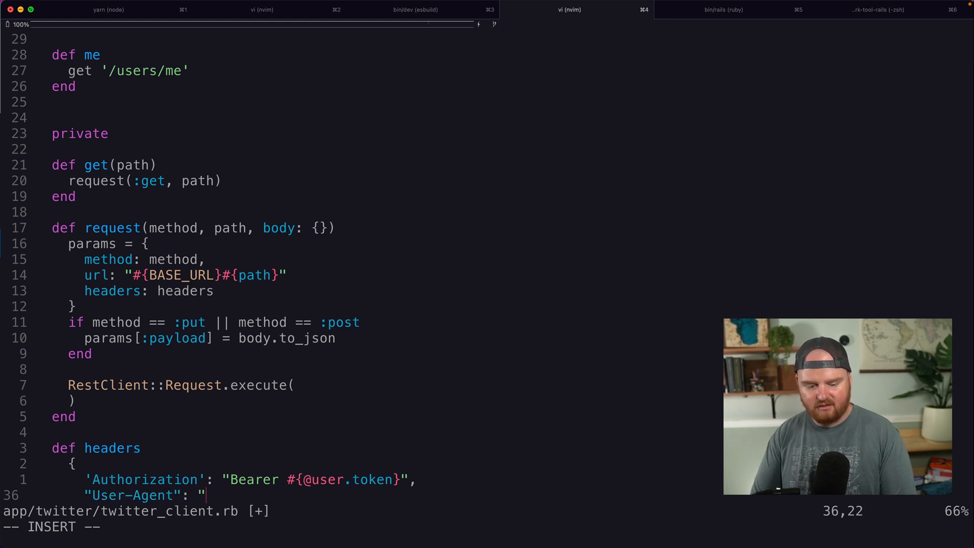
pyautogui.write('RailsBookmarks')
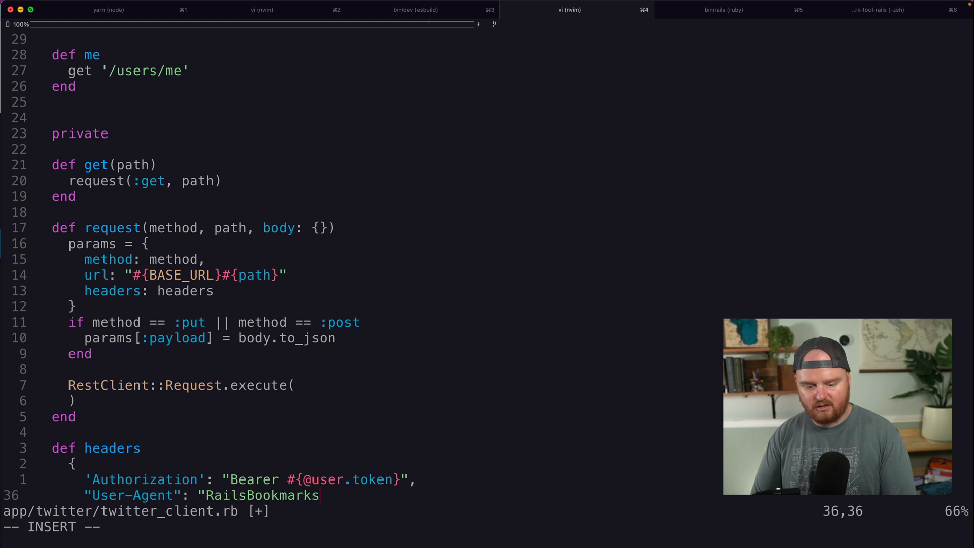
pyautogui.write('Search"')
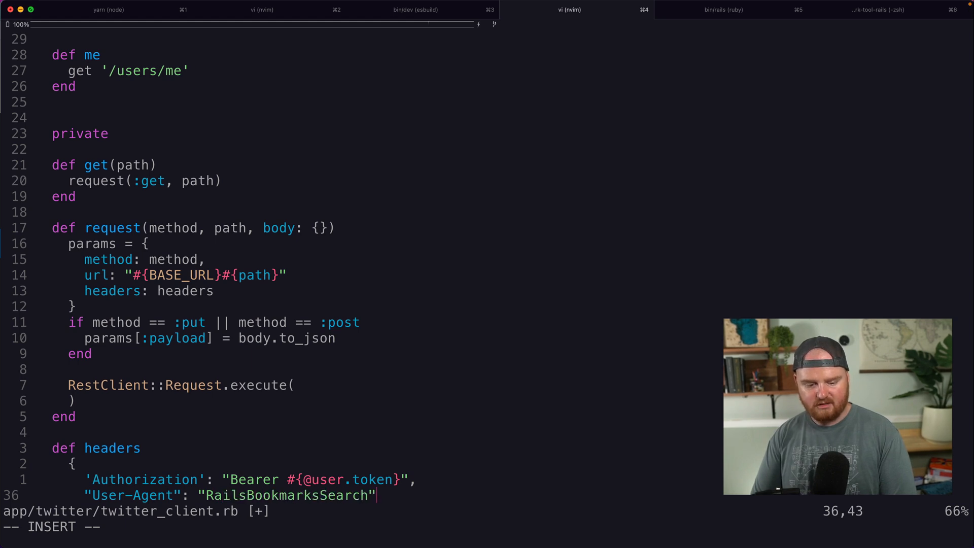
pyautogui.press('Escape')
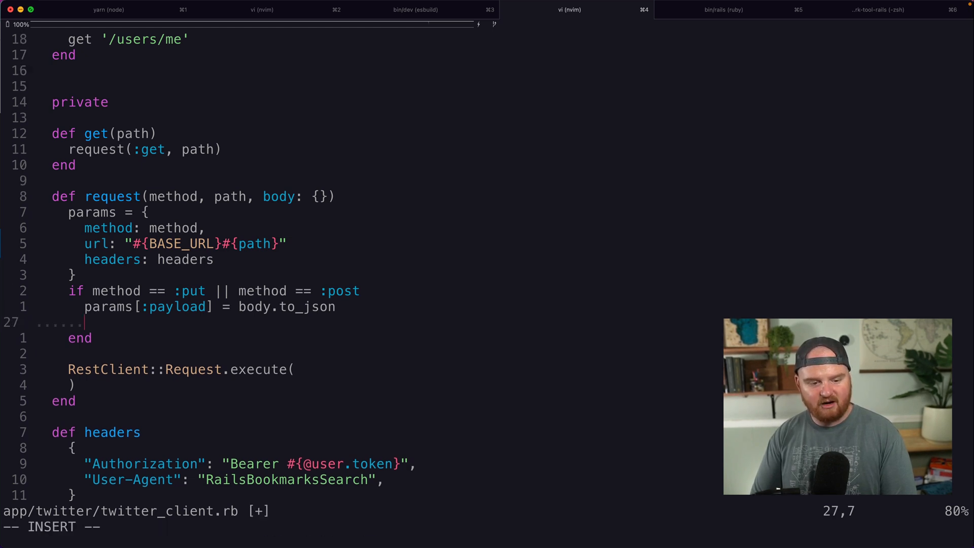
# Set params[:headers]["Content-Type"] = "application/json" inside the put/post block and save.
pyautogui.write('params[:hea')
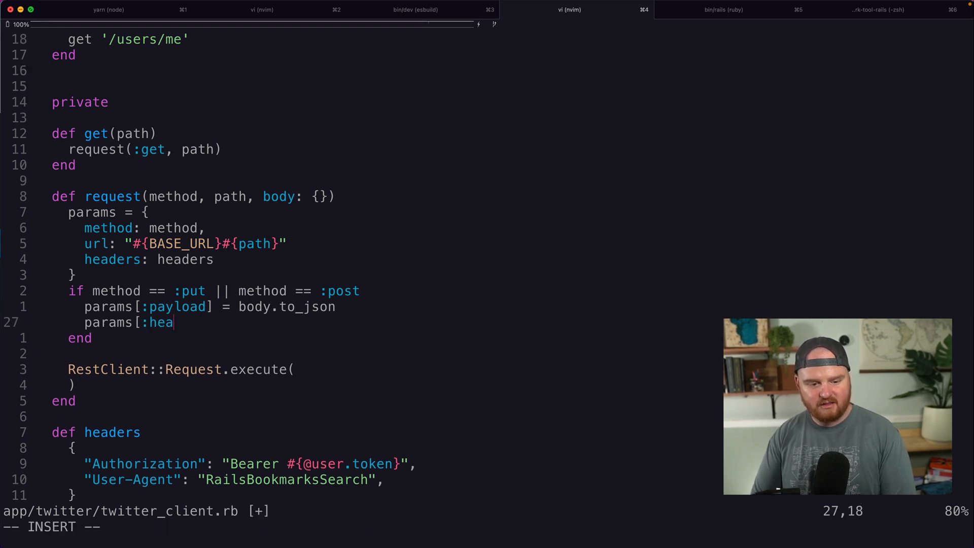
pyautogui.write('ders][')
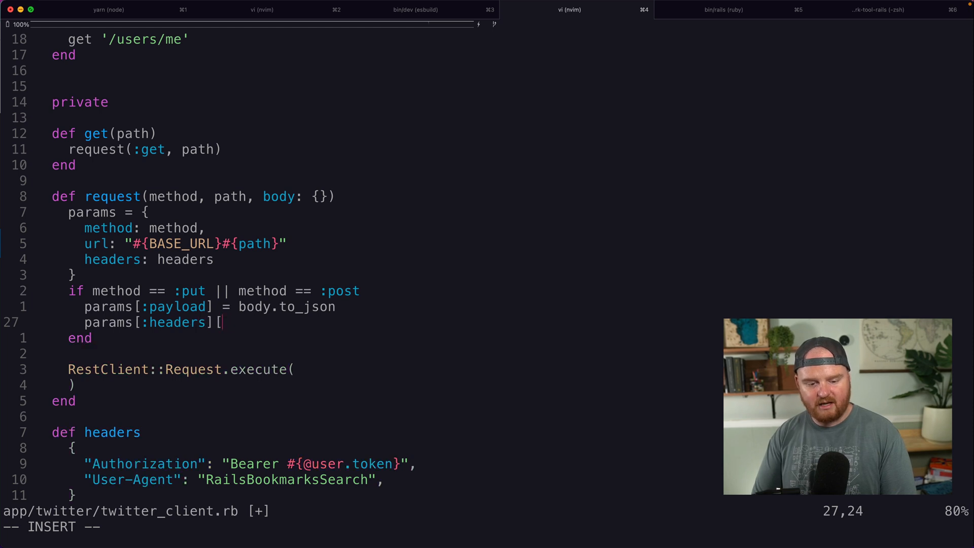
pyautogui.write('"Content-Type"')
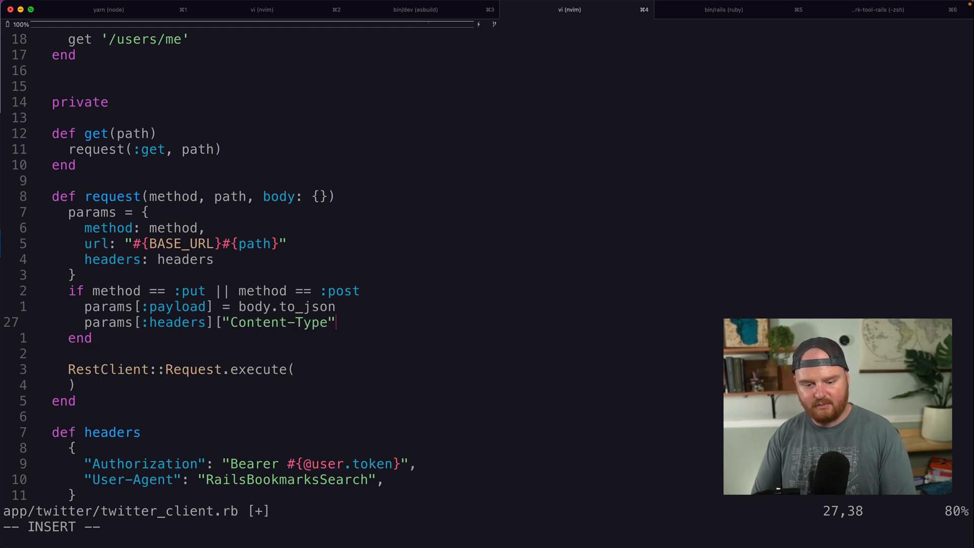
pyautogui.write('.')
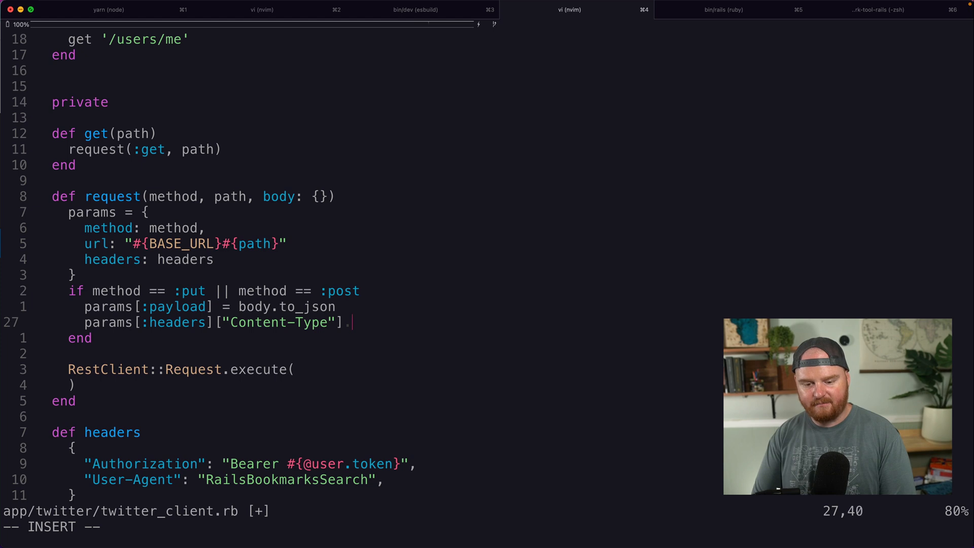
pyautogui.write('= "application/json')
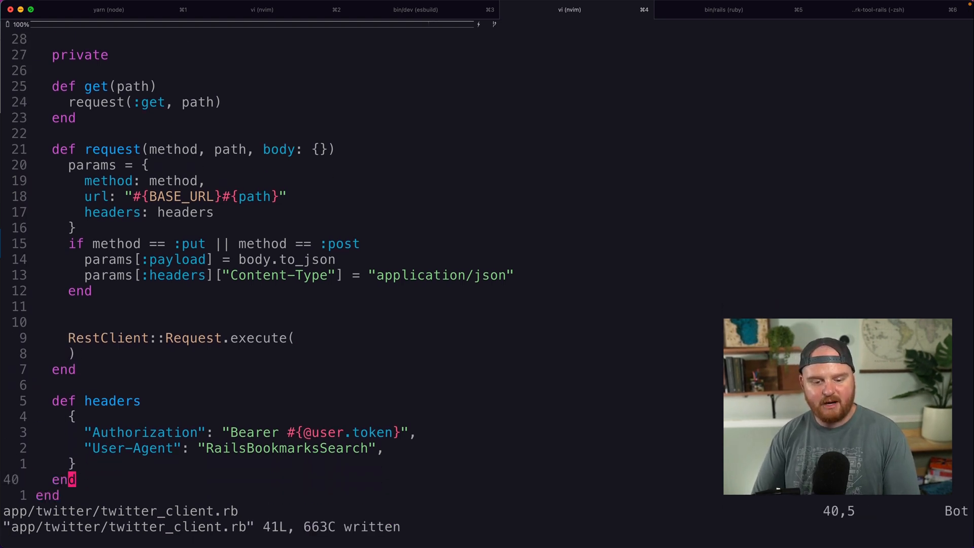
# Add begin before RestClient::Request.execute, then rescue => e with Rails.logger.error e and e.response.
pyautogui.write('begin')
pyautogui.write('c')
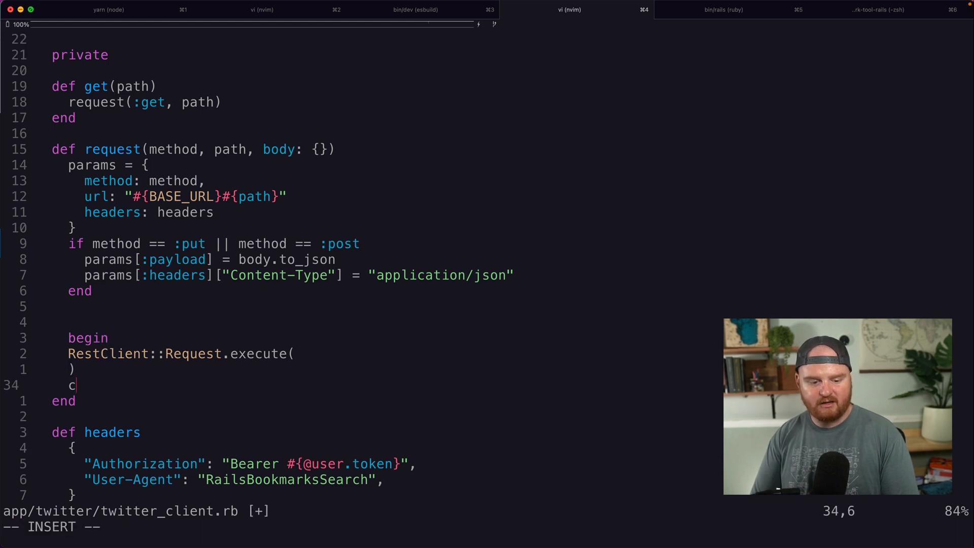
pyautogui.write('rescue.')
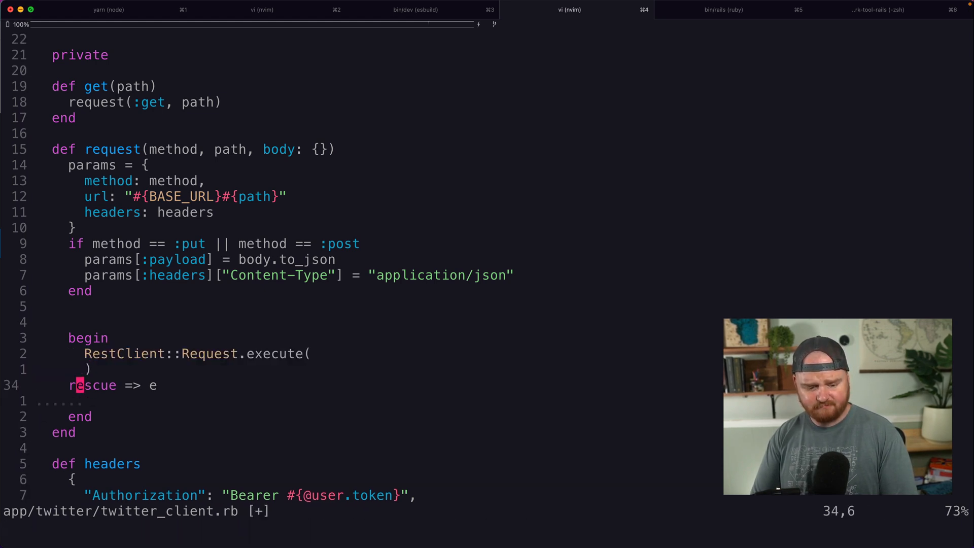
pyautogui.write('Rails.logger.error')
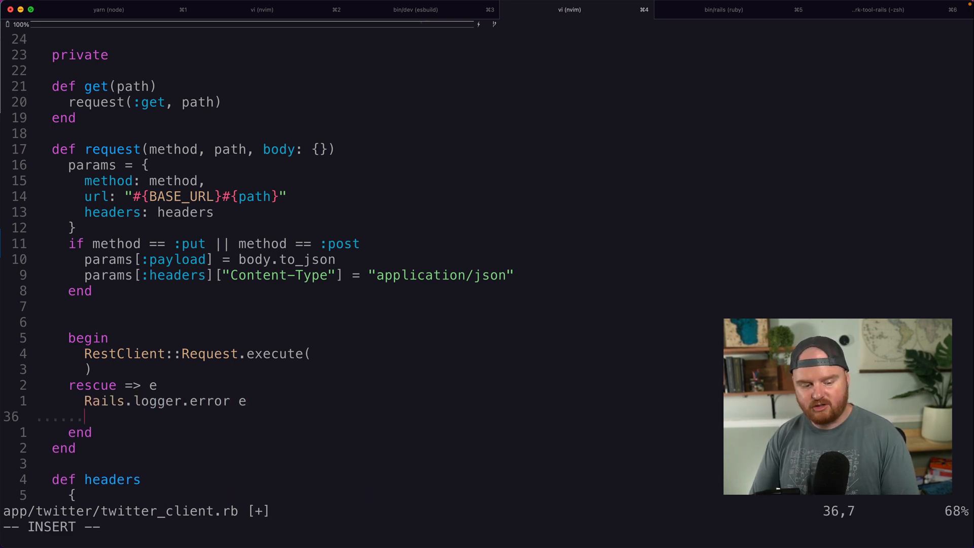
pyautogui.write('e.response')
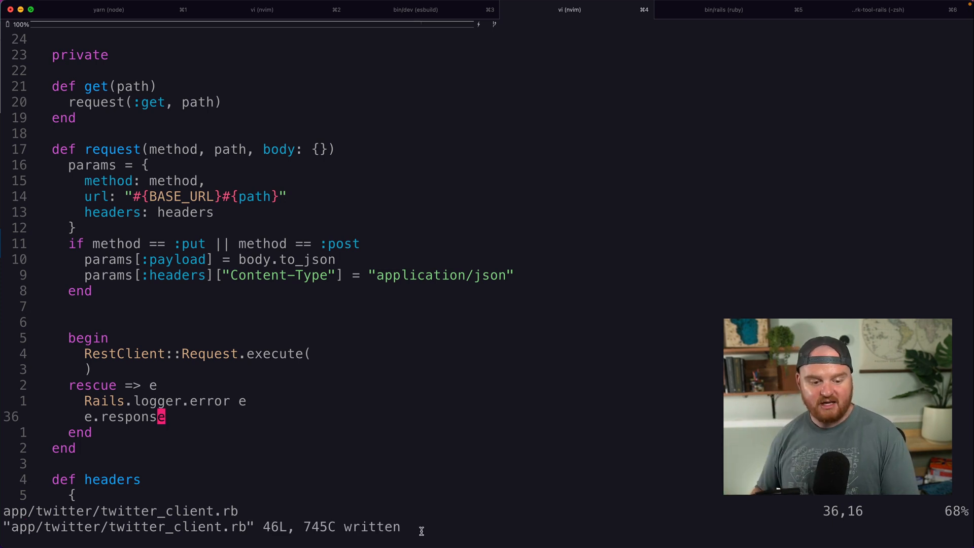
pyautogui.moveTo(114, 425)
pyautogui.write('JSON')
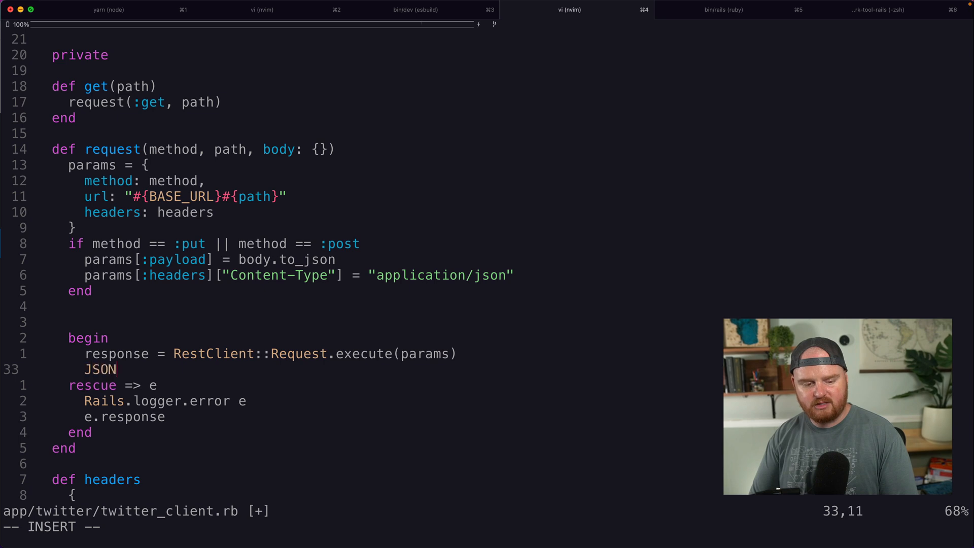
# Return JSON.parse(response.body, symbolize_names: true) from the successful request.
pyautogui.write('.parse(')
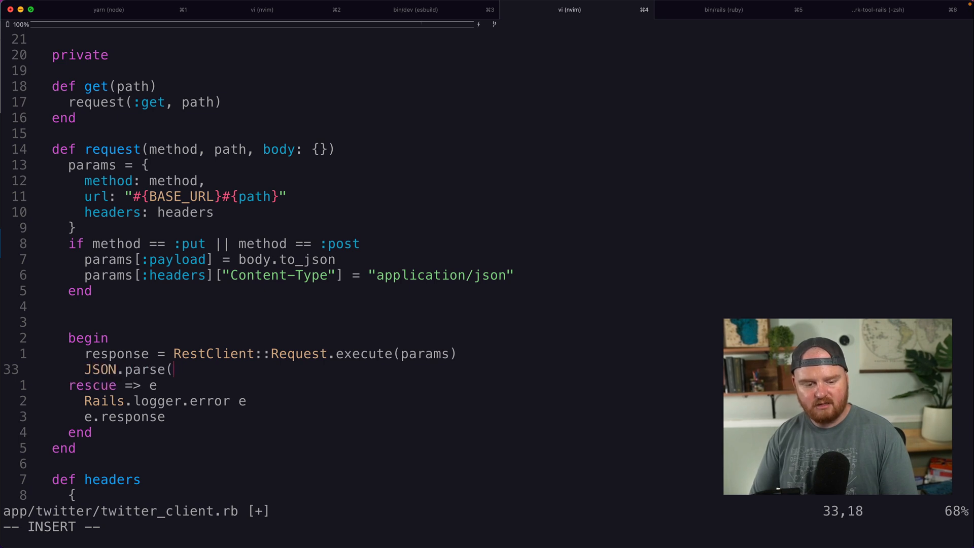
pyautogui.write('response')
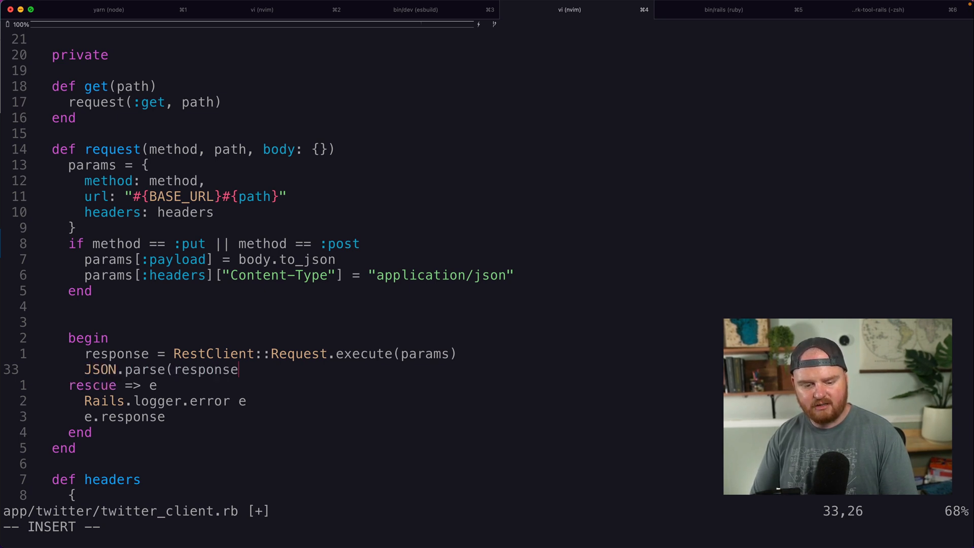
pyautogui.write('.body, symbolize_nam')
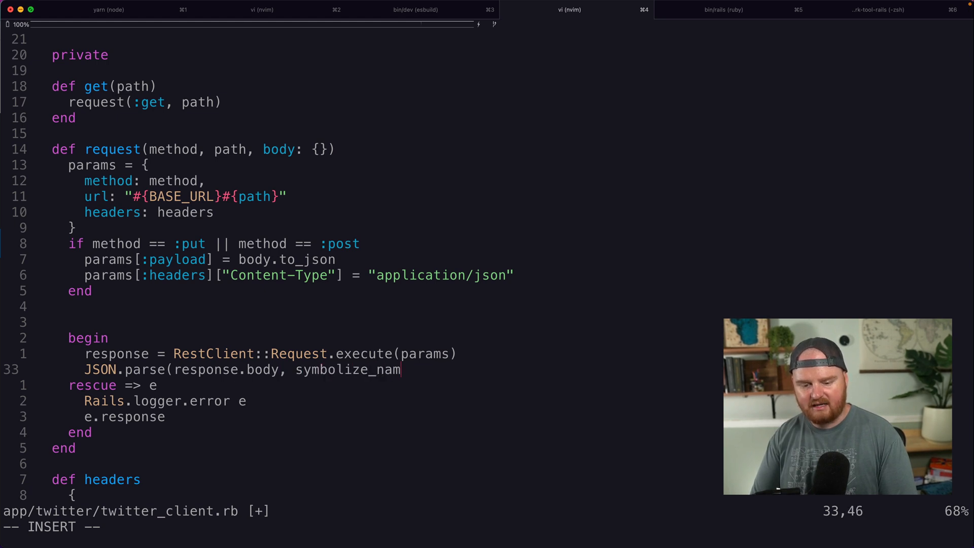
pyautogui.write('es:.')
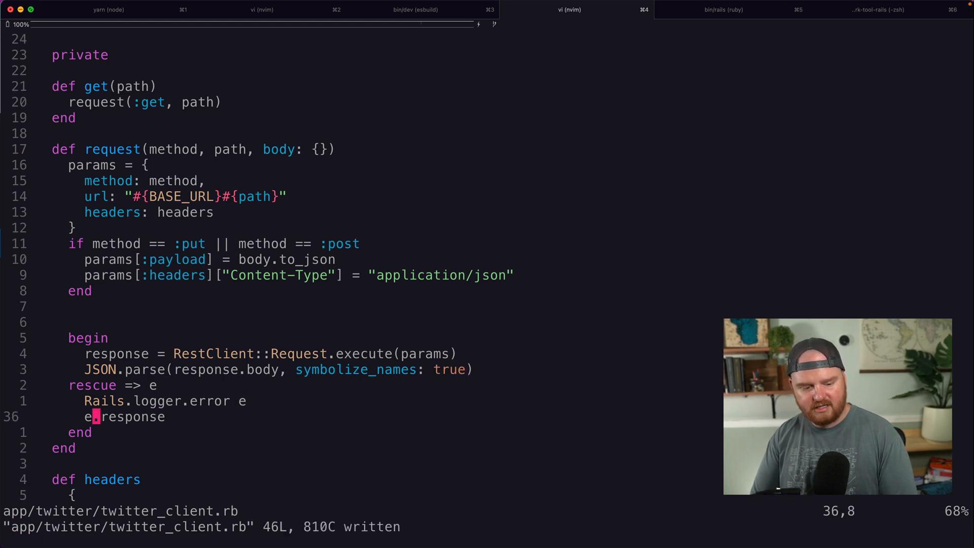
# Parse e.response.body with symbolize_names: true in the rescue branch too.
pyautogui.write('JSON.parse')
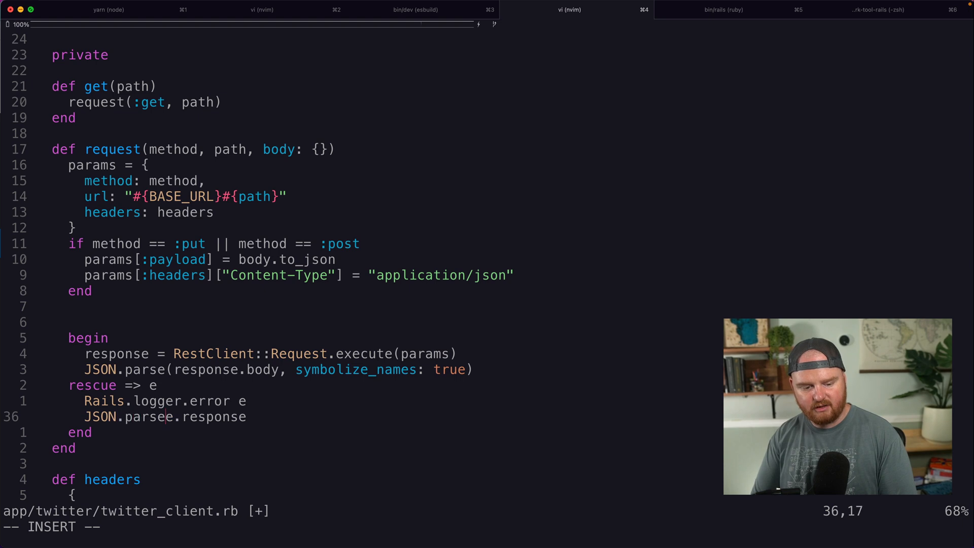
pyautogui.write('(e.response.body,')
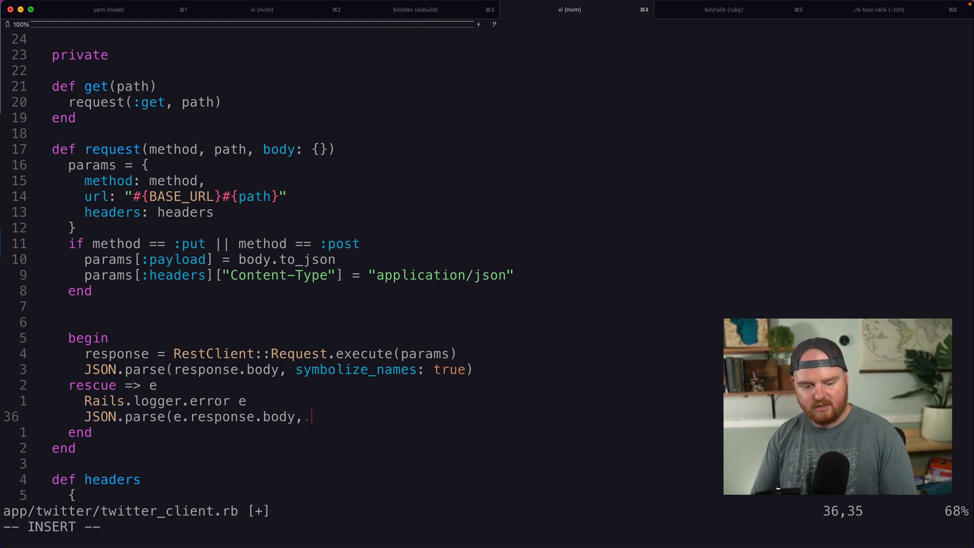
pyautogui.write('symboliz')
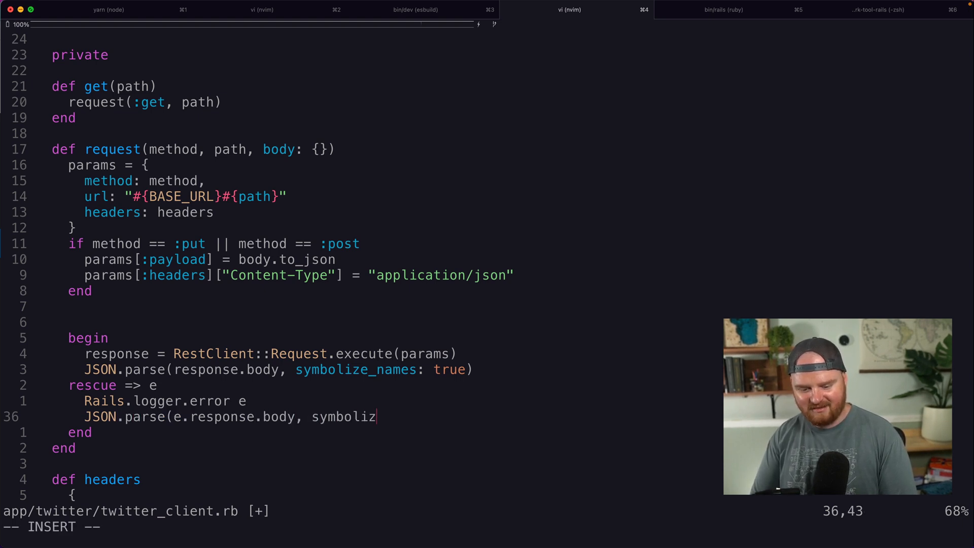
pyautogui.write('e_names: true')
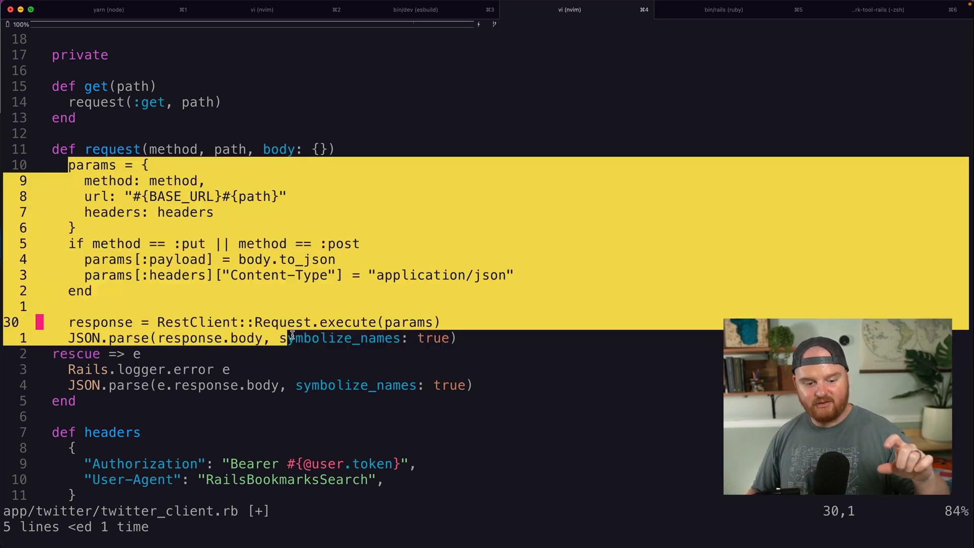
# Drop the begin line and outdent its body to a method-level rescue.
pyautogui.press('Escape')
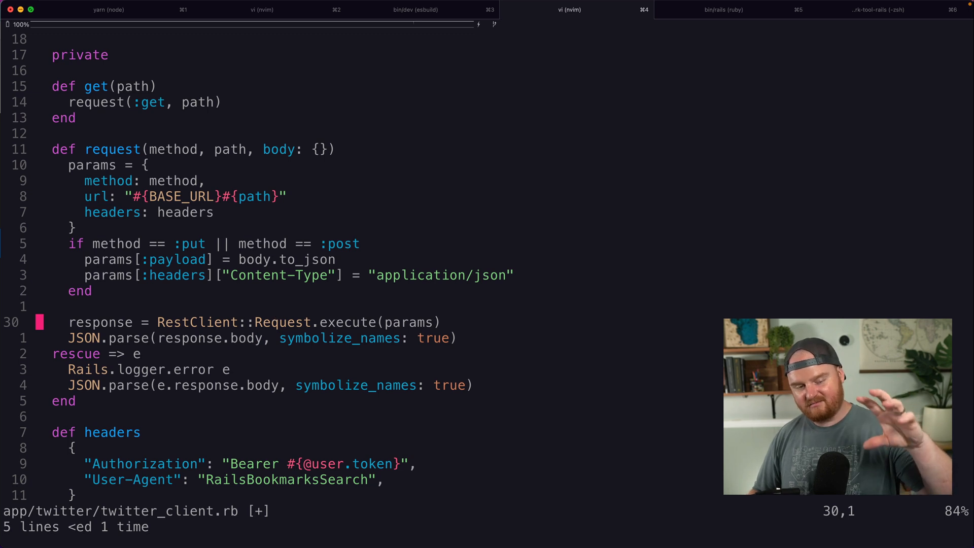
pyautogui.moveTo(232, 332)
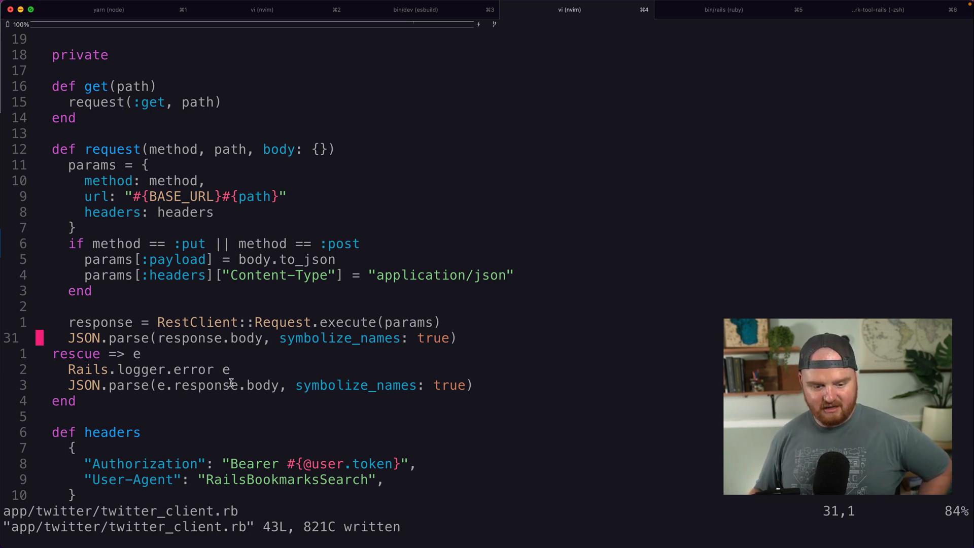
pyautogui.moveTo(255, 362)
pyautogui.write('begin')
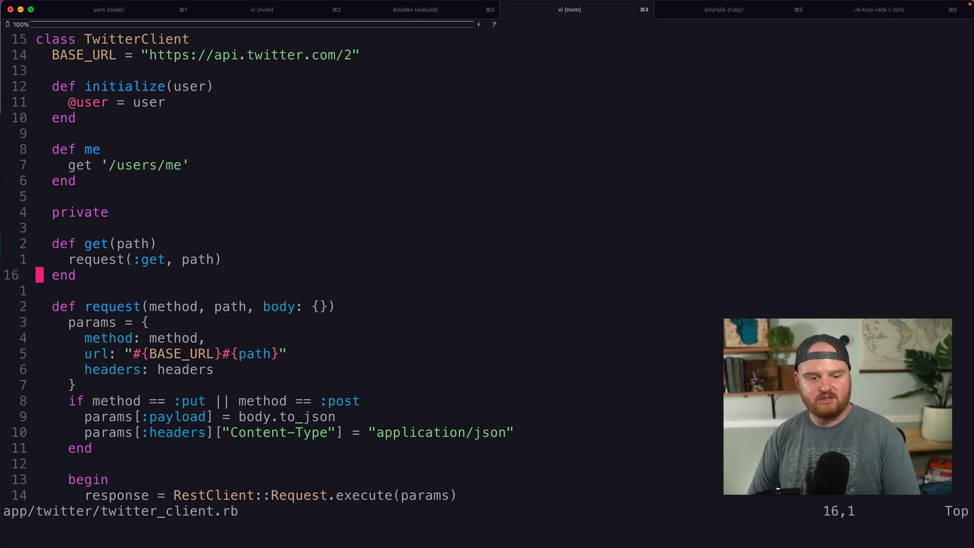
# Wrap the request and JSON parsing in begin/rescue again and save twitter_client.rb.
pyautogui.press('V')
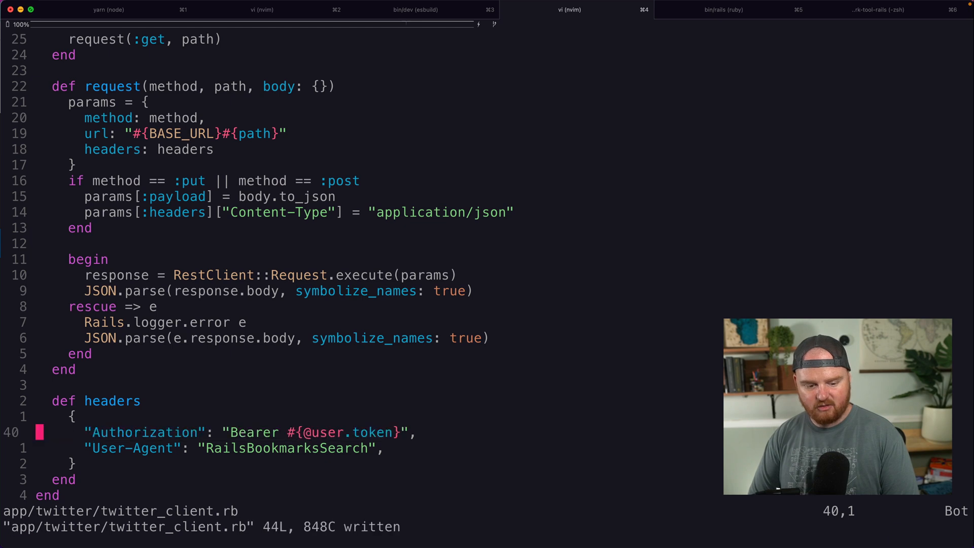
# Restart the Rails console and create c = TwitterClient.new(User.last).
pyautogui.click(722, 10)
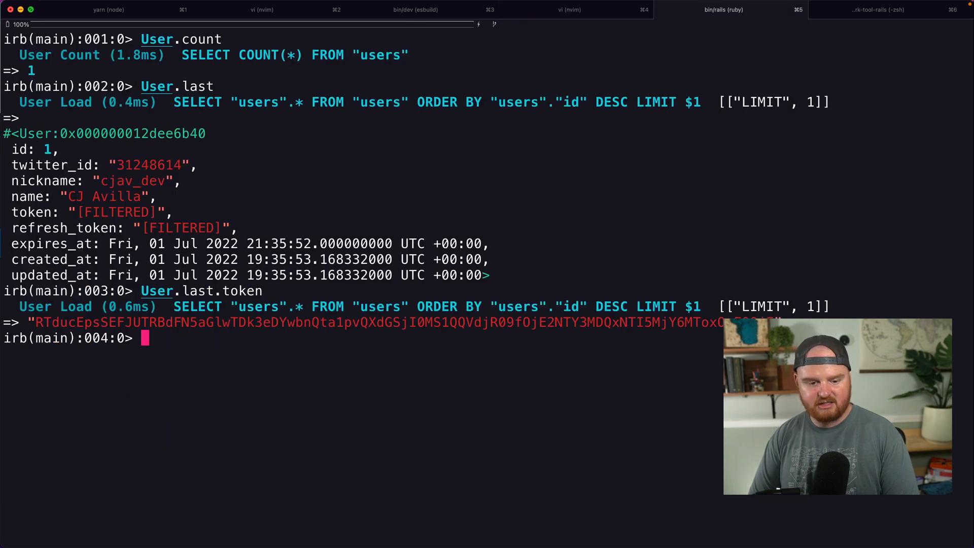
pyautogui.write('exit')
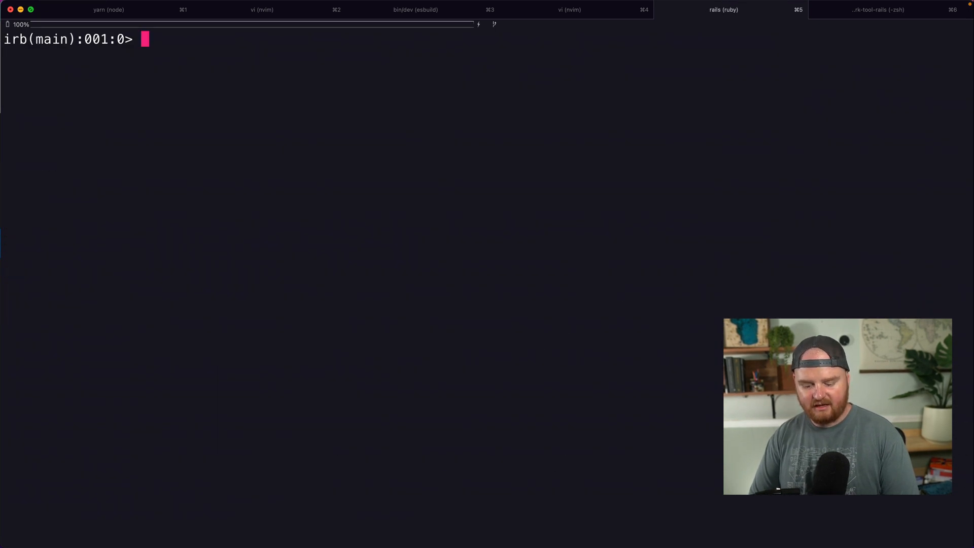
pyautogui.write('c = TwitterClient.new(User.last')
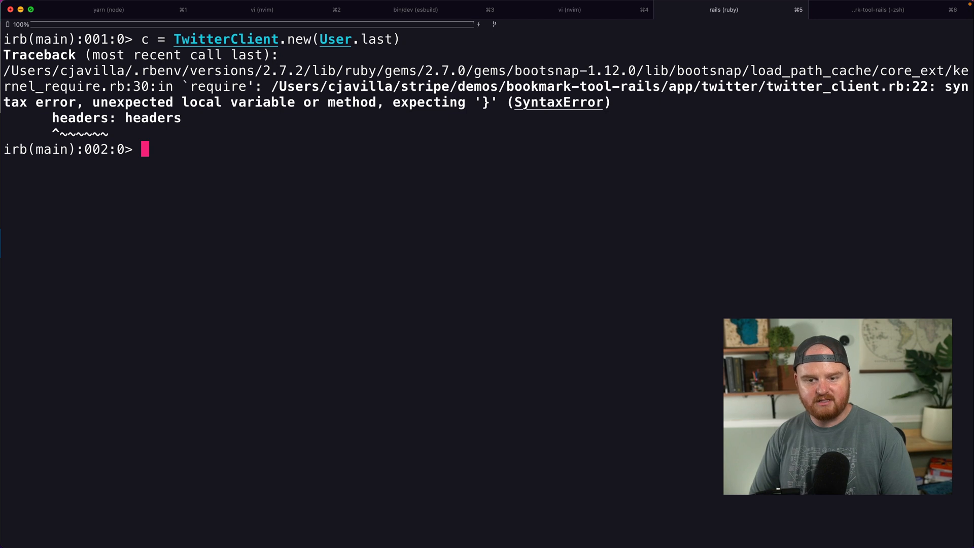
# Fix the missing comma in the client, then retry c.me, which fails on RestClient.
pyautogui.click(570, 10)
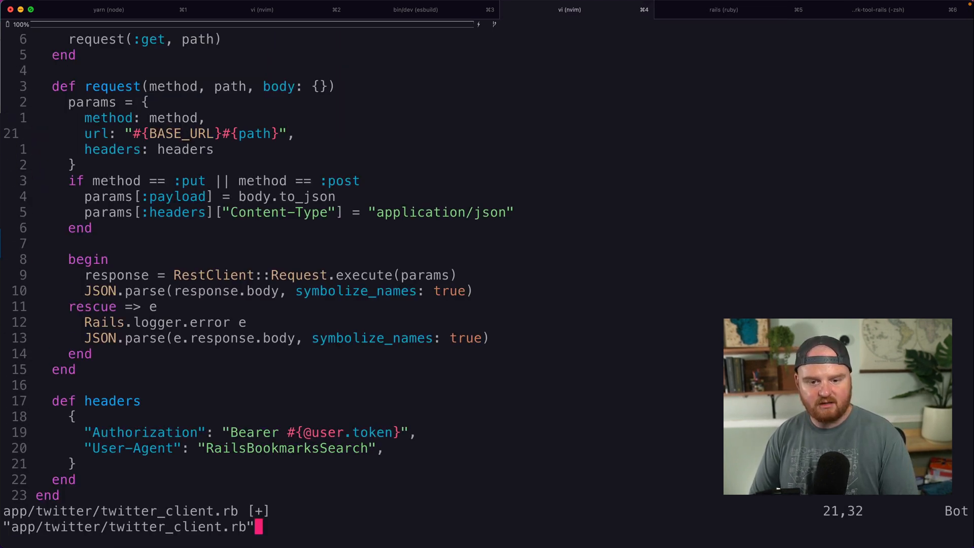
pyautogui.click(722, 11)
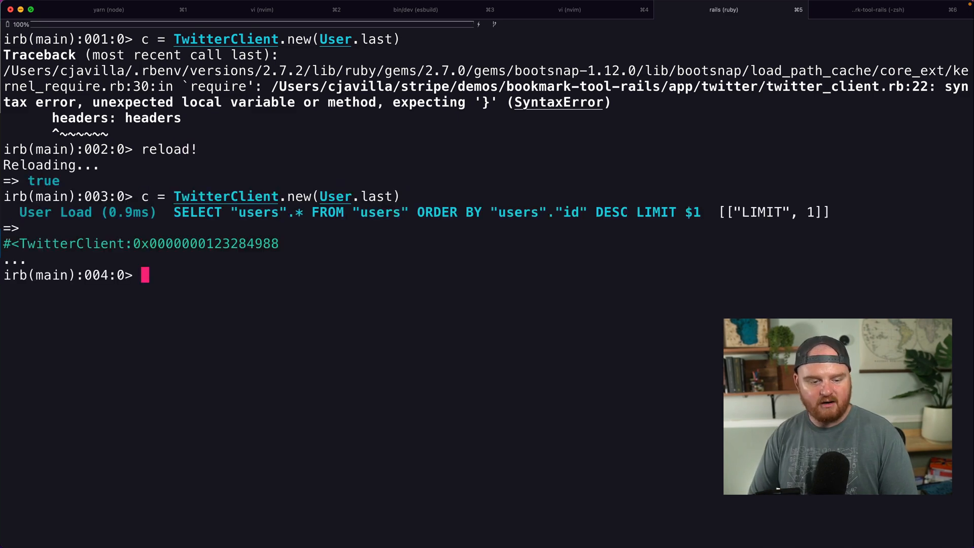
pyautogui.write('c.me')
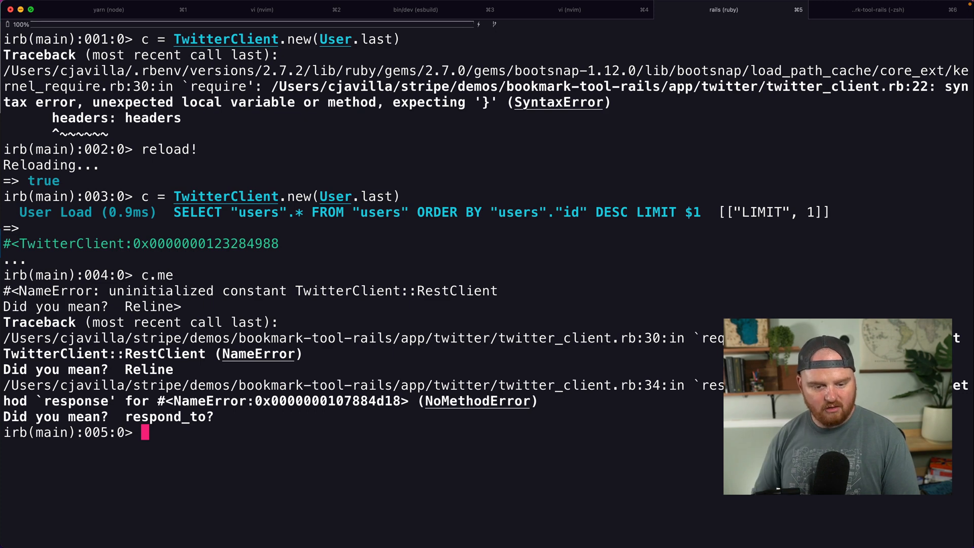
pyautogui.write('exit')
pyautogui.write("bundle add '")
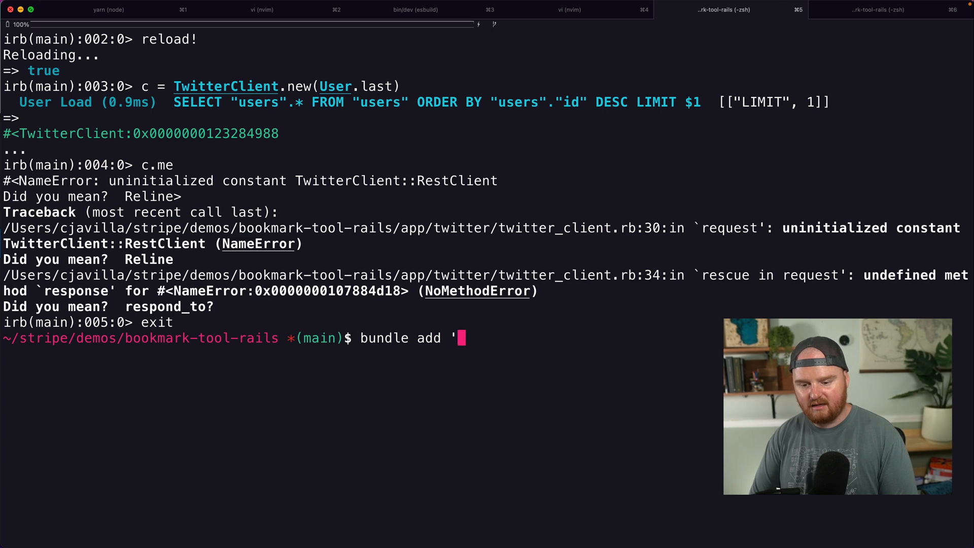
# Bundle rest-client, run rails c, recreate TwitterClient.new(User.last) from history and call c.me.
pyautogui.write("rest-client'")
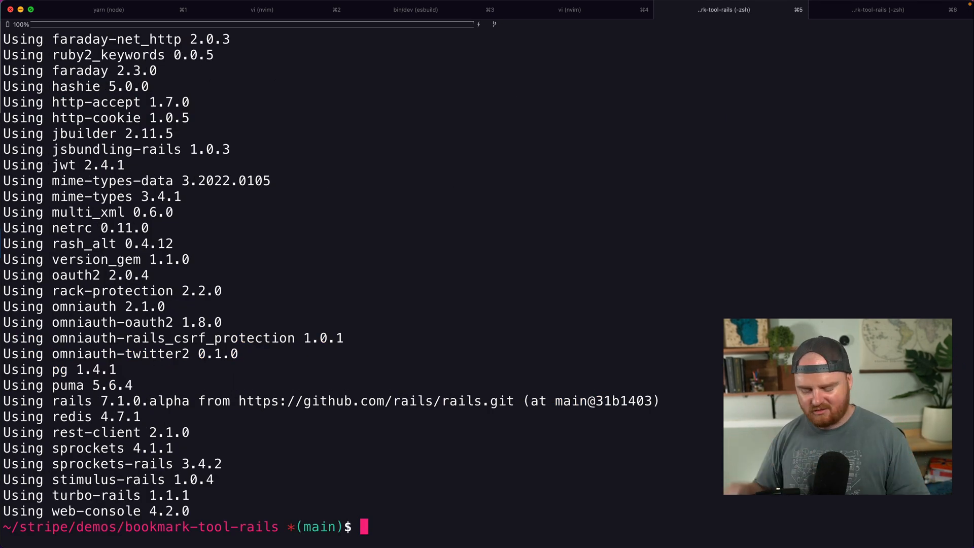
pyautogui.write('rails c')
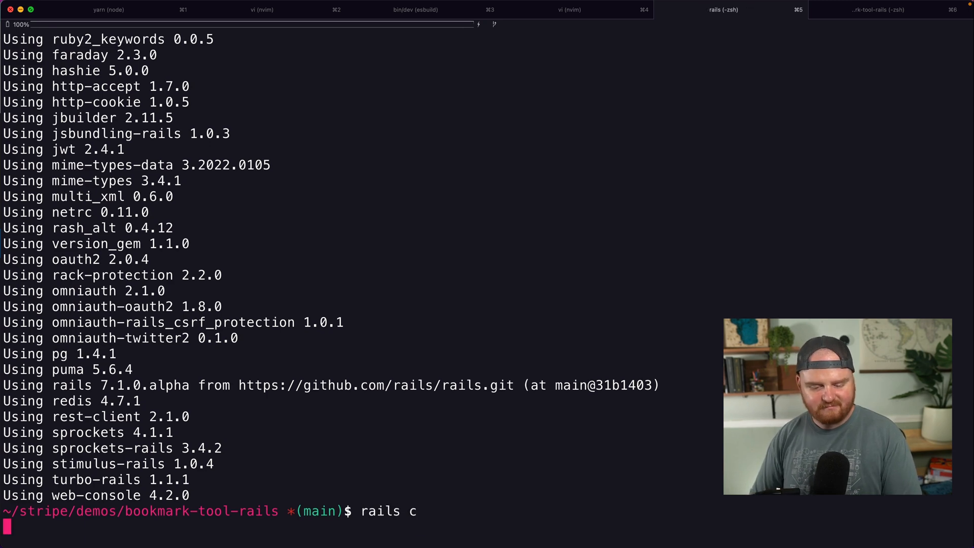
pyautogui.write('c.me')
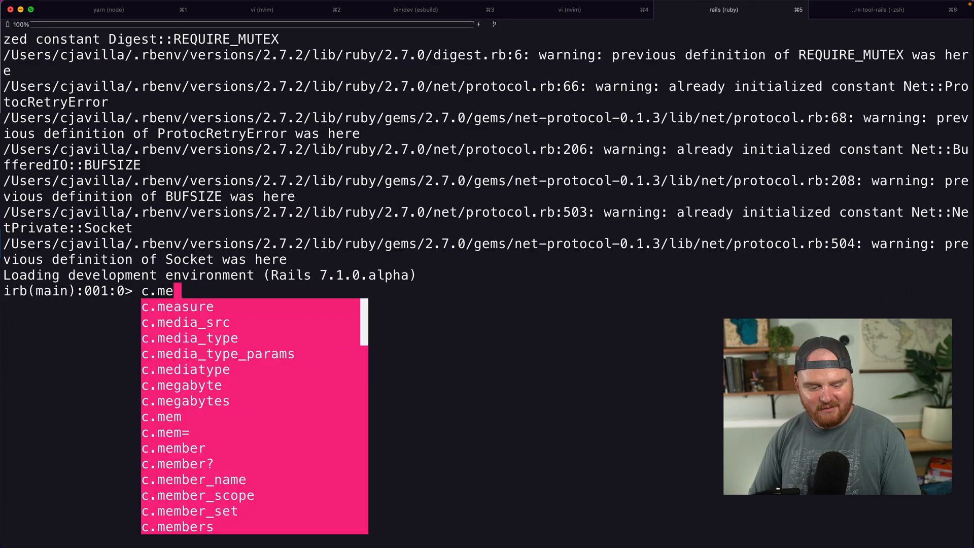
pyautogui.press('Ctrl+r')
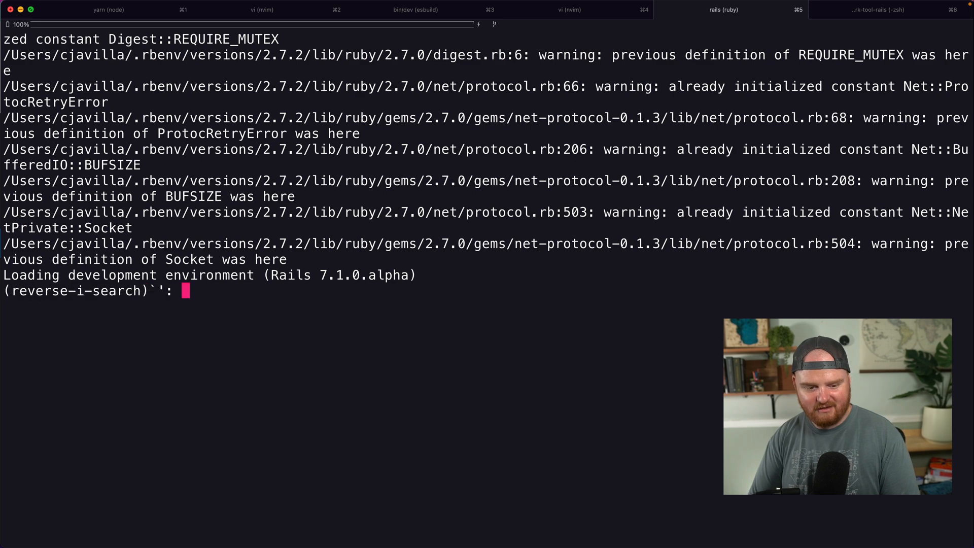
pyautogui.write('c = TwitterClient.new(User.last)')
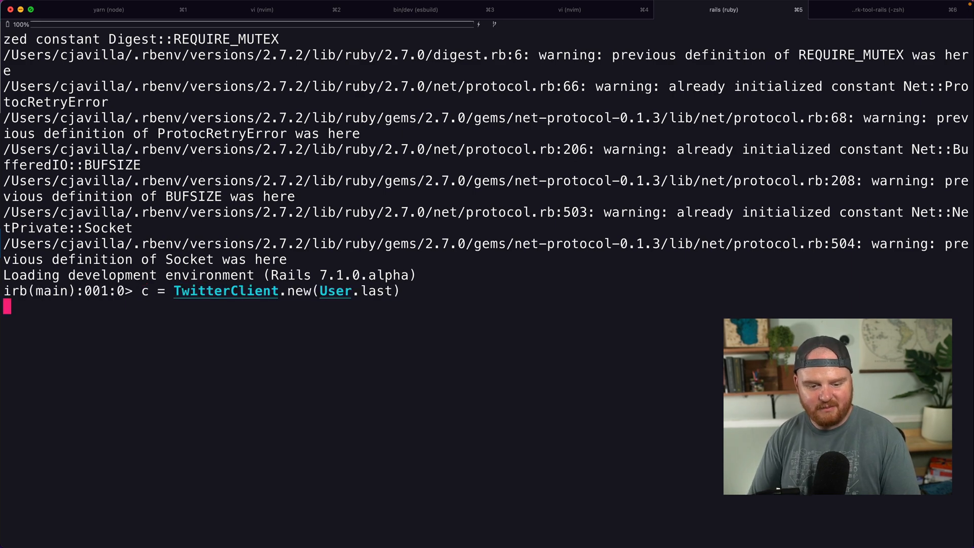
pyautogui.press('Return')
pyautogui.write('c.me')
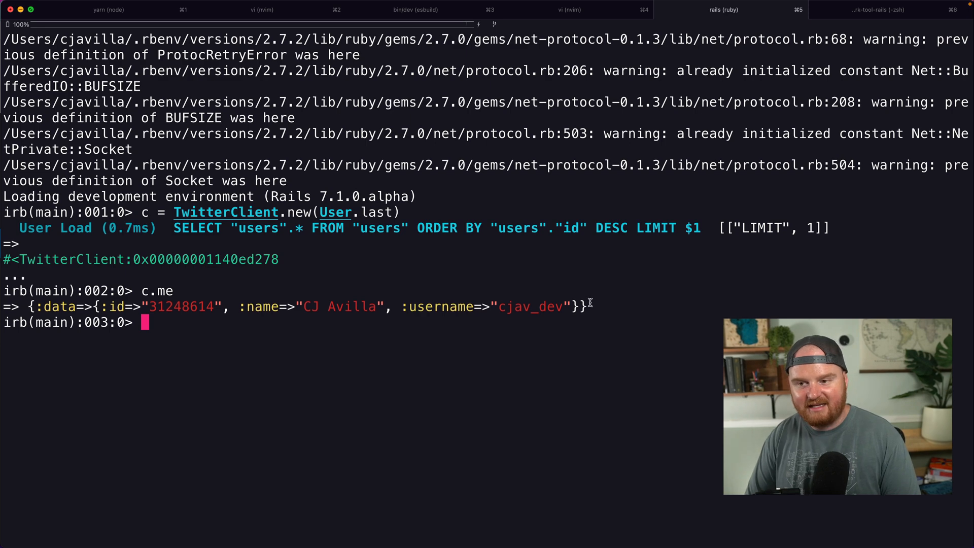
pyautogui.click(264, 9)
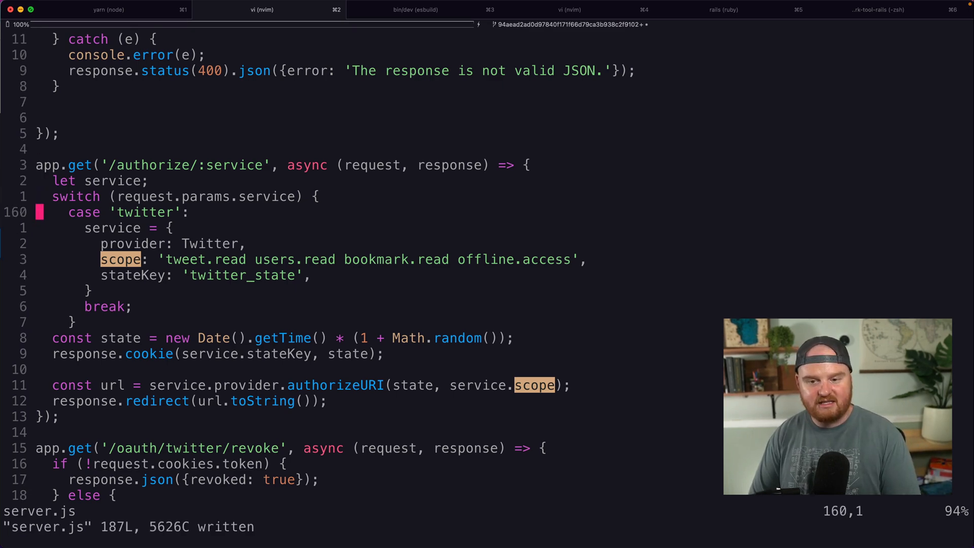
pyautogui.click(723, 10)
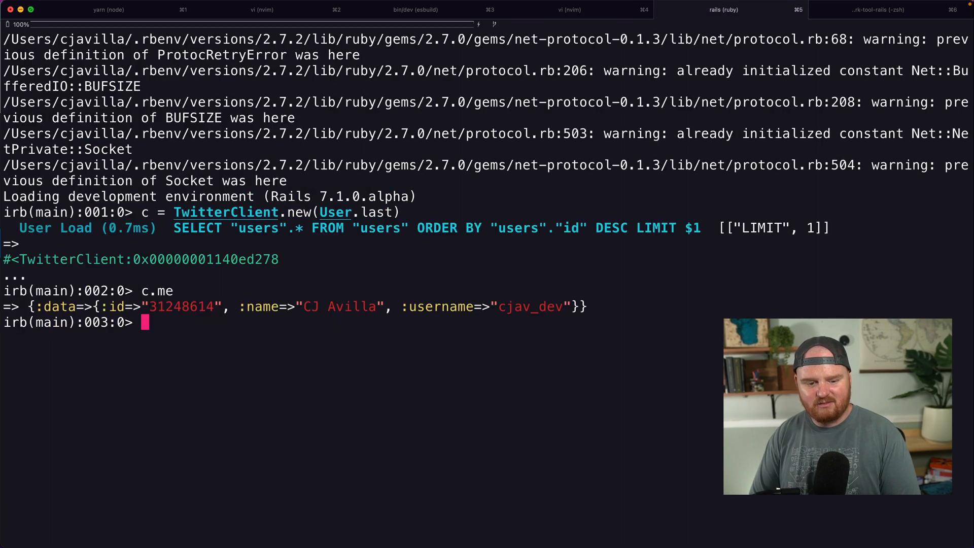
pyautogui.click(585, 10)
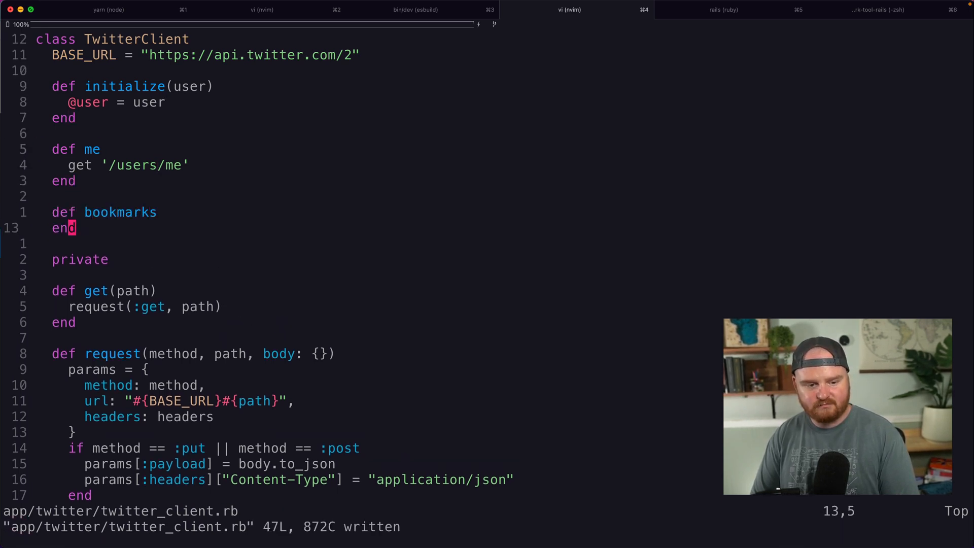
pyautogui.write('get.')
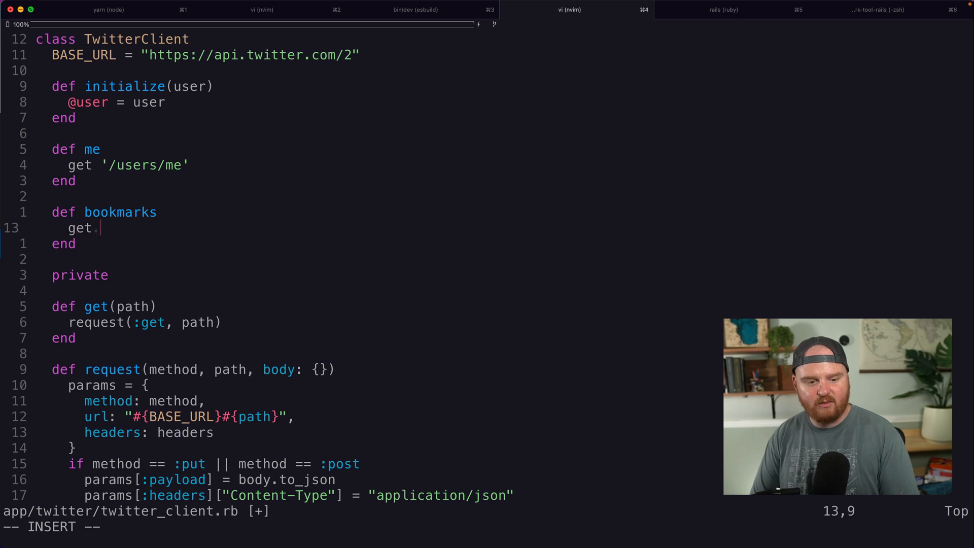
pyautogui.write('"/users')
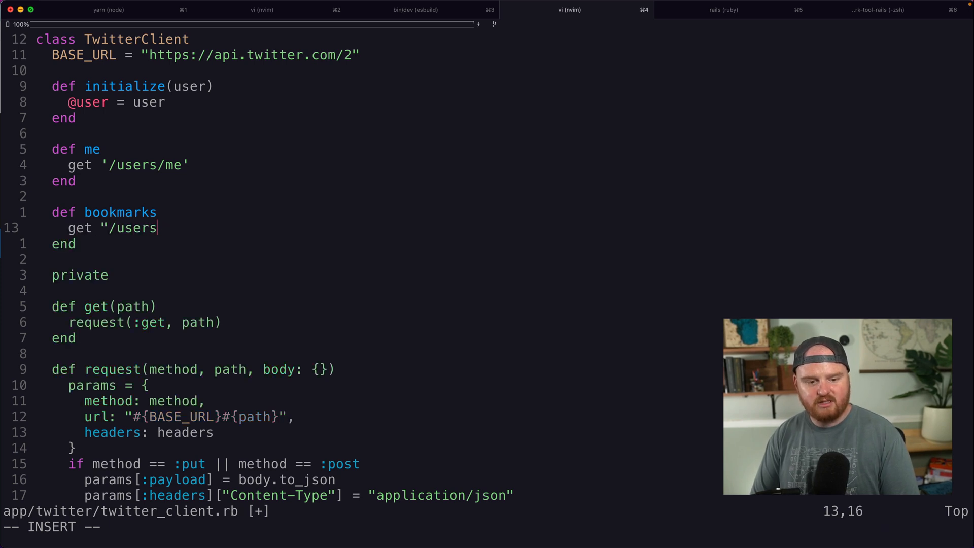
pyautogui.write('/#{')
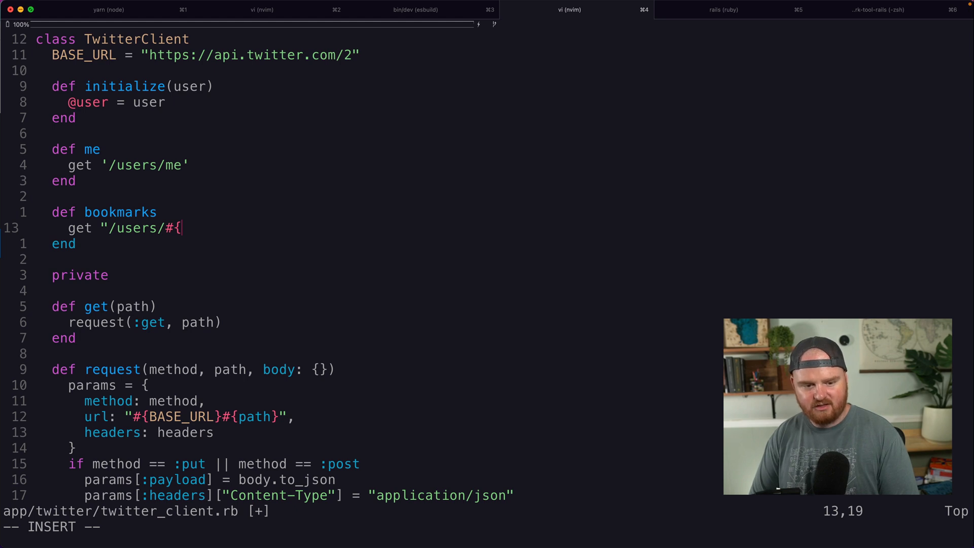
pyautogui.write('@user.twitte')
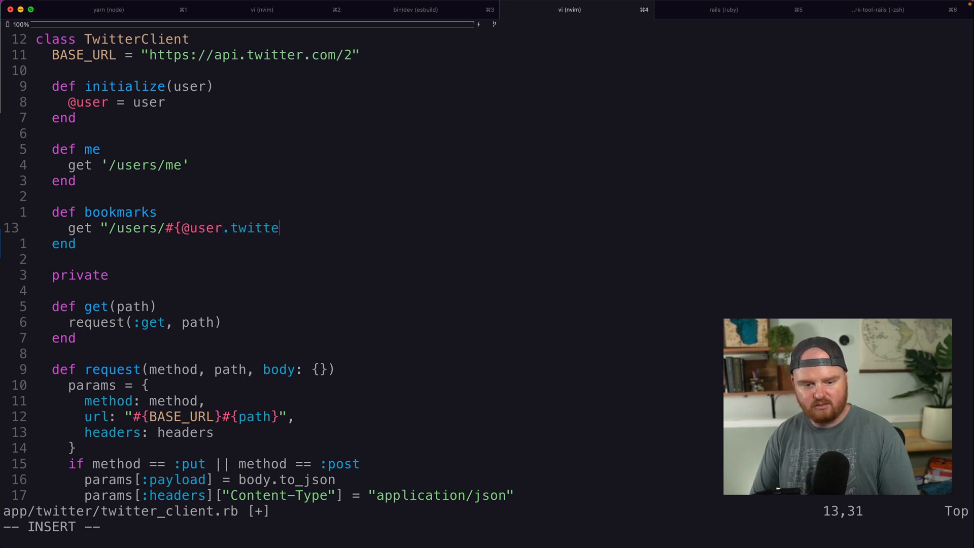
pyautogui.write('r_id}/bookmarks')
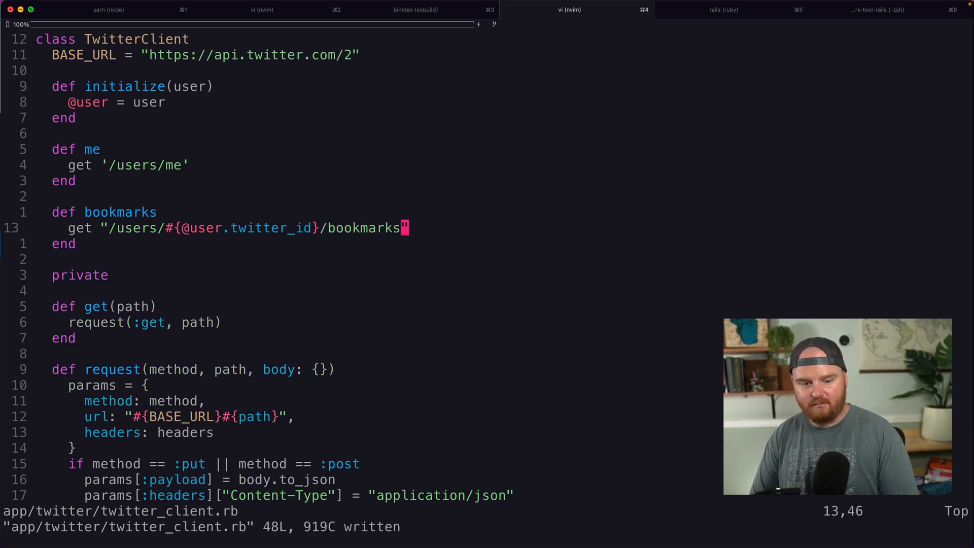
pyautogui.click(723, 10)
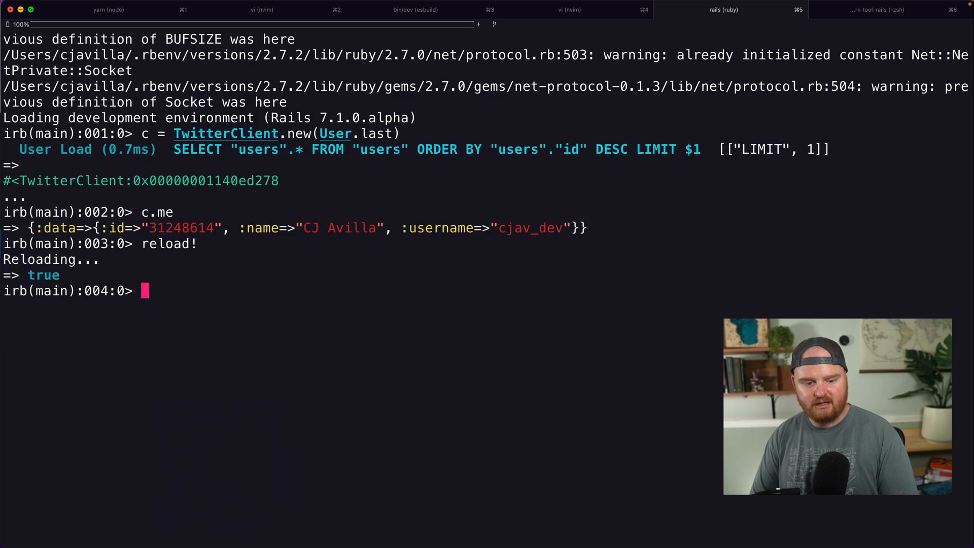
# Recreate c = TwitterClient.new(User.last) and list its 13 bookmarked tweets.
pyautogui.write('c = TwitterClient.new(User.last)')
pyautogui.write('c.bookmarks')
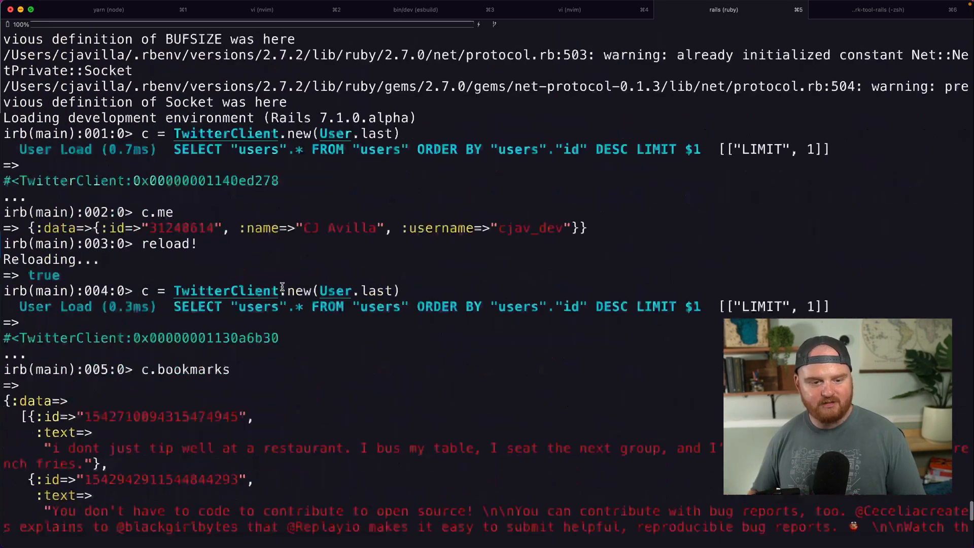
pyautogui.scroll(-3)
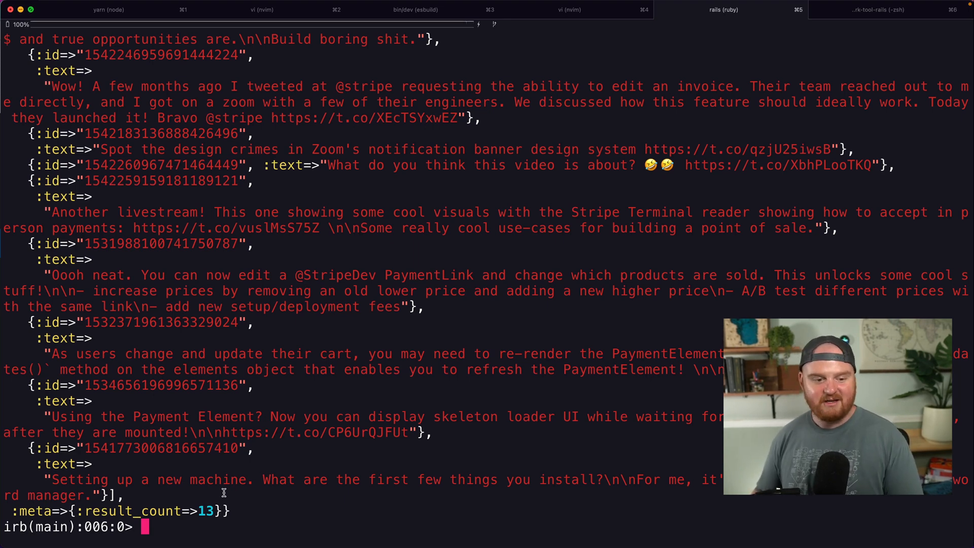
pyautogui.moveTo(76, 260)
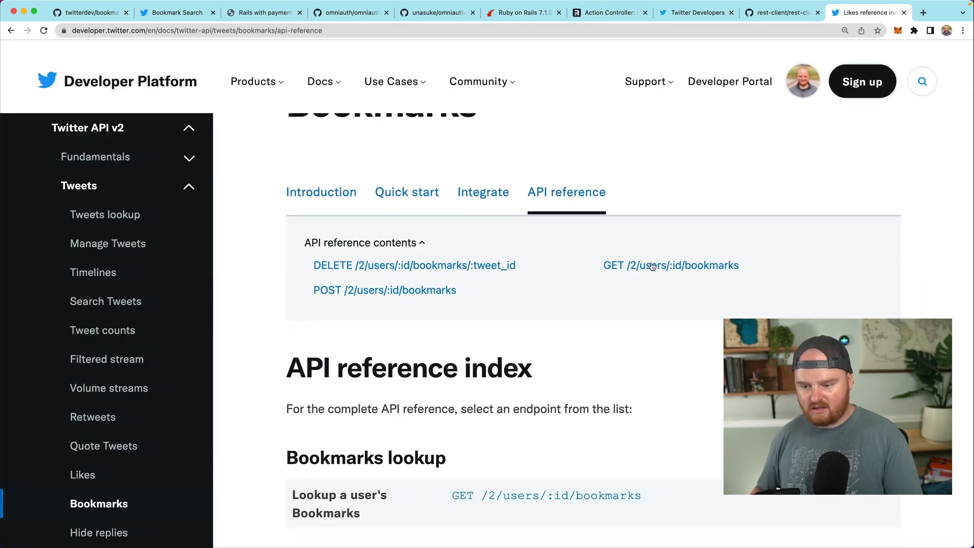
# Open the GET /2/users/:id/bookmarks reference and review its OAuth scopes.
pyautogui.click(671, 265)
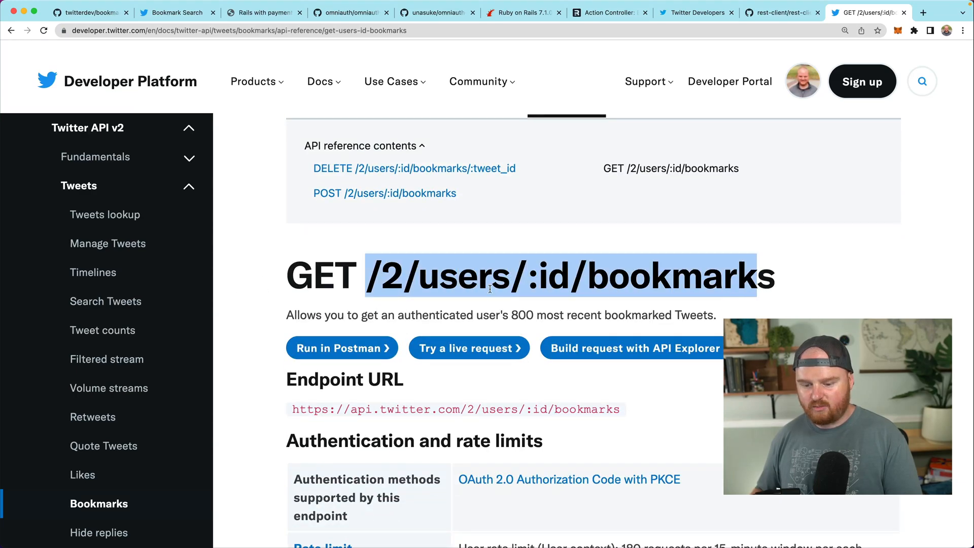
pyautogui.scroll(-3)
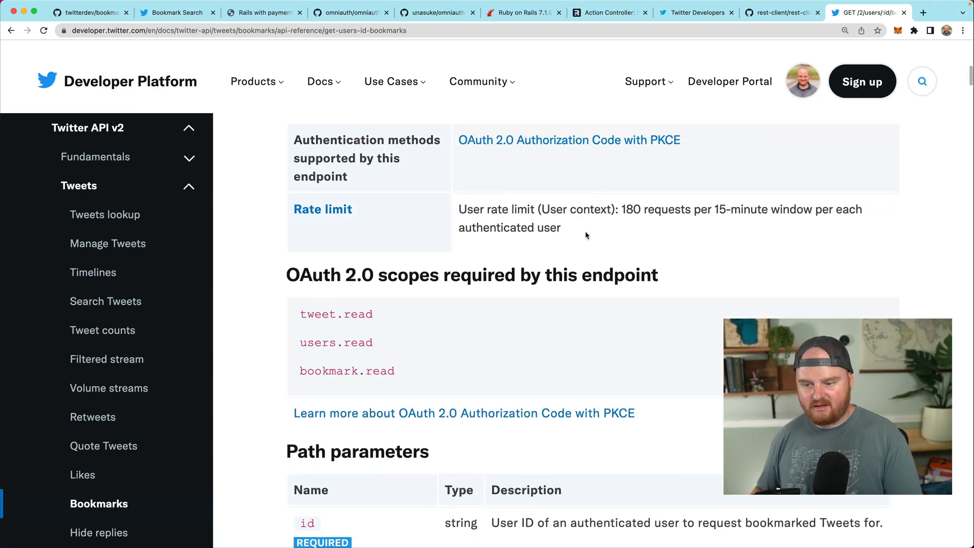
pyautogui.moveTo(622, 209); pyautogui.dragTo(768, 209)
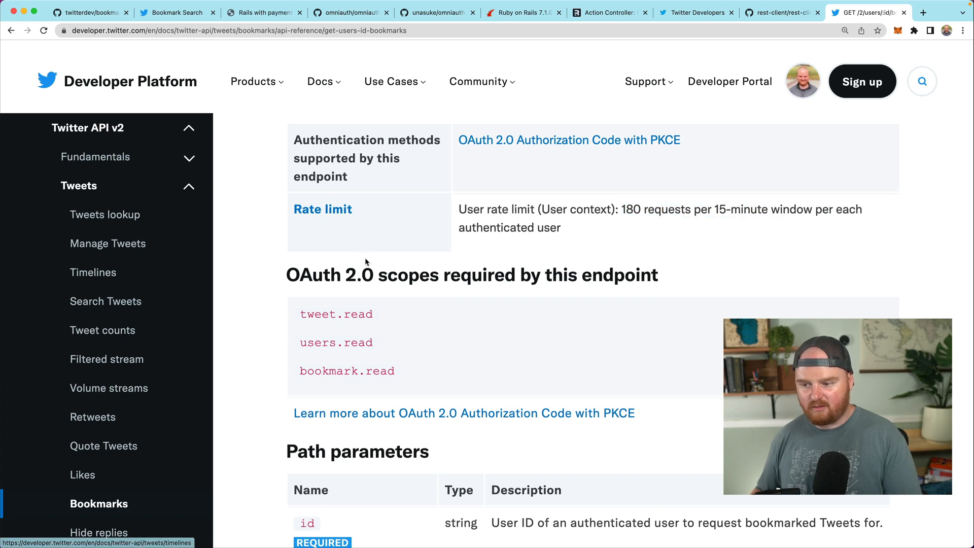
pyautogui.scroll(-3)
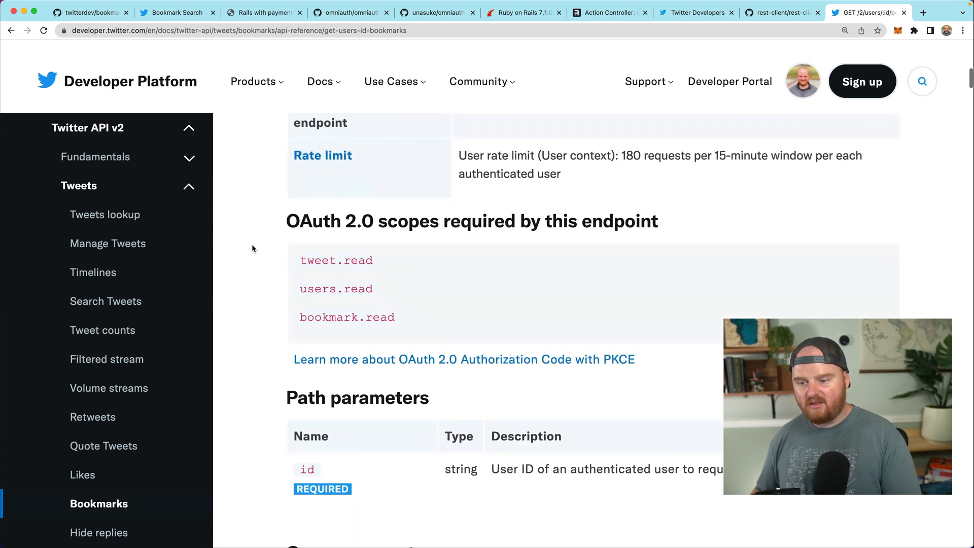
pyautogui.doubleClick(630, 156)
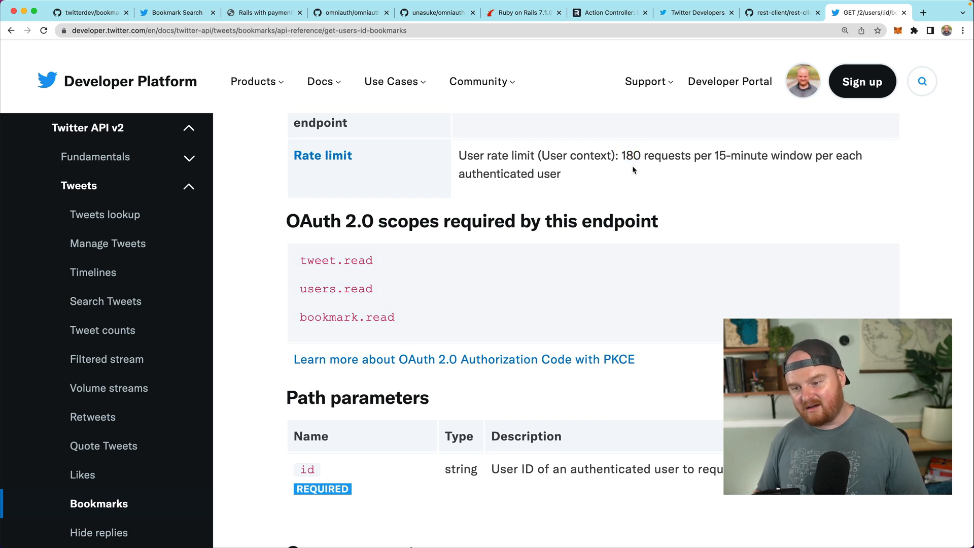
# Scroll through its query parameters down to expansions.
pyautogui.scroll(-3)
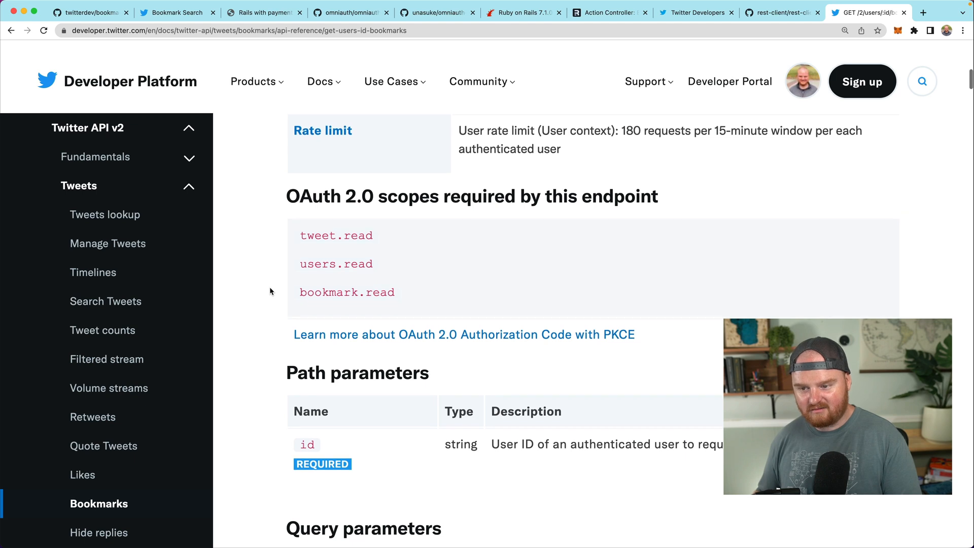
pyautogui.scroll(-3)
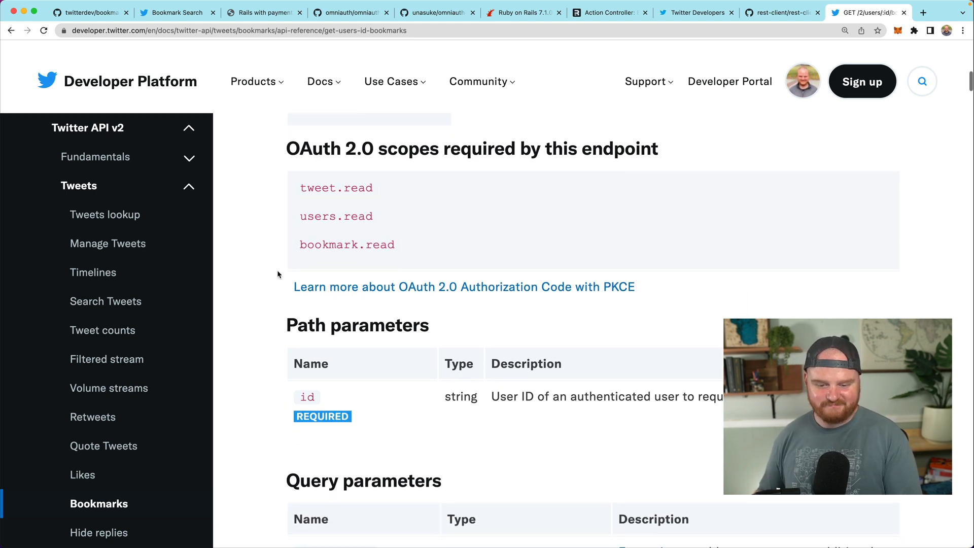
pyautogui.scroll(-3)
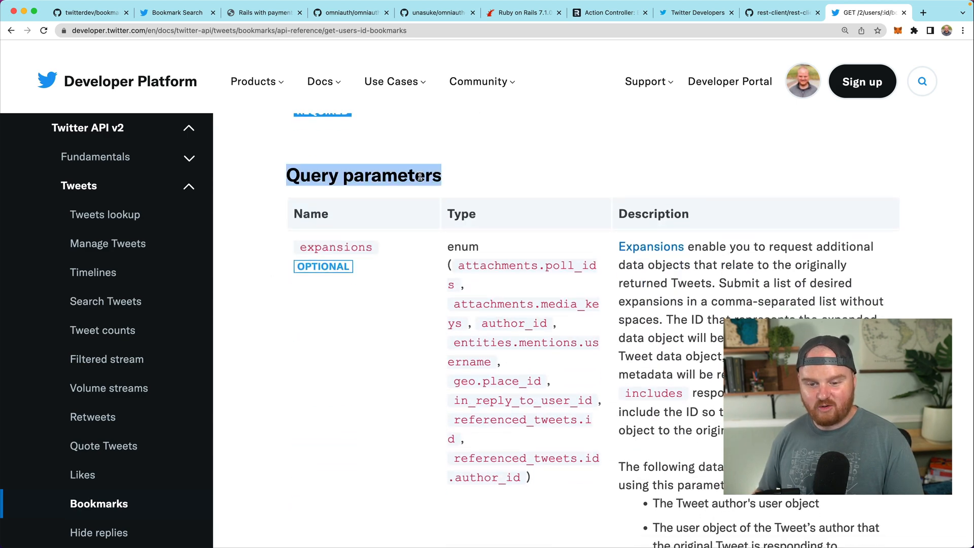
pyautogui.scroll(-3)
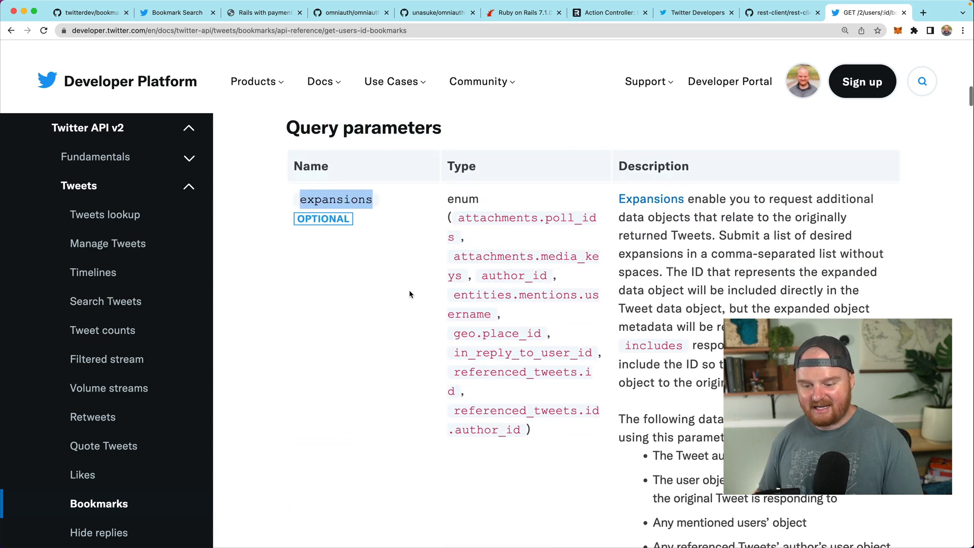
pyautogui.doubleClick(514, 275)
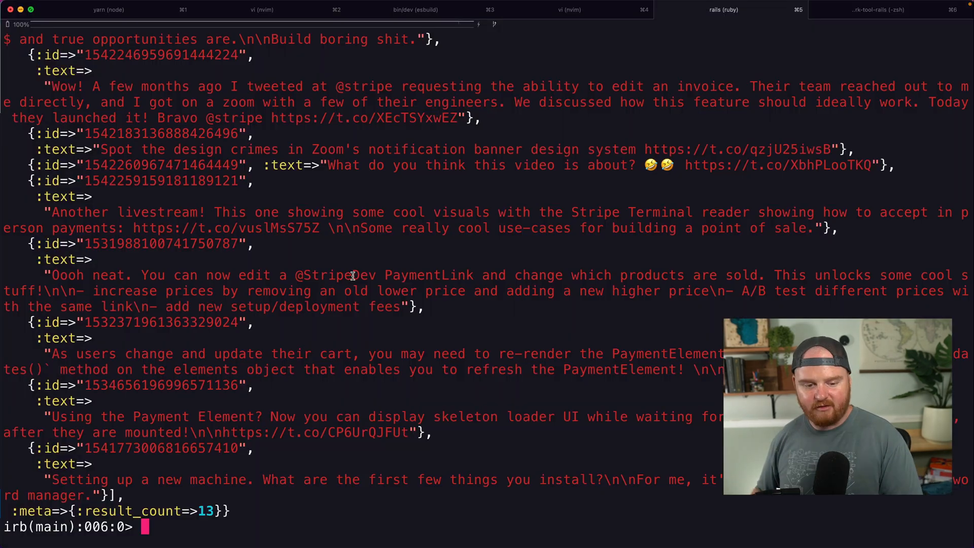
# Look up the expansions, tweet.fields and user.fields parameters in App.js's bookmarks request.
pyautogui.click(263, 9)
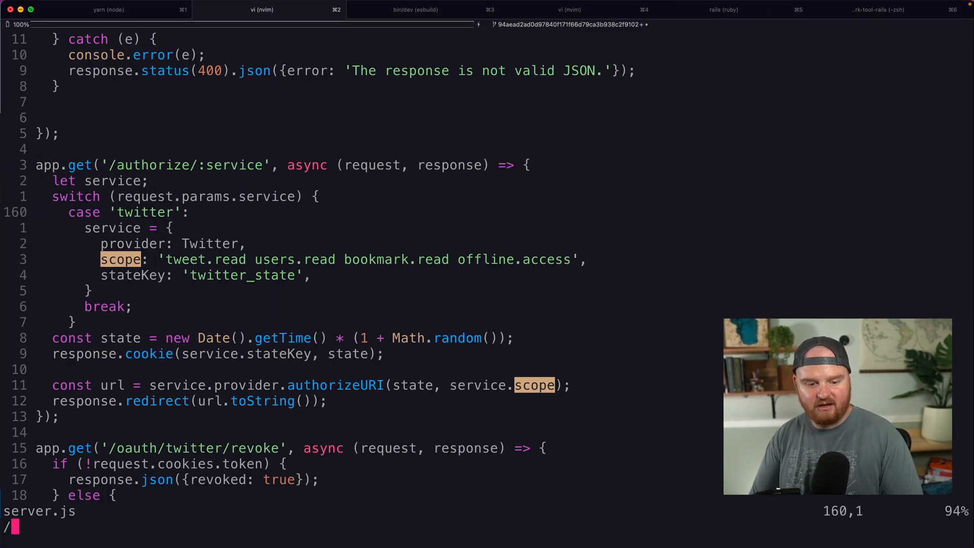
pyautogui.write('expans')
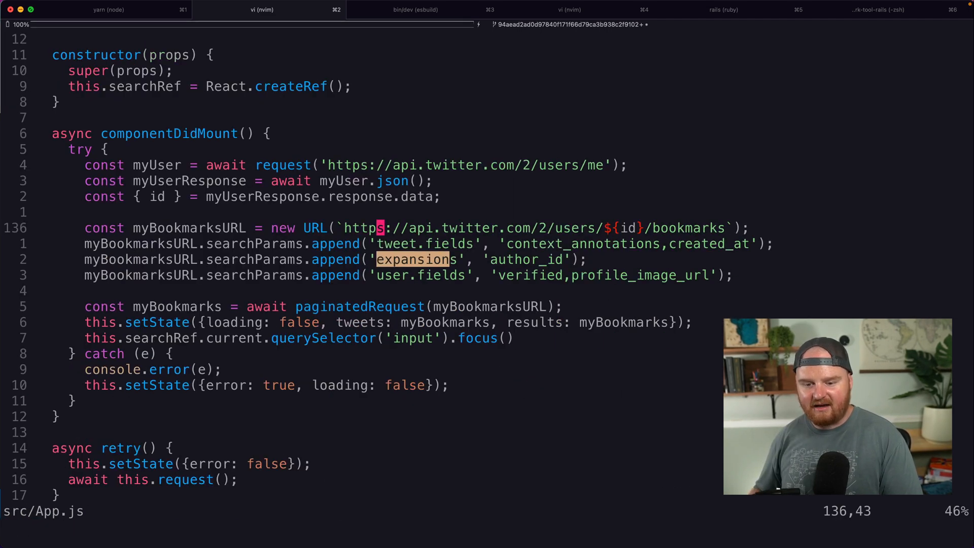
pyautogui.doubleClick(412, 259)
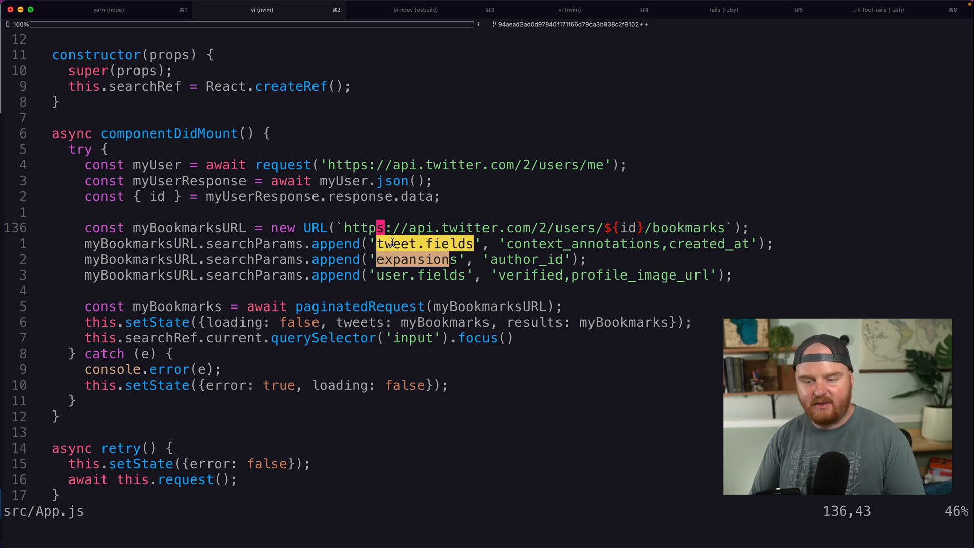
pyautogui.click(721, 11)
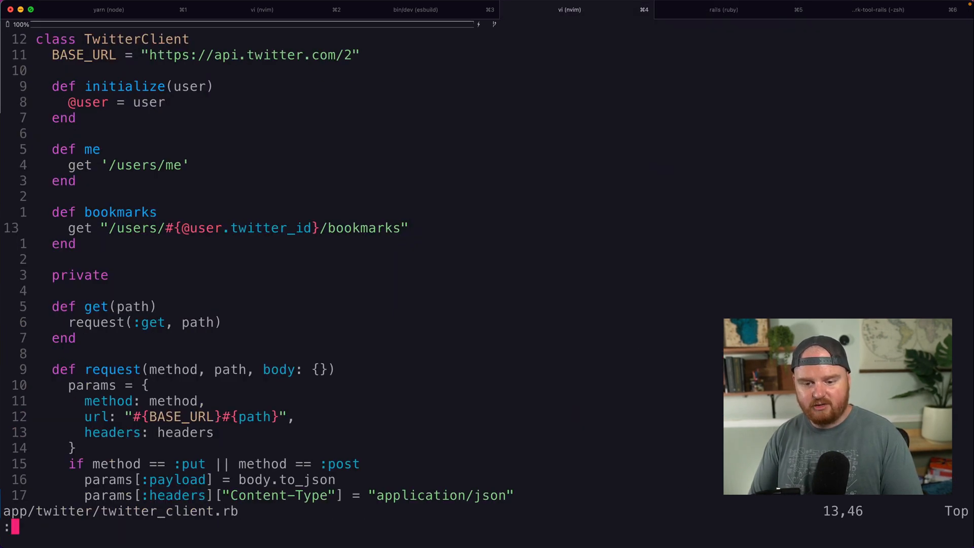
# Replace the hardcoded ?tweet.fields parameters on the bookmarks path with #{...} interpolation.
pyautogui.write('?tweet.fields')
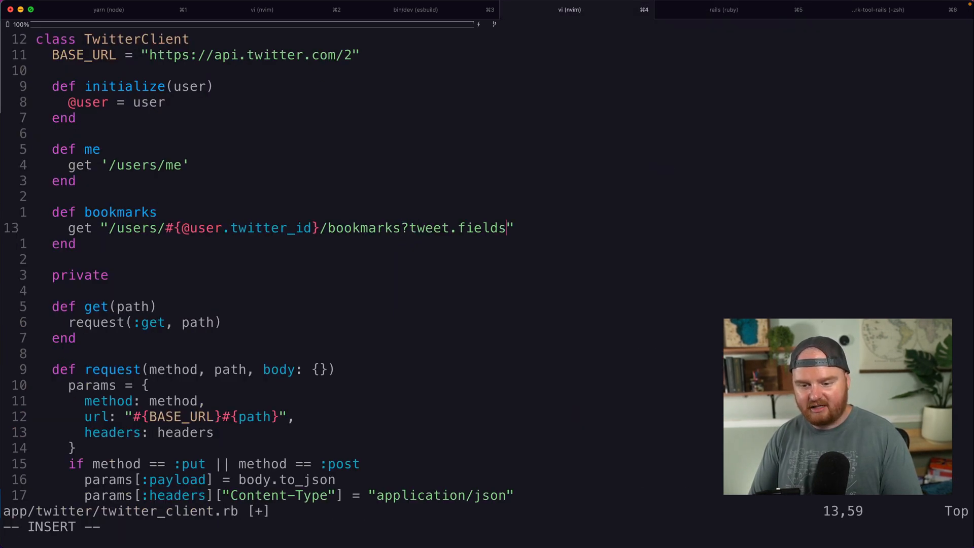
pyautogui.click(259, 9)
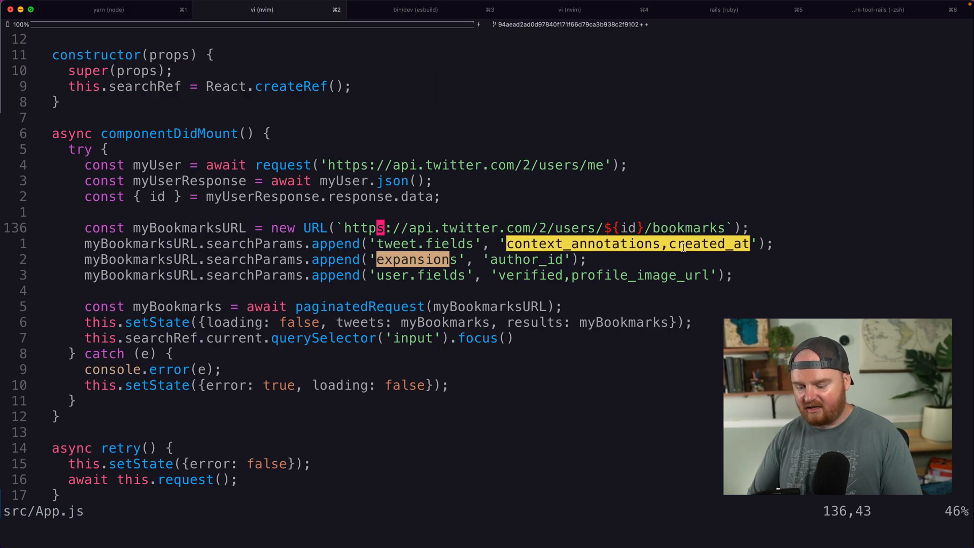
pyautogui.click(570, 9)
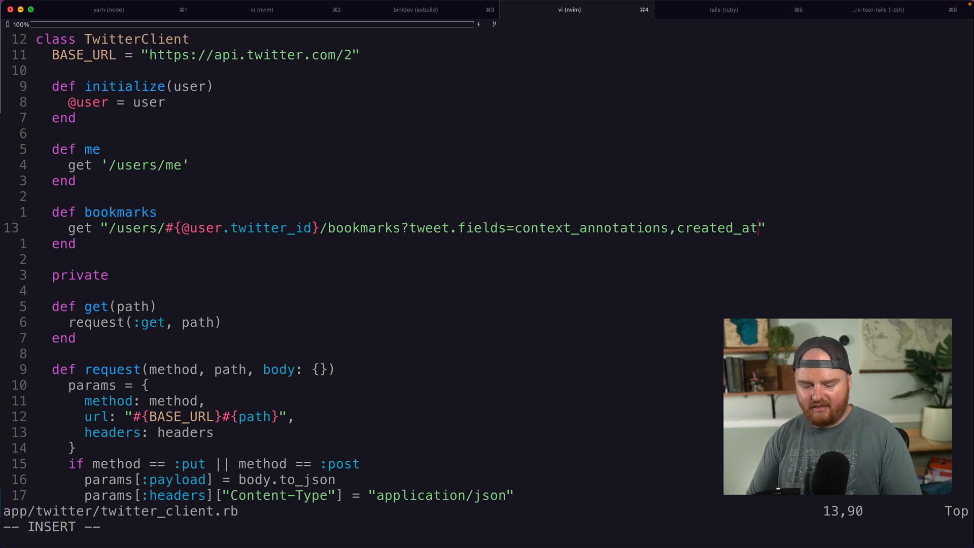
pyautogui.write('&')
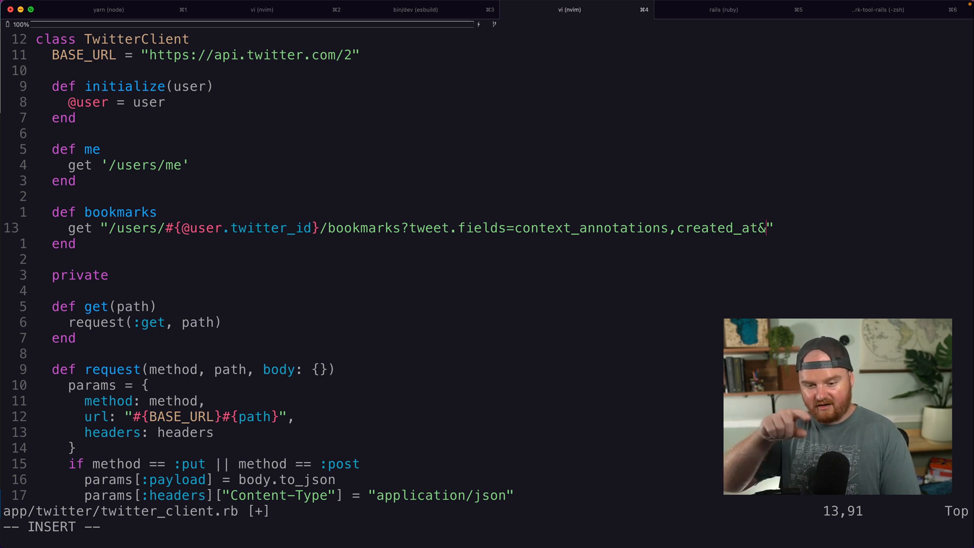
pyautogui.press('BackSpace')
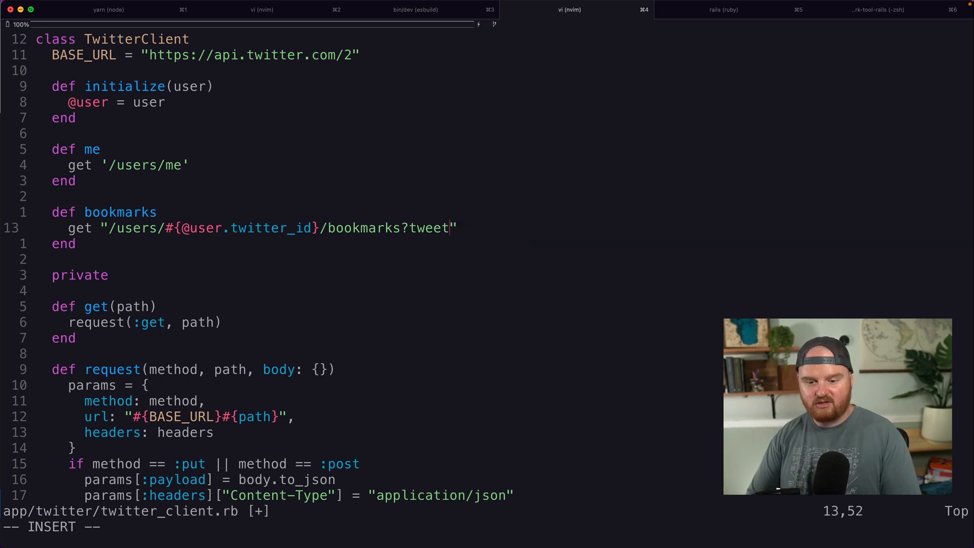
pyautogui.write('#{query')
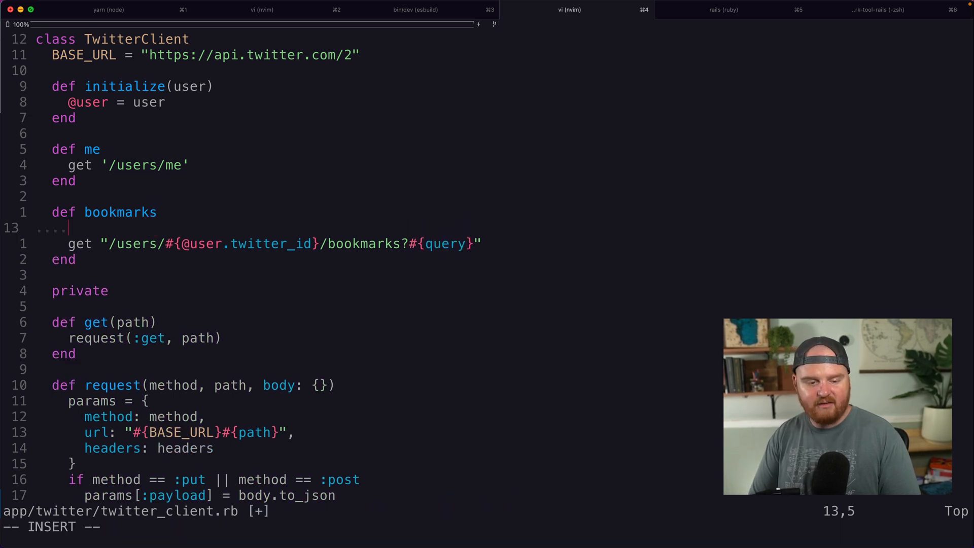
# Build query = { }.to_query, undo the added query_params argument, and start tweet.fields.
pyautogui.write('query = {')
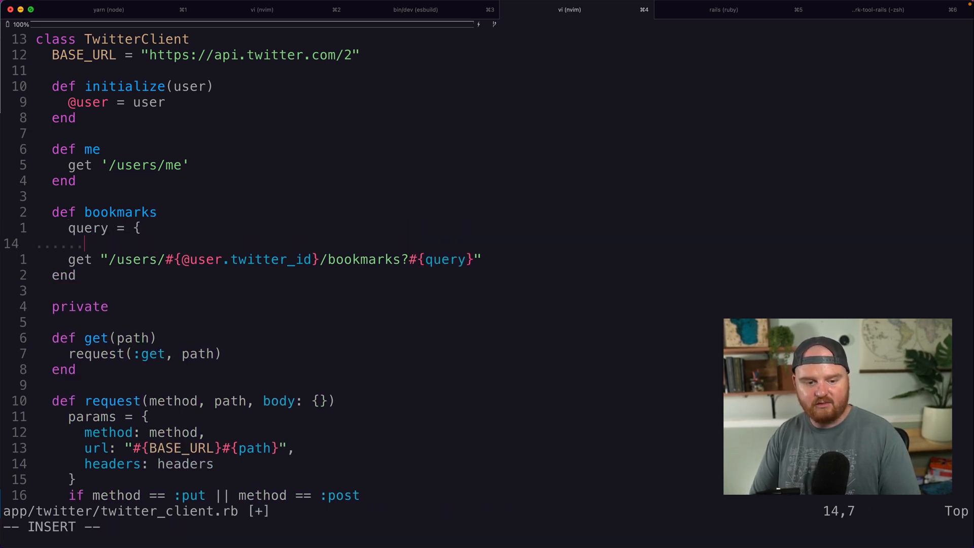
pyautogui.write('}.to_query')
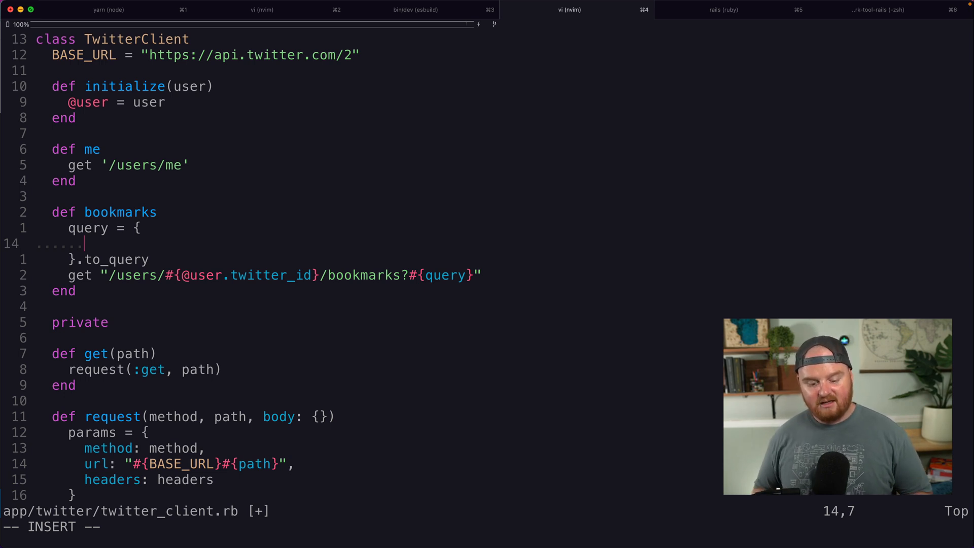
pyautogui.write('(user')
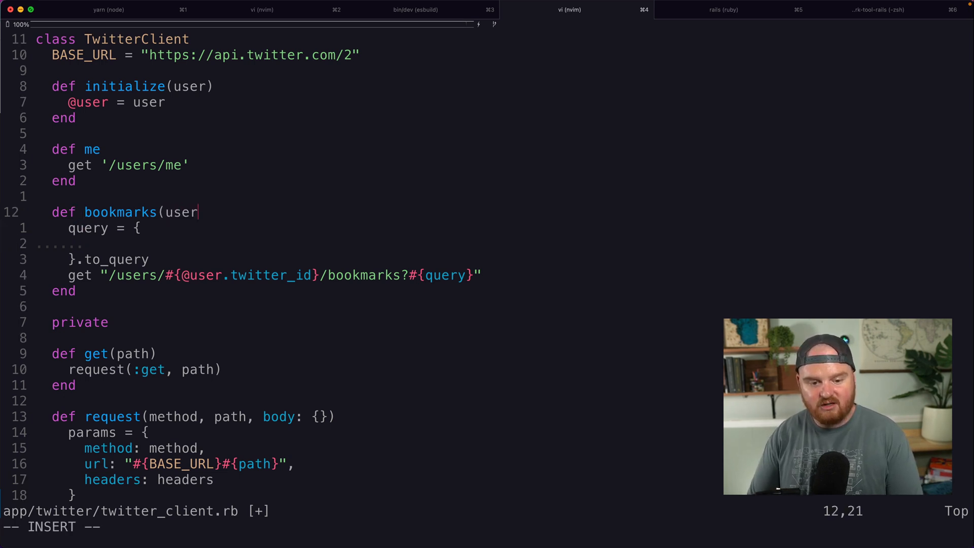
pyautogui.write('_id,')
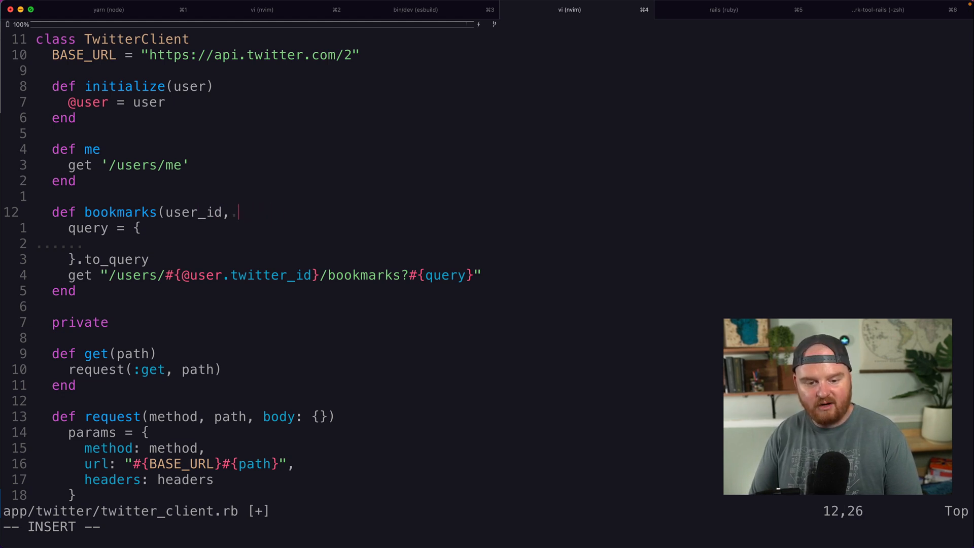
pyautogui.write('query_params:')
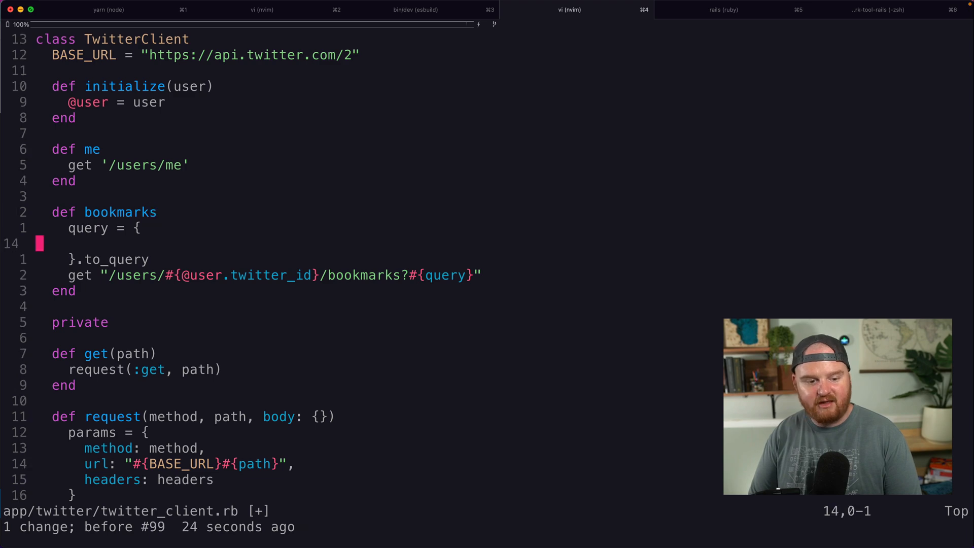
pyautogui.press('i')
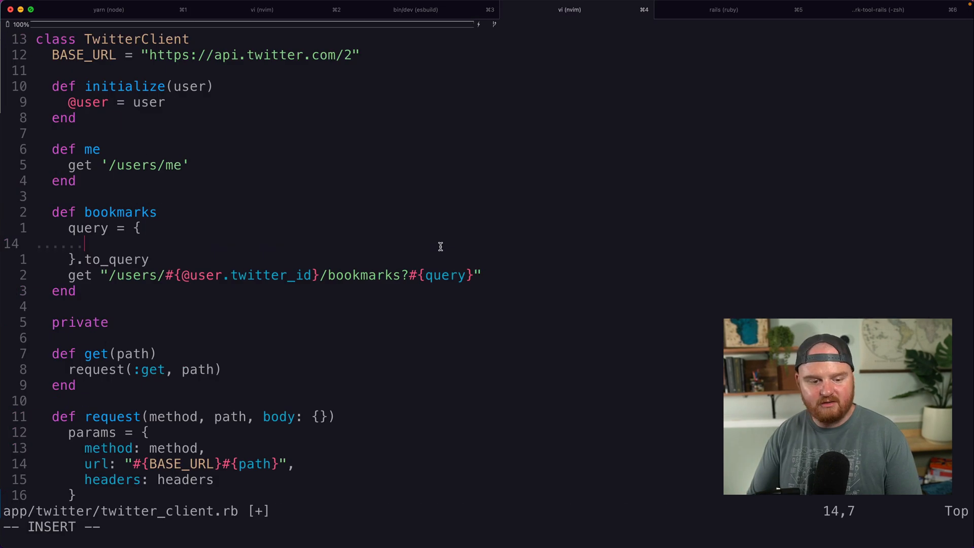
pyautogui.write('tweet.fields:')
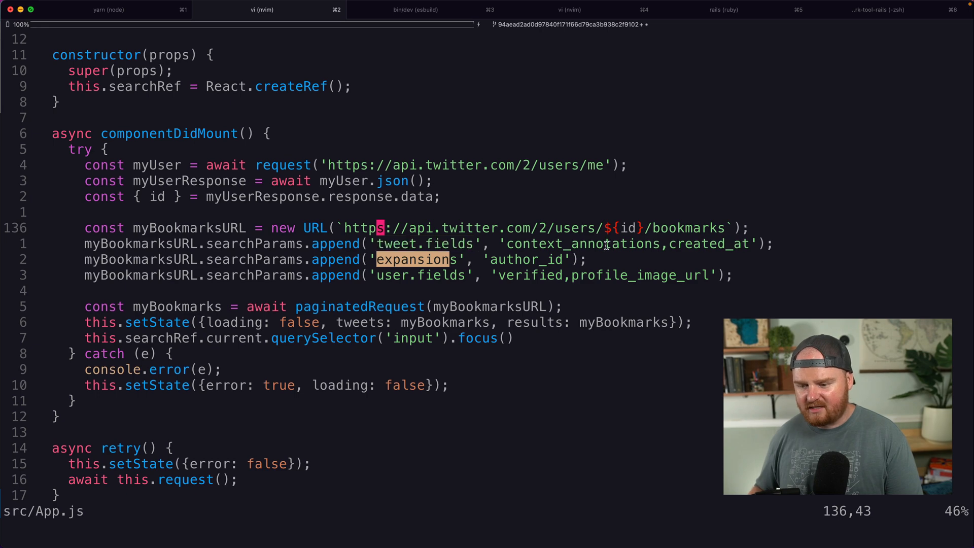
# In twitter_client.rb, set tweet.fields to 'context_annotations,created_at' and begin an expansions entry.
pyautogui.click(569, 10)
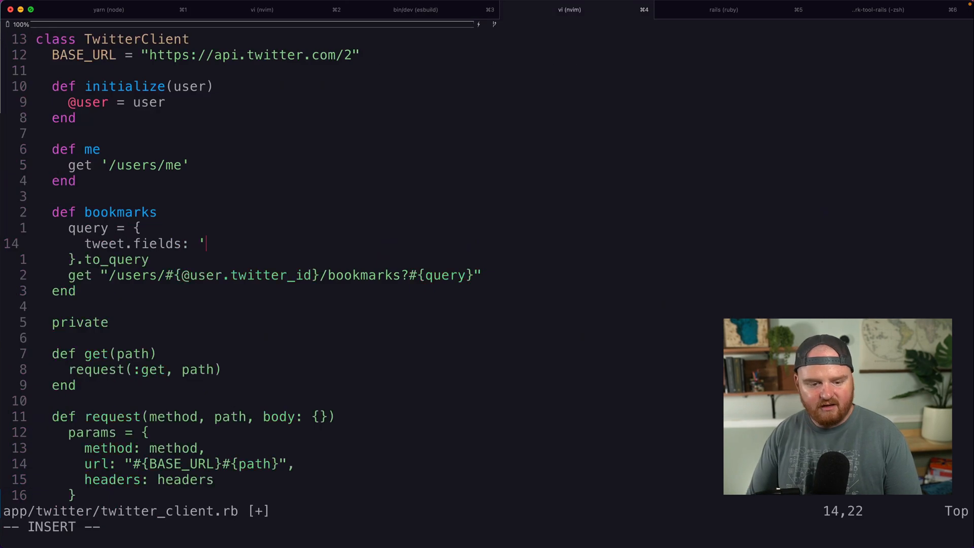
pyautogui.write("context_annotations,created_at',")
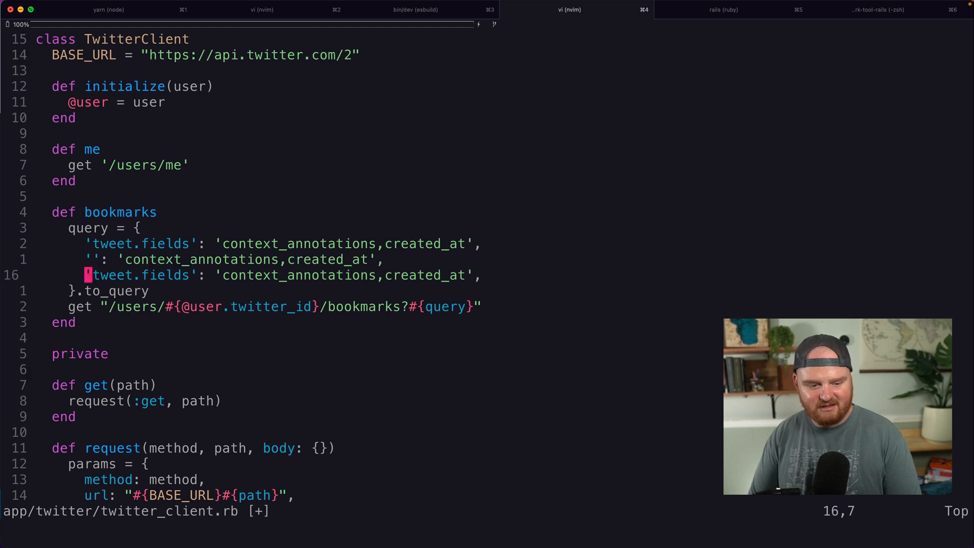
pyautogui.write("expansions': 'author_id',")
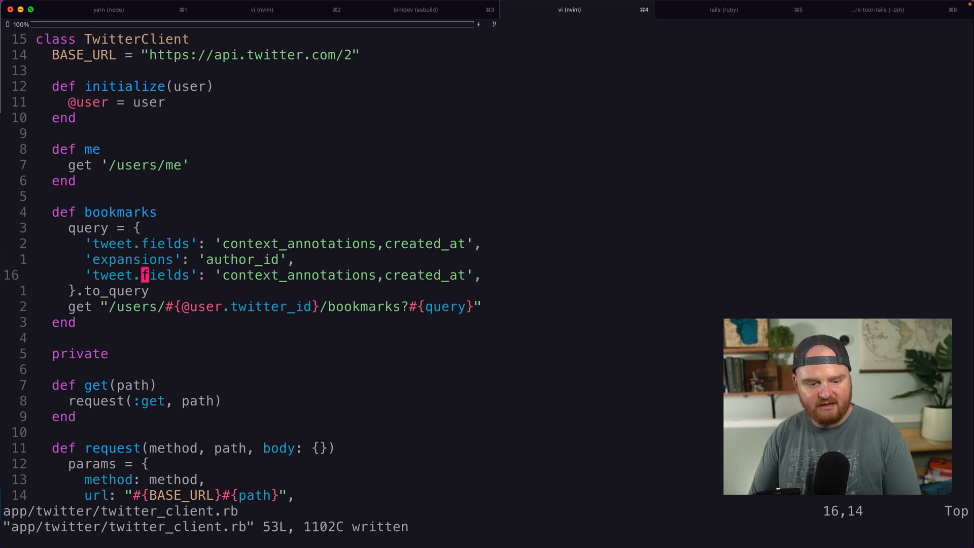
# Rename the duplicated third key to user.fields, checking App.js for its profile_image_url value.
pyautogui.click(262, 9)
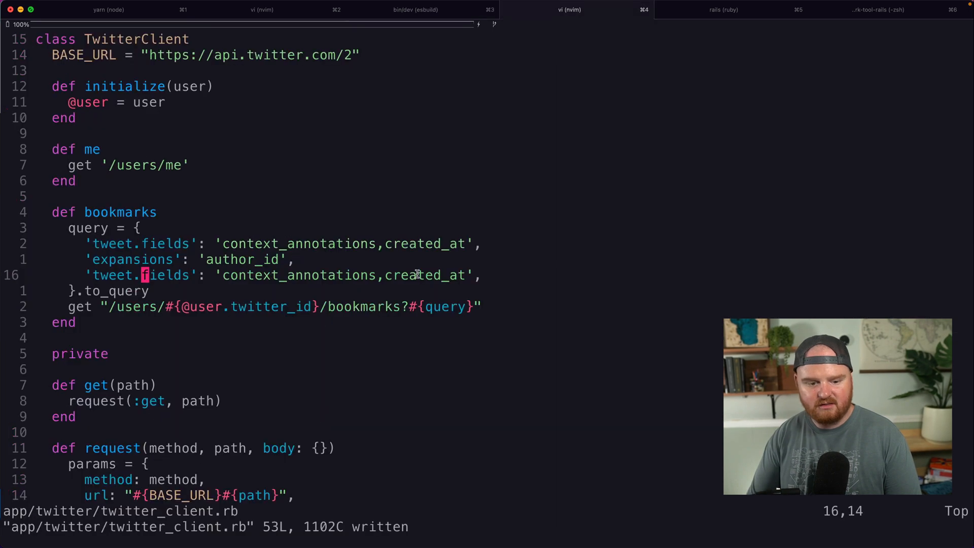
pyautogui.write("user.fields': '',")
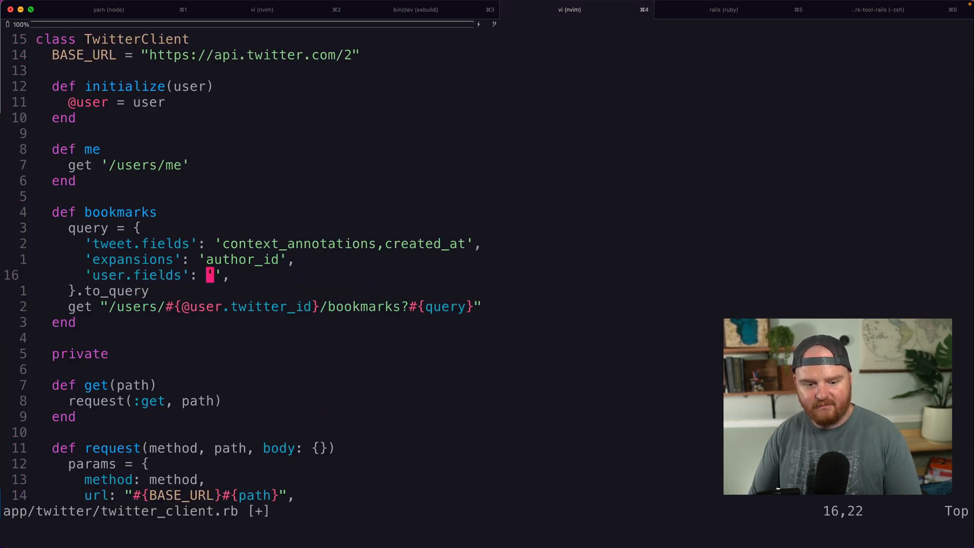
pyautogui.click(257, 10)
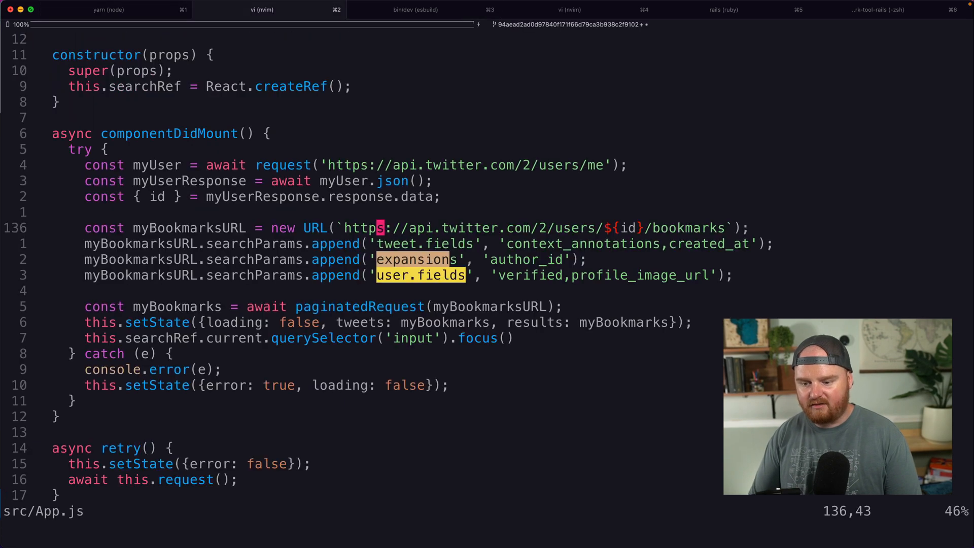
pyautogui.click(413, 9)
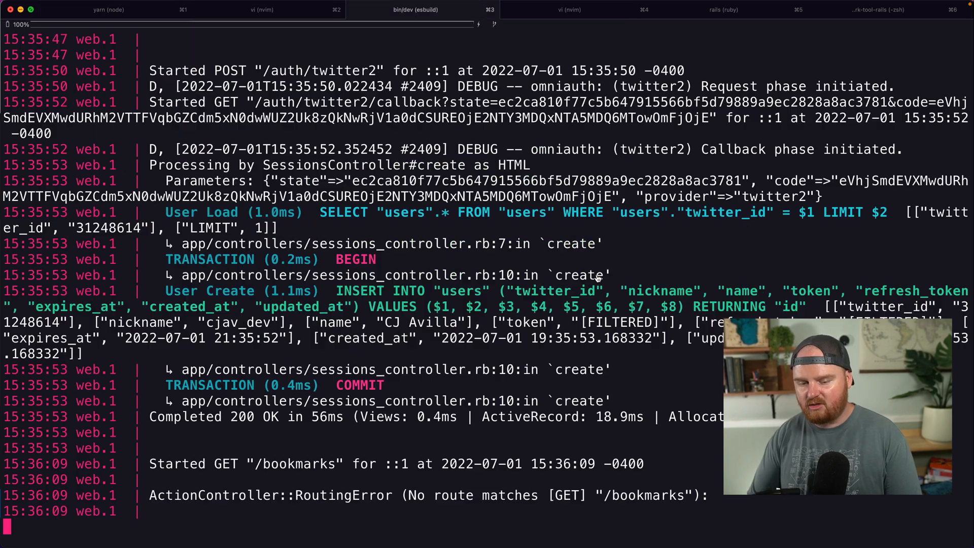
pyautogui.click(568, 9)
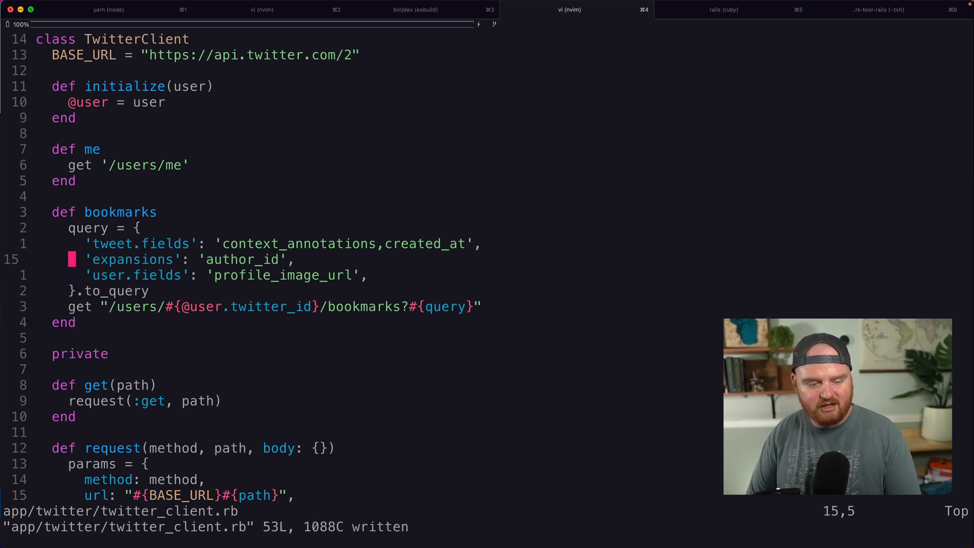
pyautogui.click(722, 10)
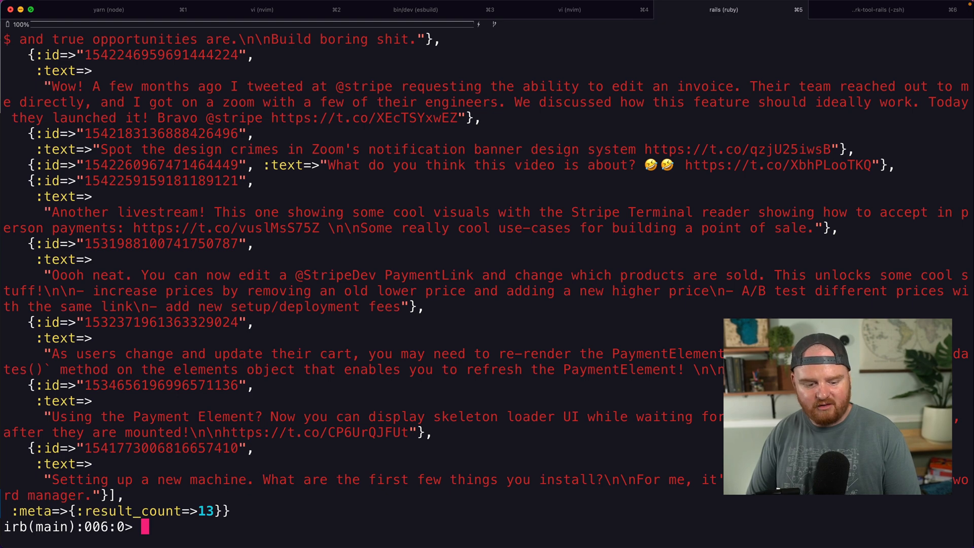
pyautogui.write('reload!')
pyautogui.write('c = TwitterClient.new(User.last')
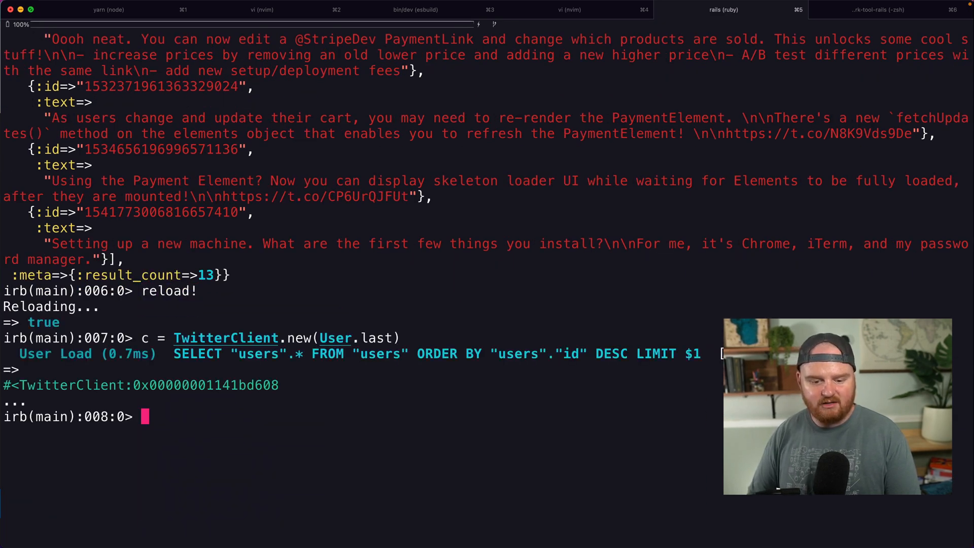
pyautogui.write('c.book')
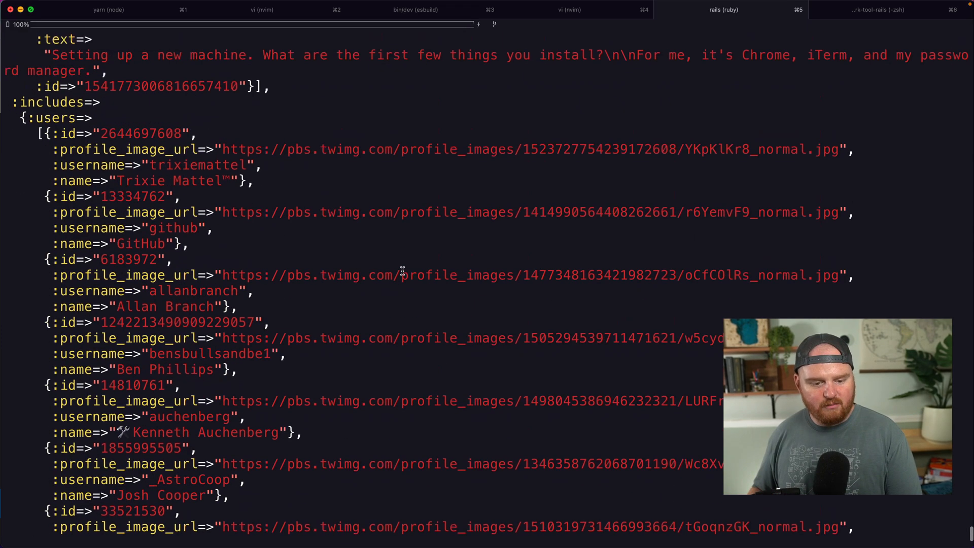
pyautogui.scroll(-3)
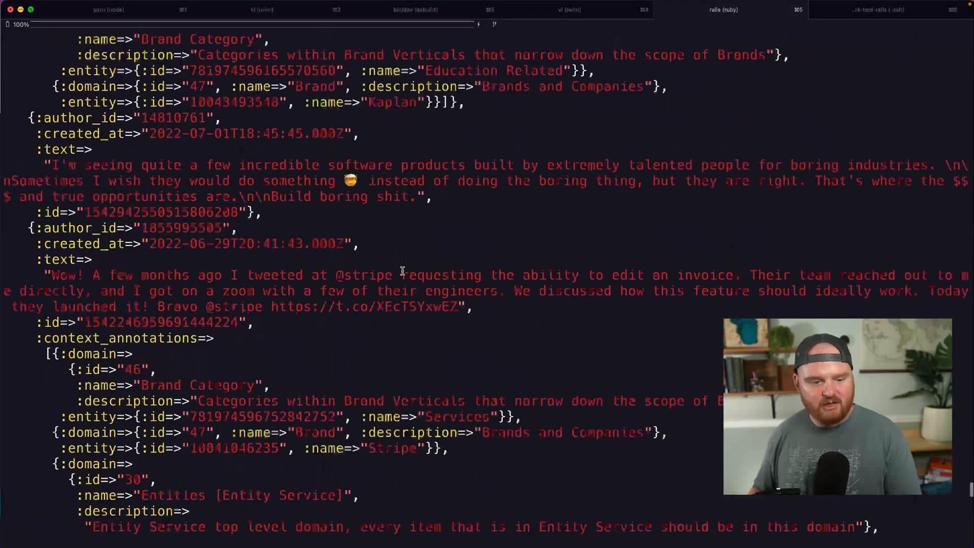
pyautogui.scroll(-3)
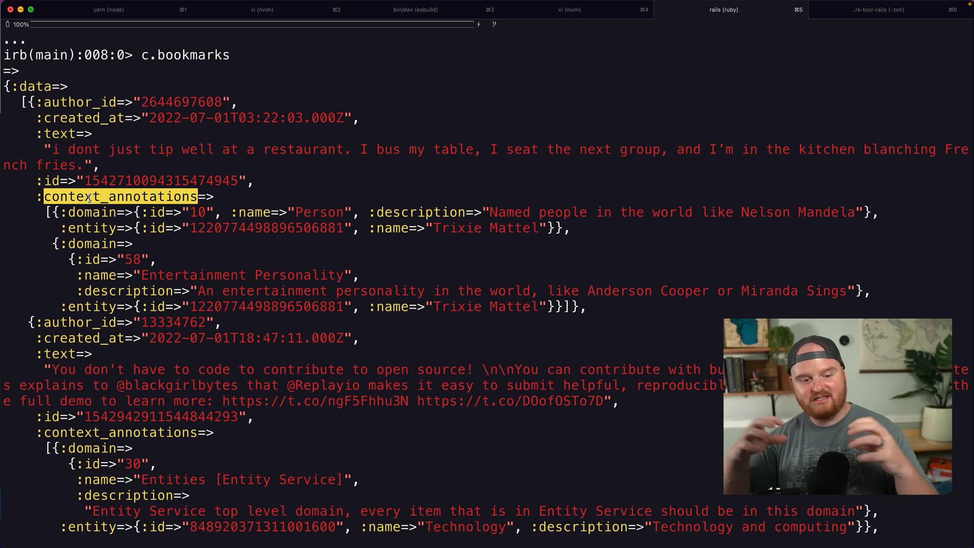
pyautogui.moveTo(50, 147)
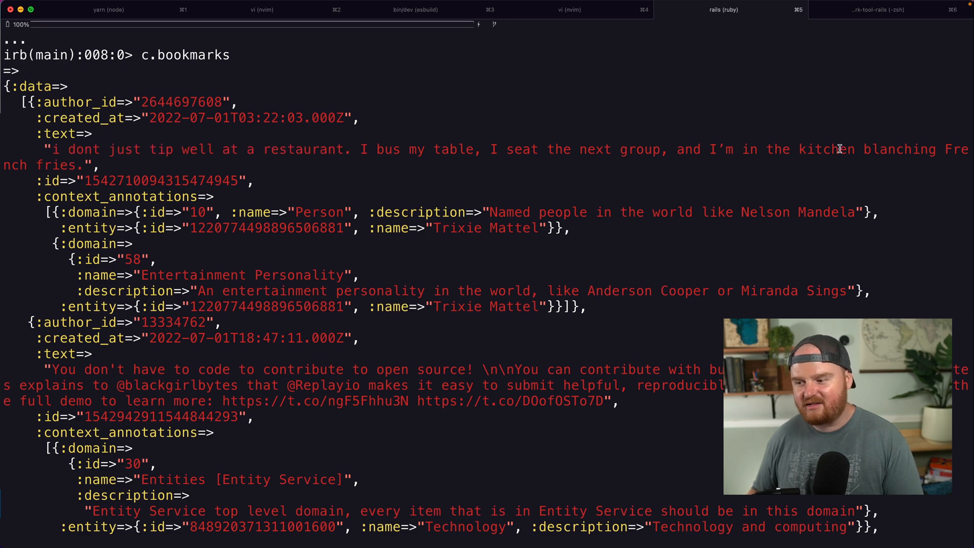
pyautogui.moveTo(53, 149); pyautogui.dragTo(74, 165)
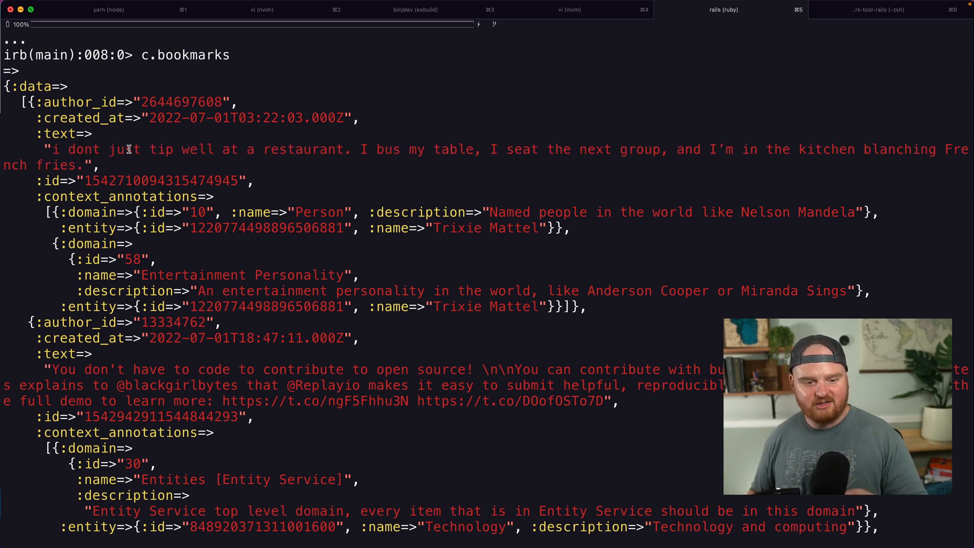
pyautogui.moveTo(74, 149); pyautogui.dragTo(351, 149)
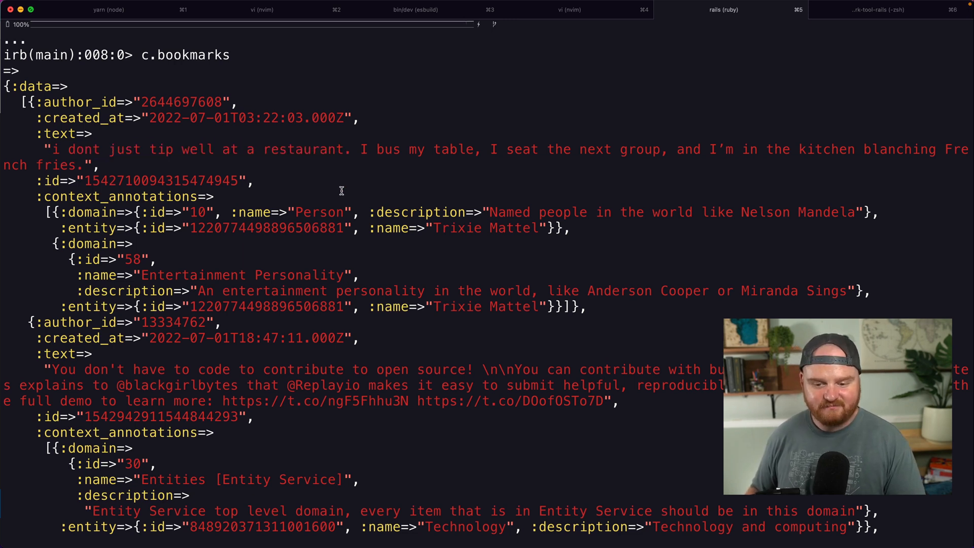
pyautogui.doubleClick(115, 196)
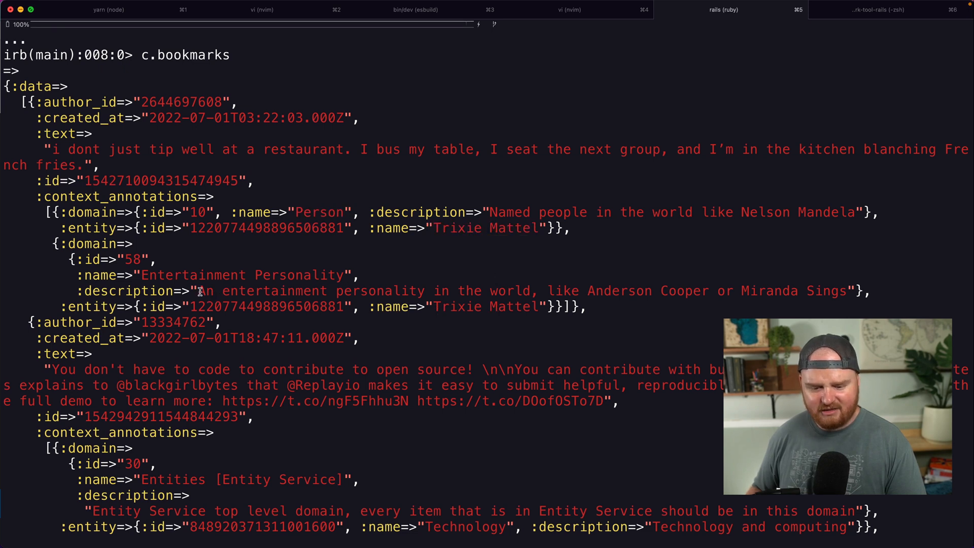
pyautogui.moveTo(199, 290); pyautogui.dragTo(802, 290)
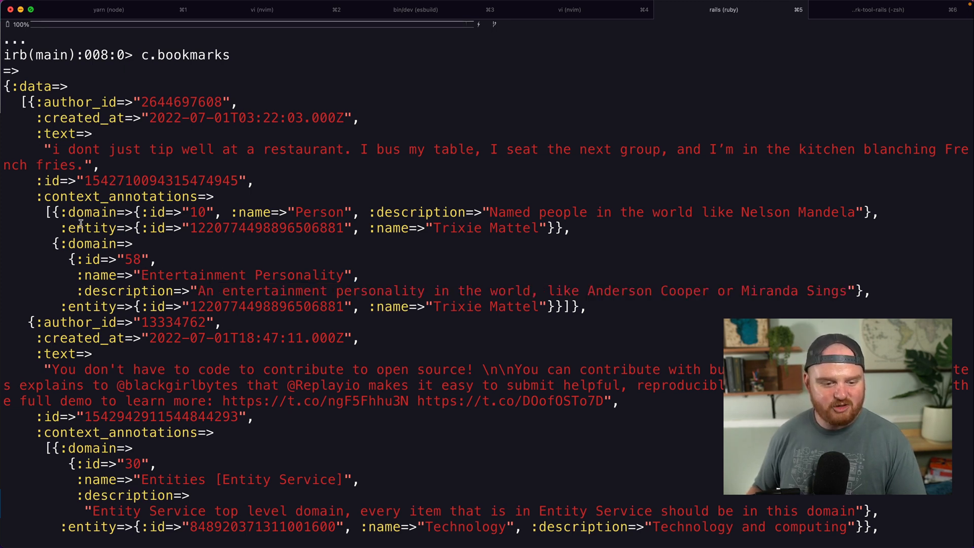
pyautogui.doubleClick(90, 212)
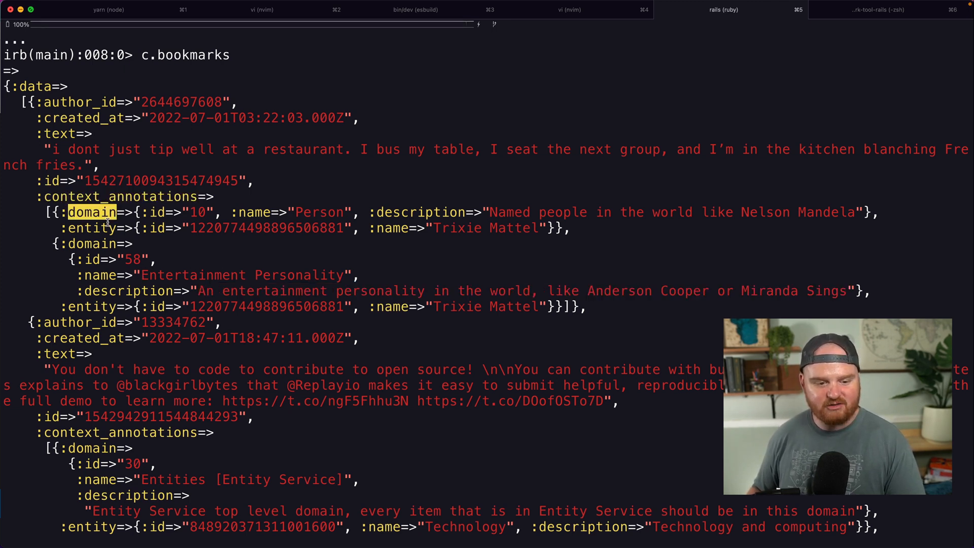
pyautogui.doubleClick(89, 228)
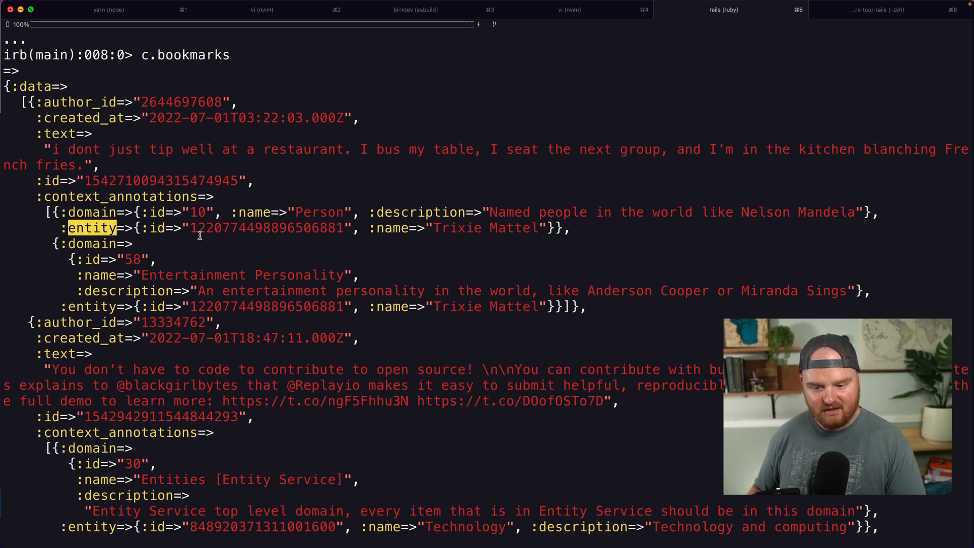
pyautogui.moveTo(160, 213)
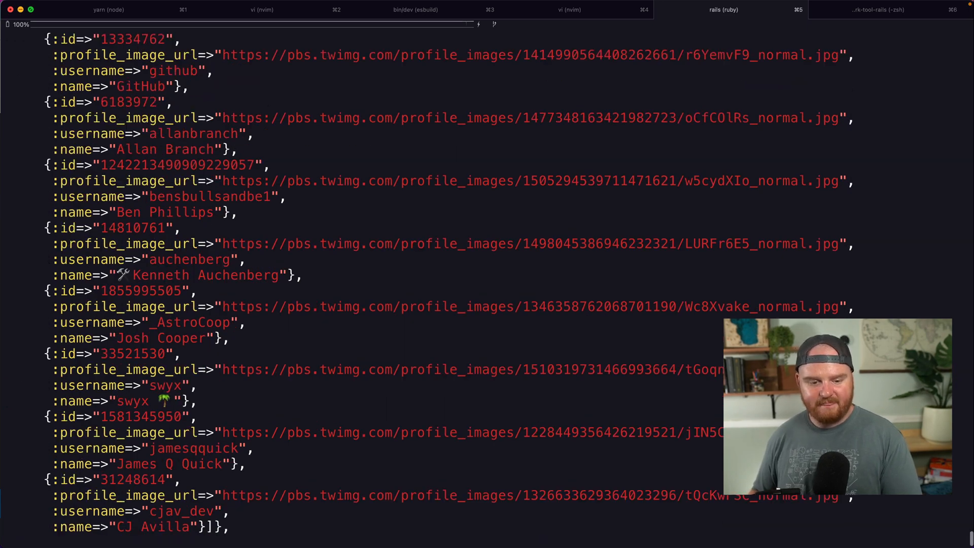
pyautogui.scroll(-3)
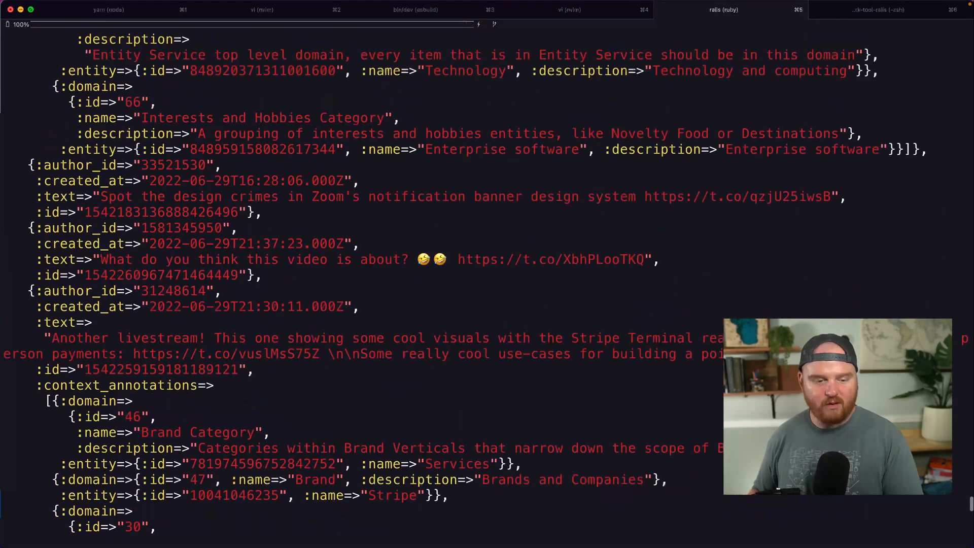
pyautogui.scroll(-3)
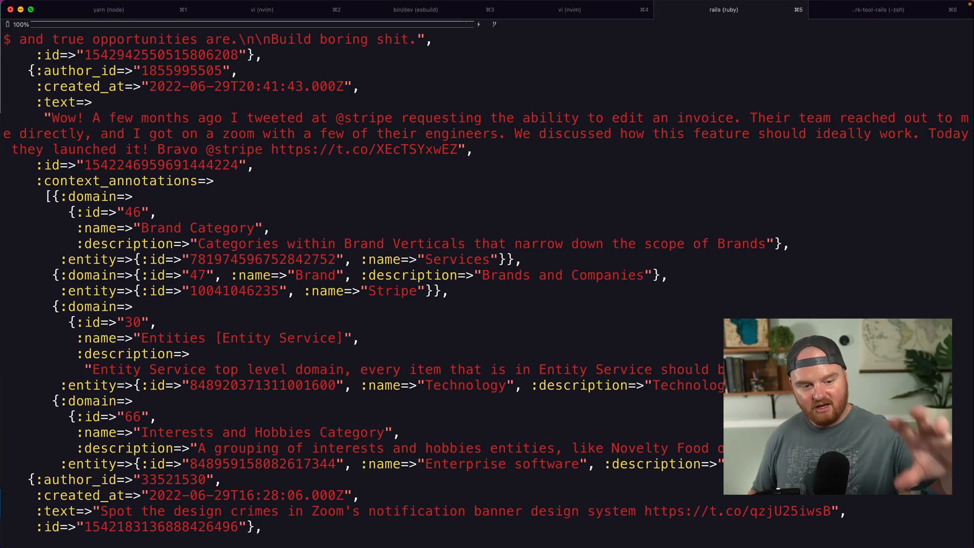
pyautogui.doubleClick(118, 180)
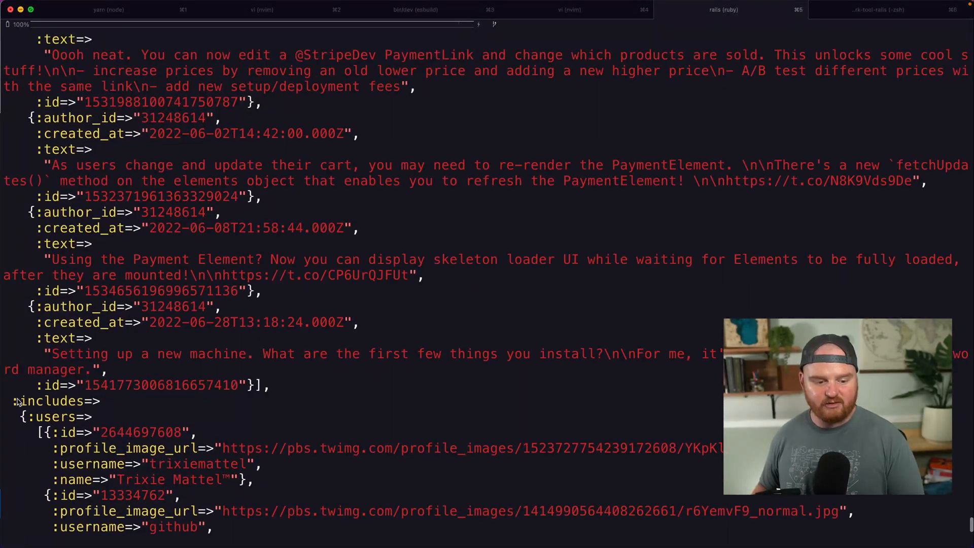
pyautogui.scroll(-3)
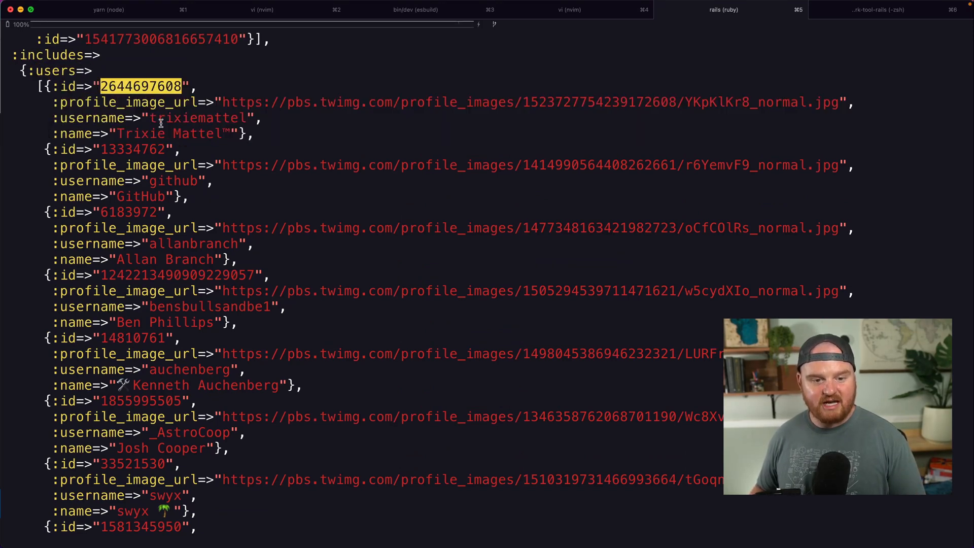
pyautogui.scroll(-3)
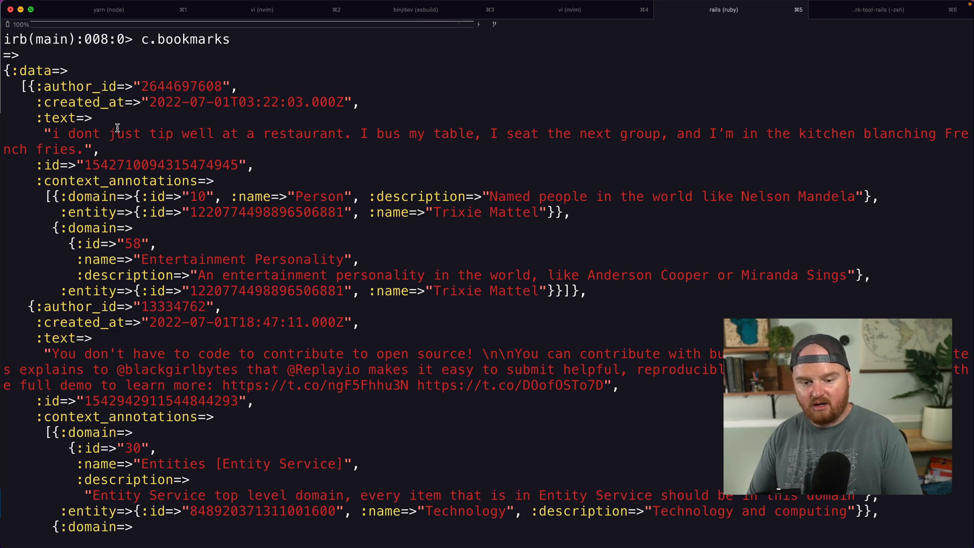
pyautogui.click(568, 10)
pyautogui.write('rails g')
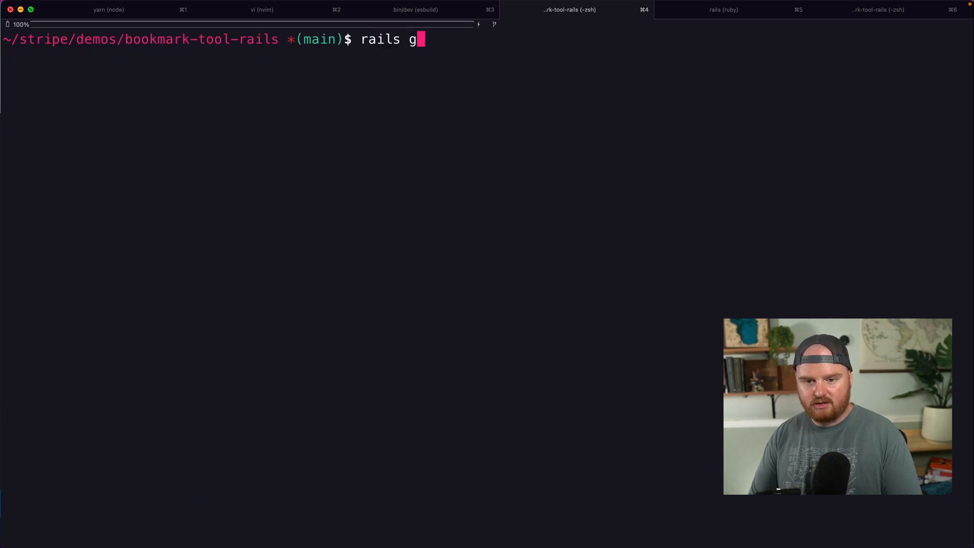
# Generate the Bookmarks controller with index, then start replacing the bookmarks/index route in routes.rb.
pyautogui.write('controller Bookma')
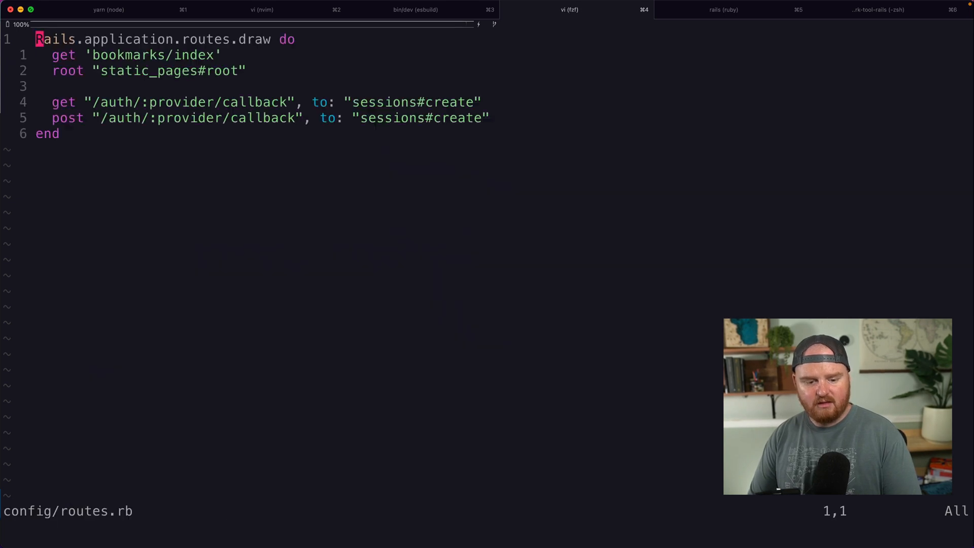
pyautogui.write('re')
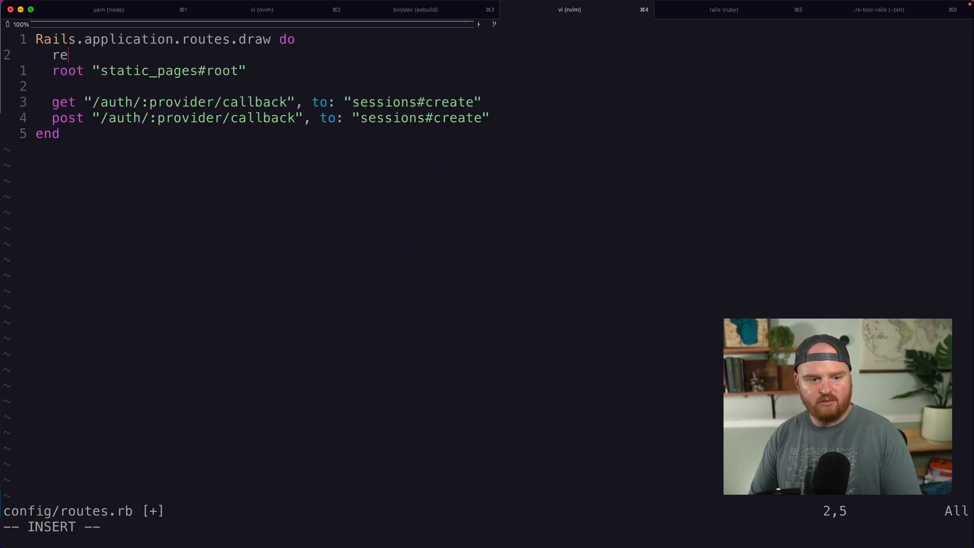
pyautogui.write('sources :book')
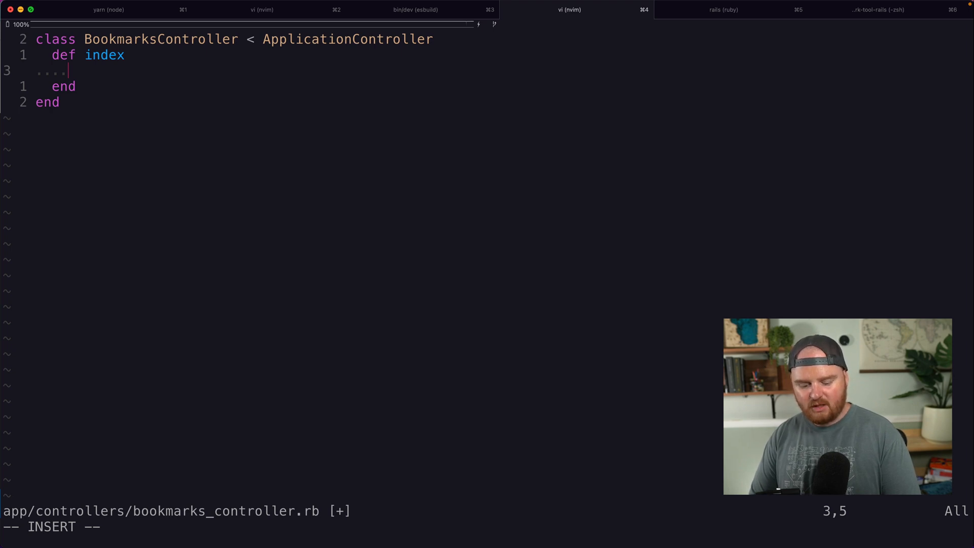
pyautogui.write('client =')
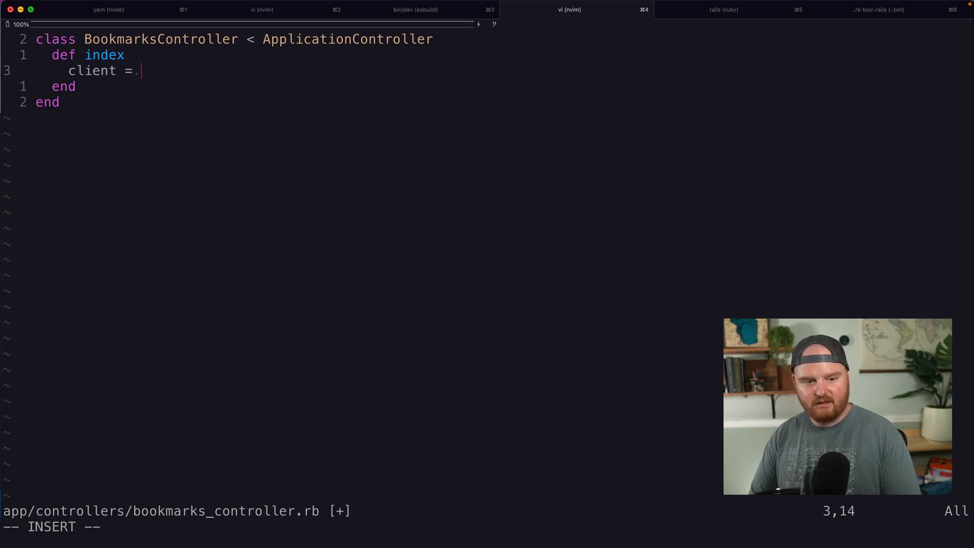
pyautogui.write('TwitterClient.new(')
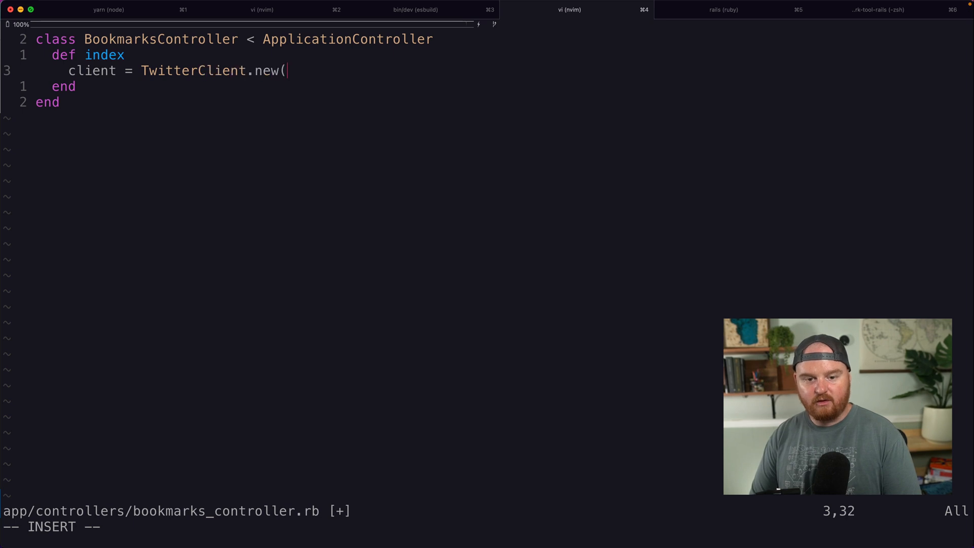
pyautogui.write('current_user)')
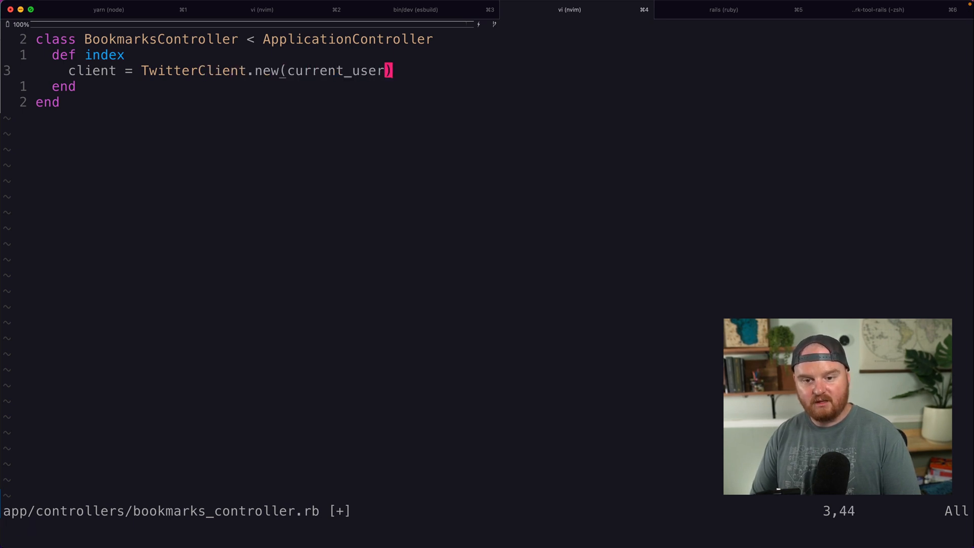
pyautogui.write('@bo')
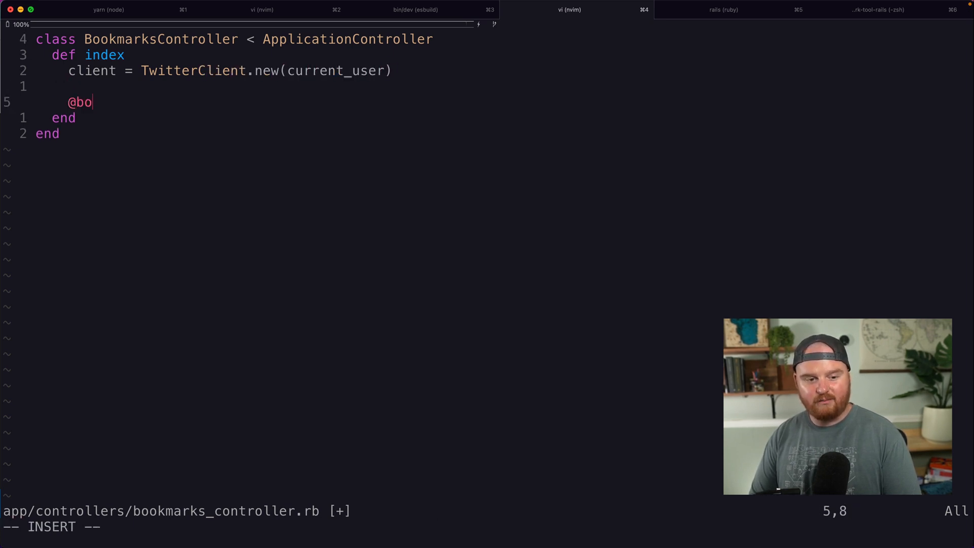
pyautogui.write('okmarks = client')
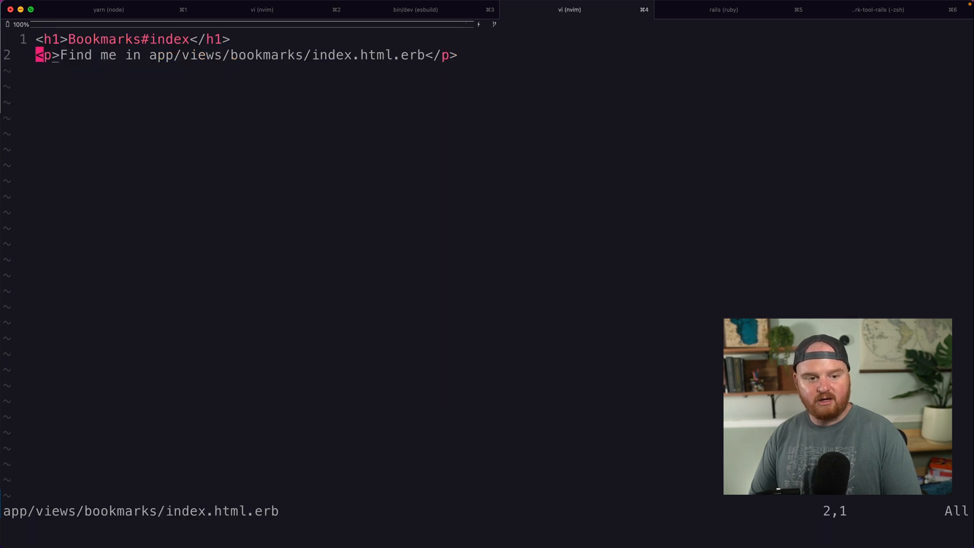
pyautogui.write('<%=')
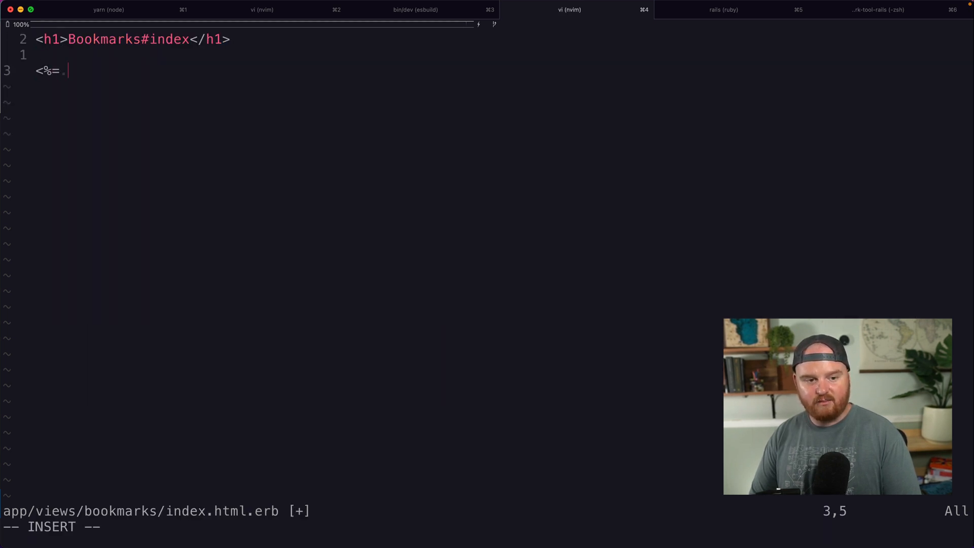
pyautogui.write('<pre>')
pyautogui.click(152, 527)
pyautogui.write(':w')
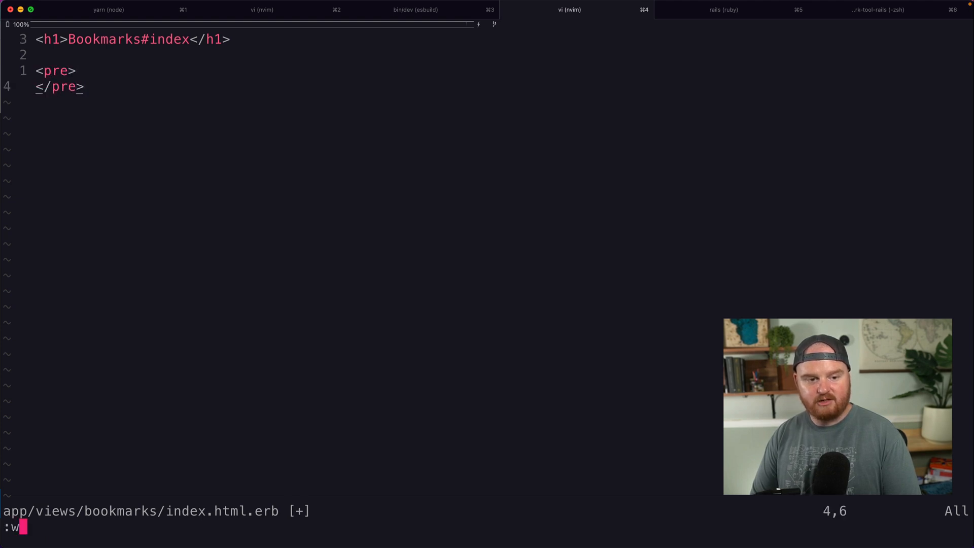
pyautogui.write('<%=')
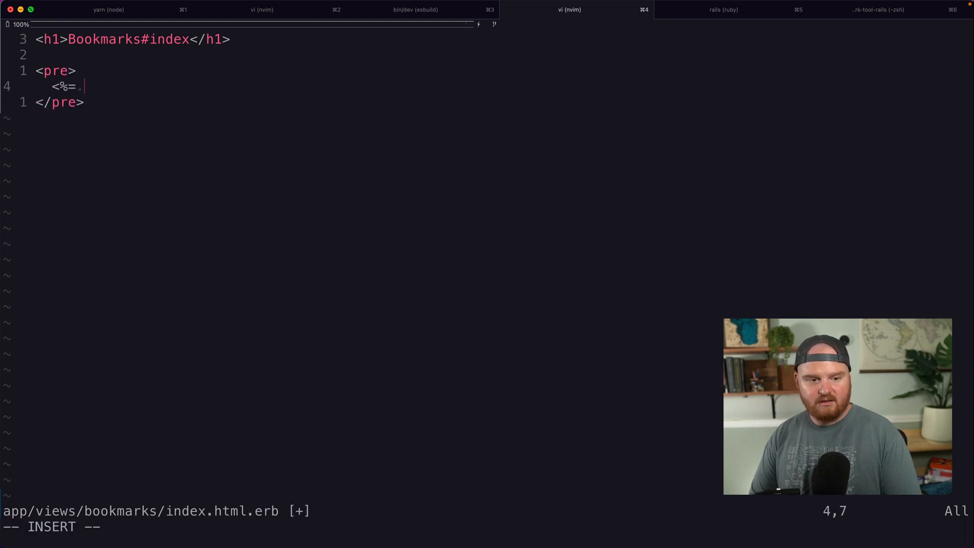
pyautogui.write('JSON.pretty_generate(@bookmarks) %>')
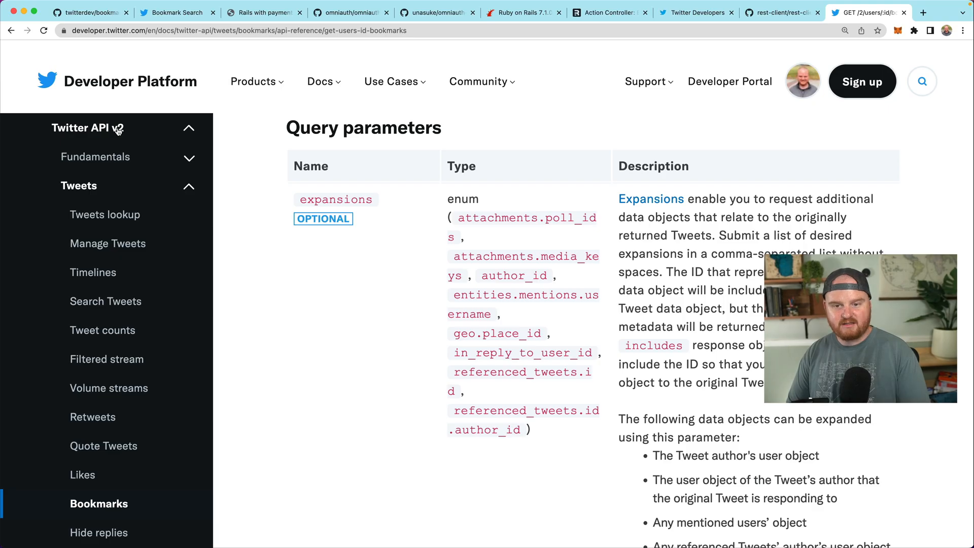
# Reload localhost:3000/bookmarks and inspect the TwitterClient and current_user NameErrors.
pyautogui.click(613, 12)
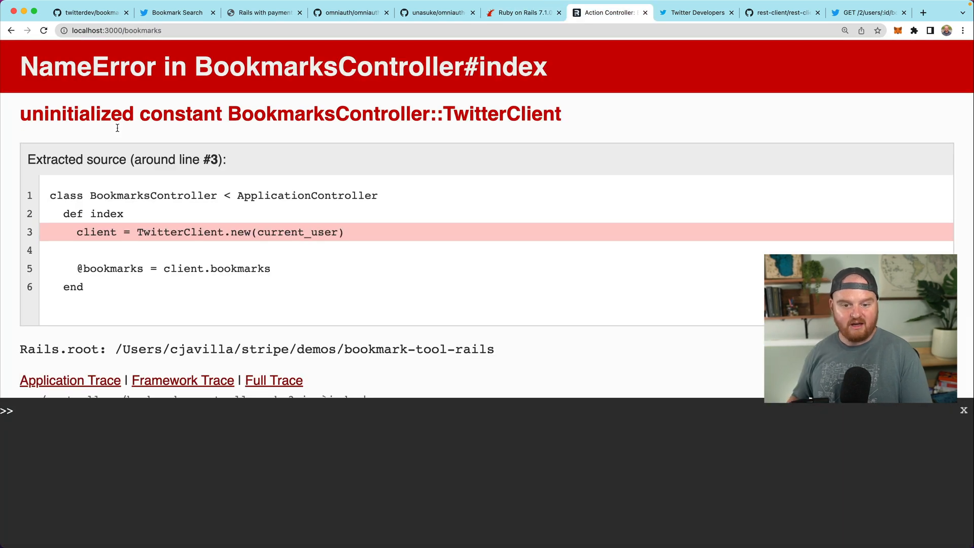
pyautogui.doubleClick(328, 115)
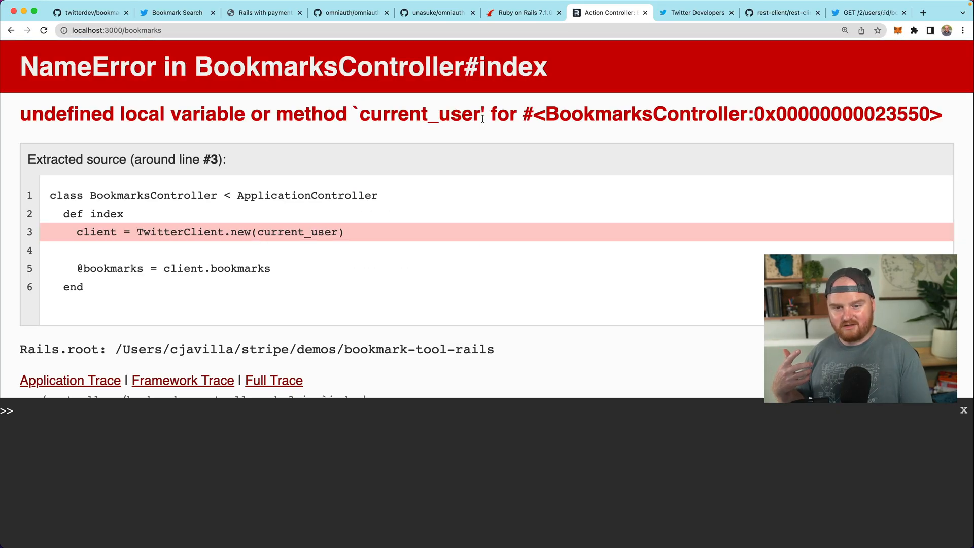
pyautogui.doubleClick(417, 113)
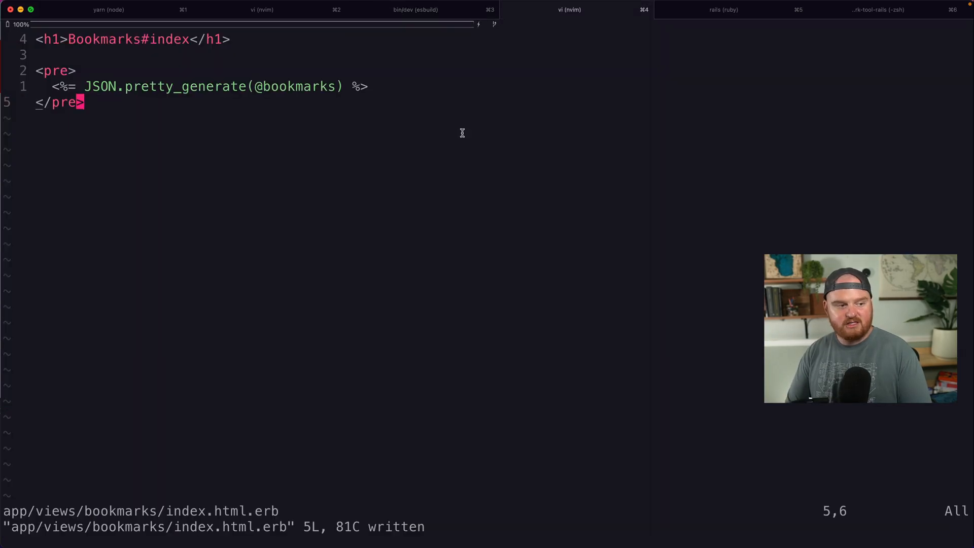
# Open application_controller.rb and define current_user using User.find_by(id: session[:user_id]).
pyautogui.write('appl')
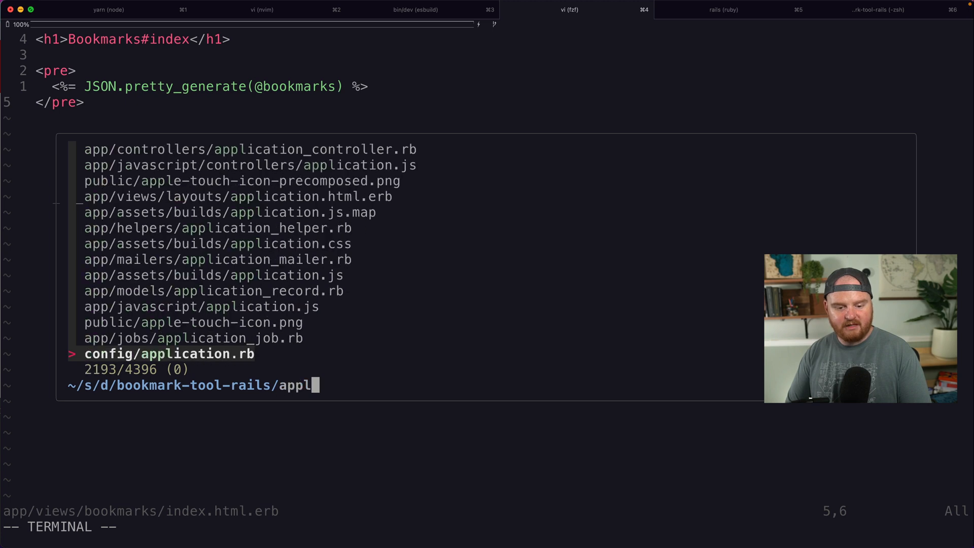
pyautogui.press('Enter')
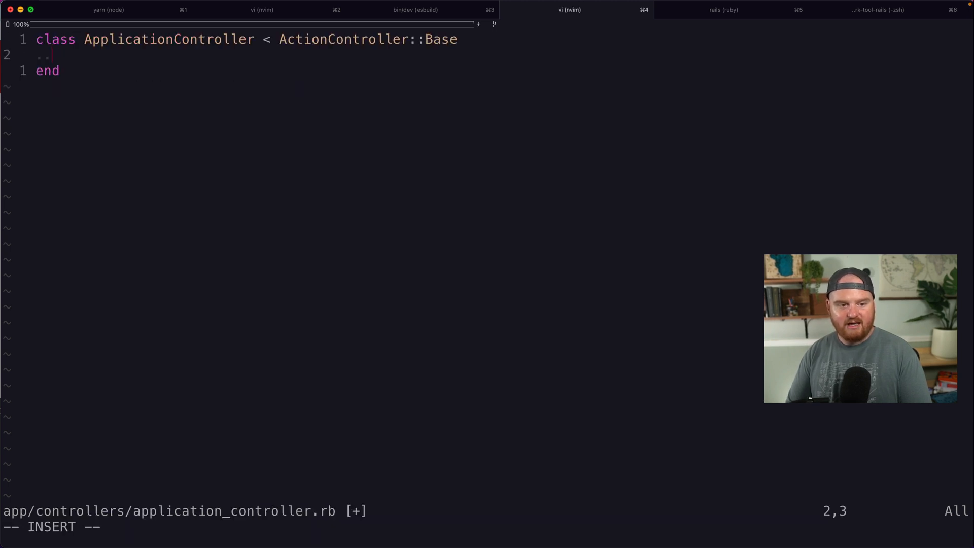
pyautogui.write('def current_user')
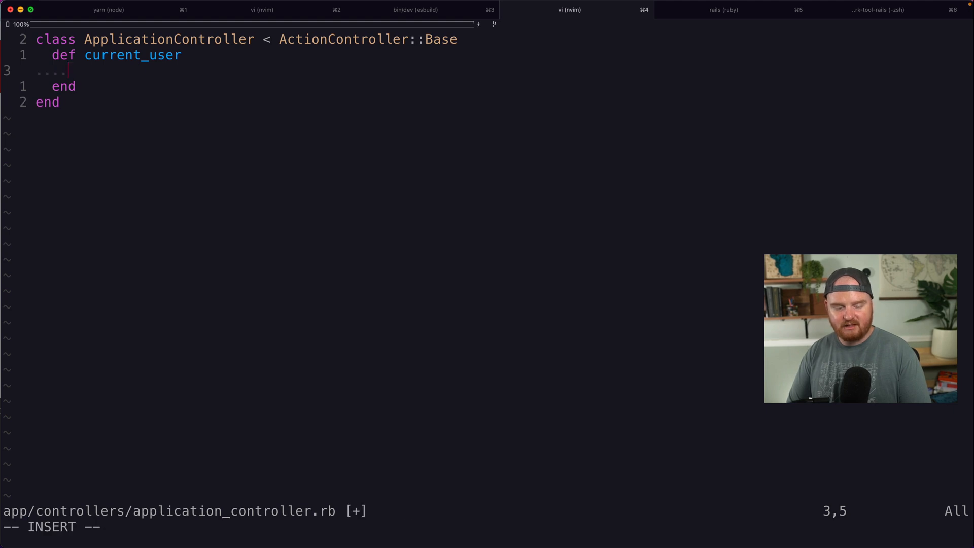
pyautogui.write('User.find_buy')
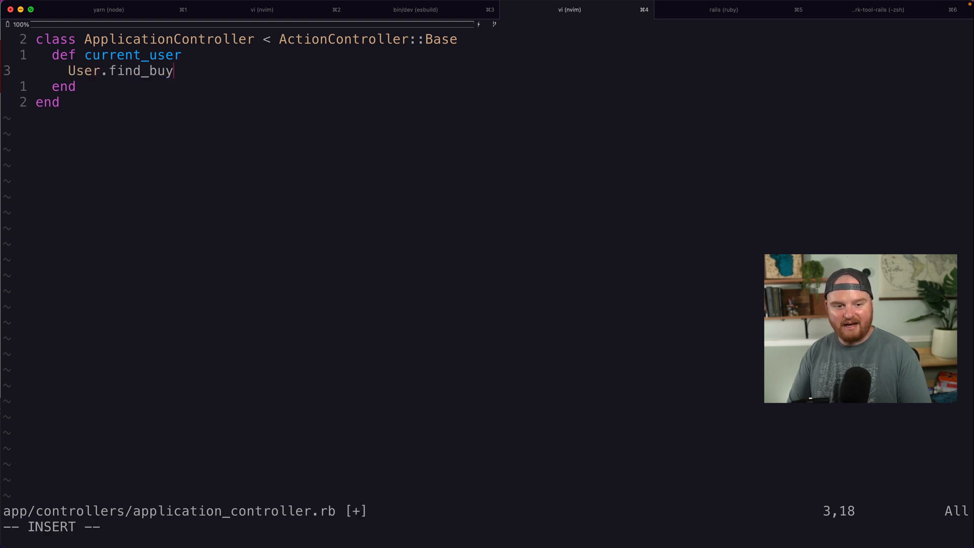
pyautogui.write('(id:')
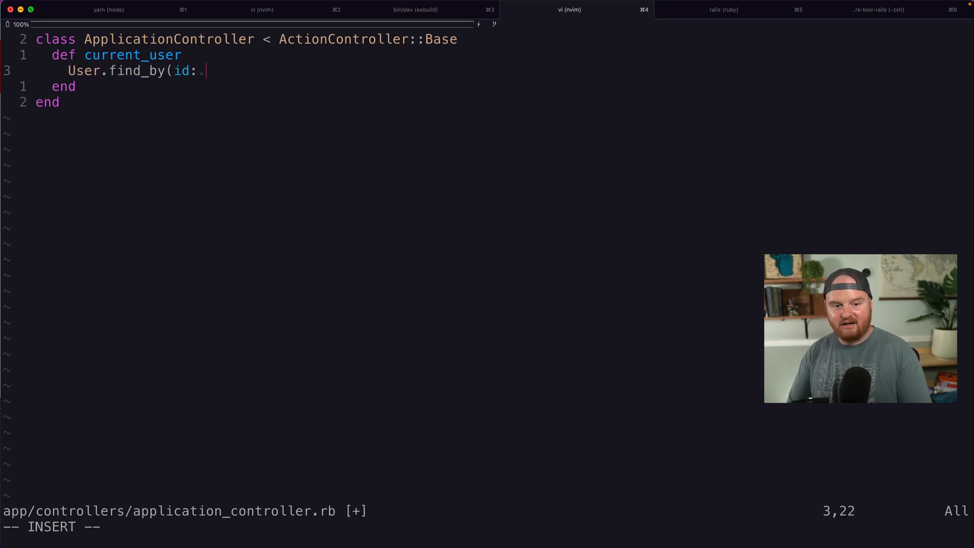
pyautogui.write('session[:user_id')
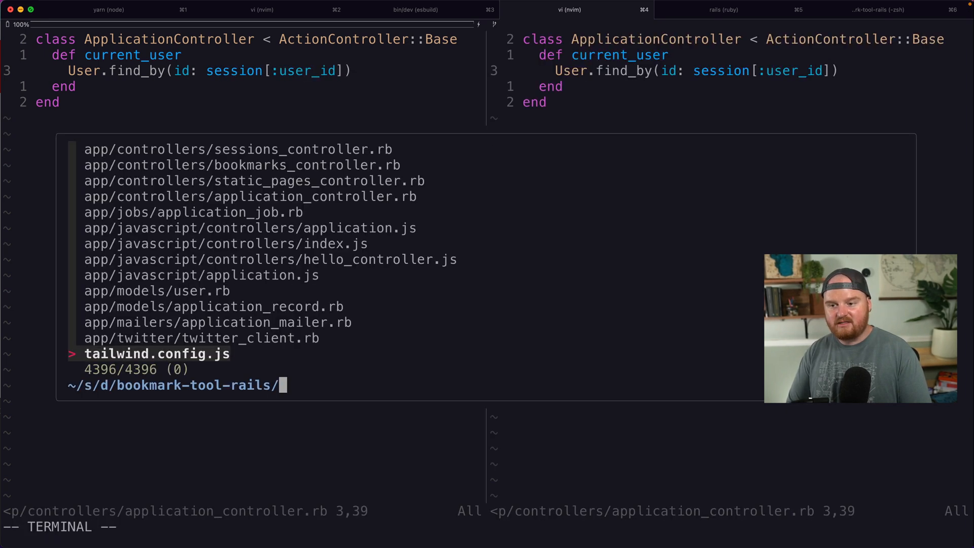
# Open sessions_controller.rb in a split to check the session key, then close it.
pyautogui.write('sess')
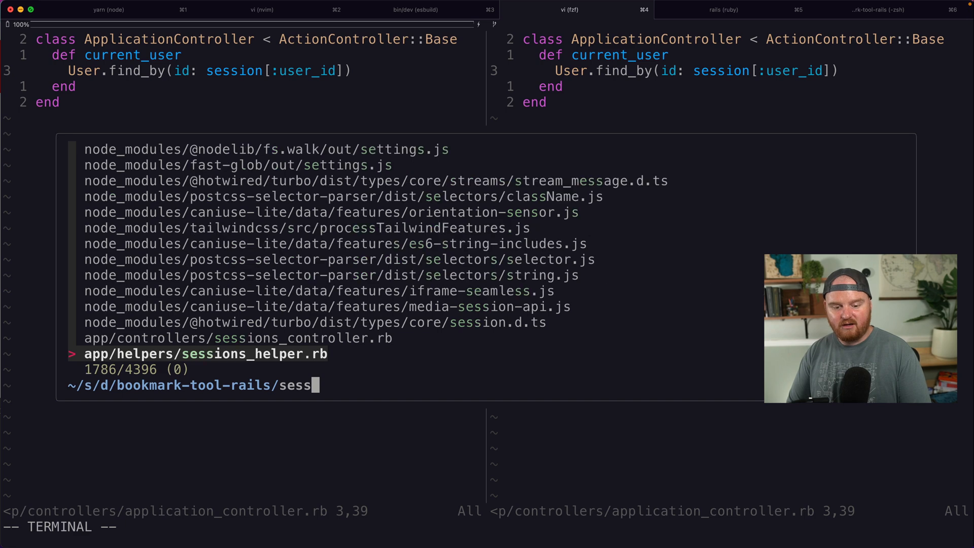
pyautogui.press('Enter')
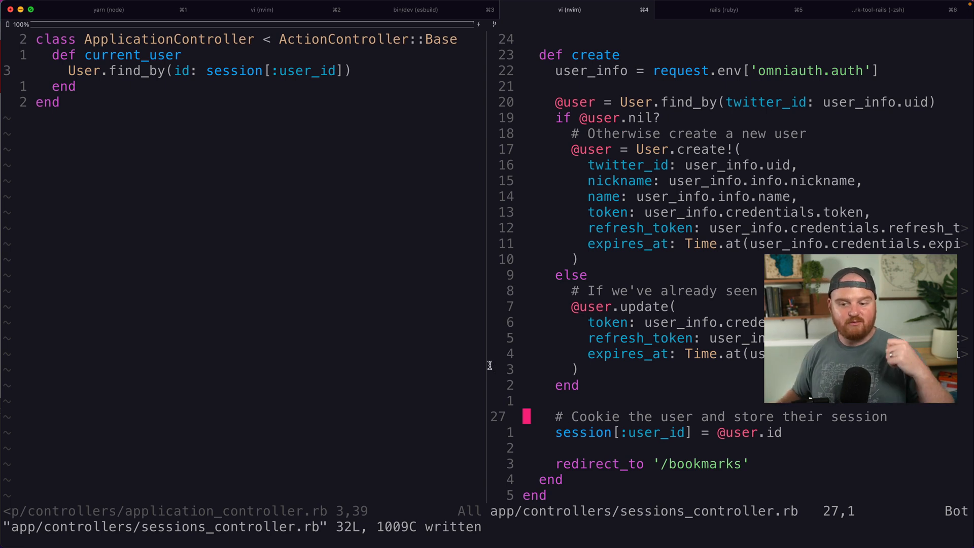
pyautogui.moveTo(247, 236)
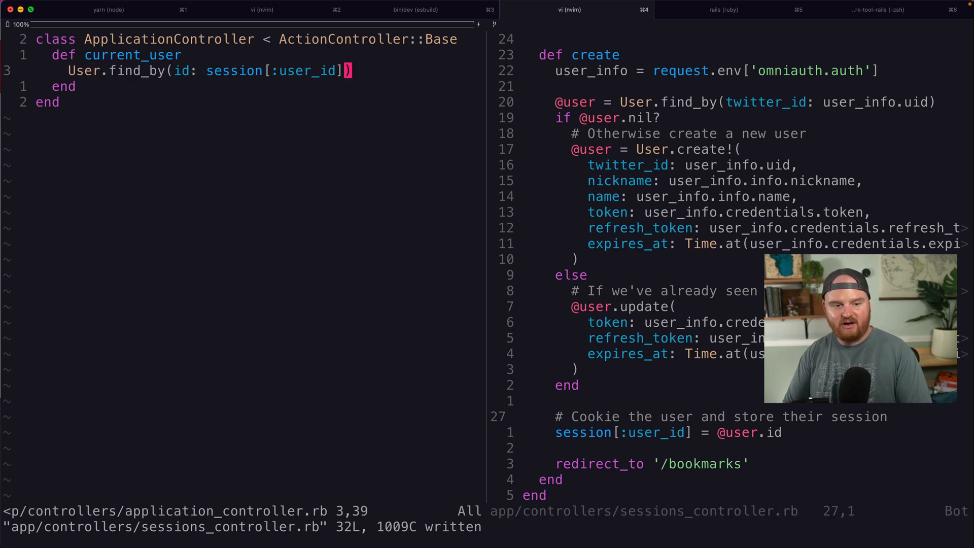
pyautogui.press('I')
pyautogui.write(':w')
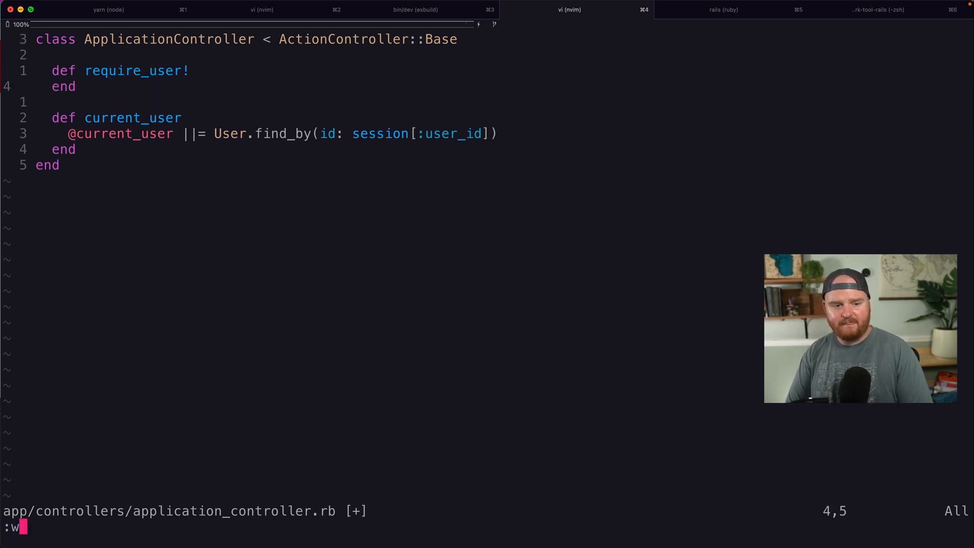
# Add require_user! redirecting to '/' if !current_user, and before_action :require_user! in BookmarksController.
pyautogui.write('if ~')
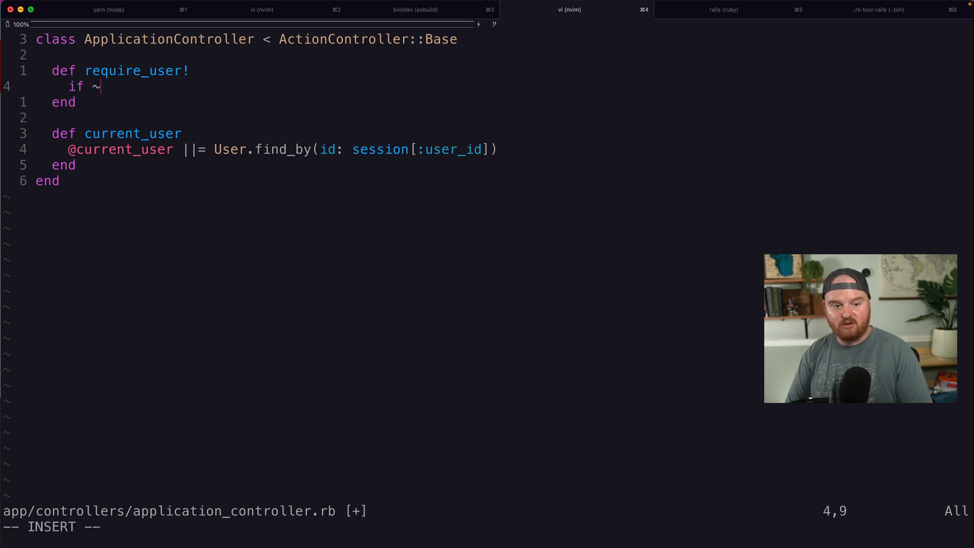
pyautogui.write('!current_user')
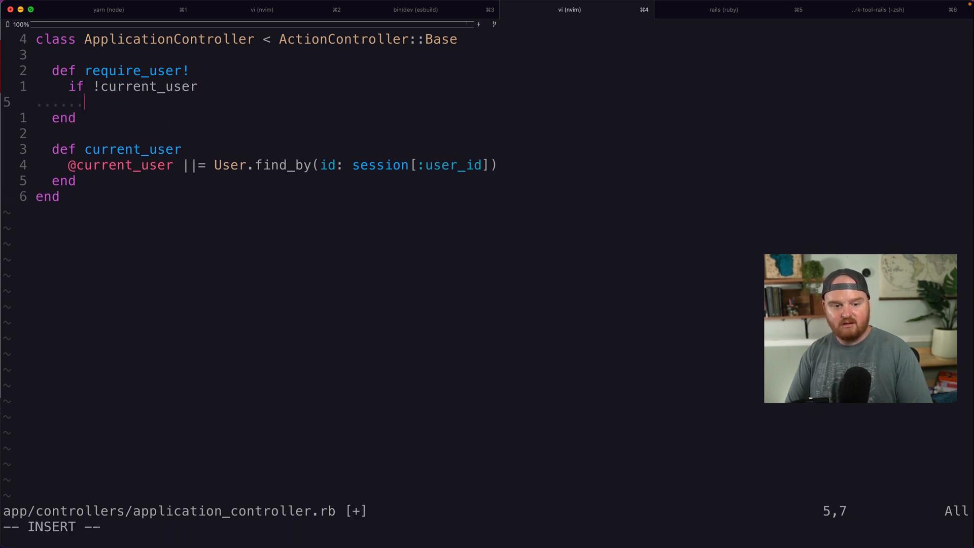
pyautogui.write('redirec')
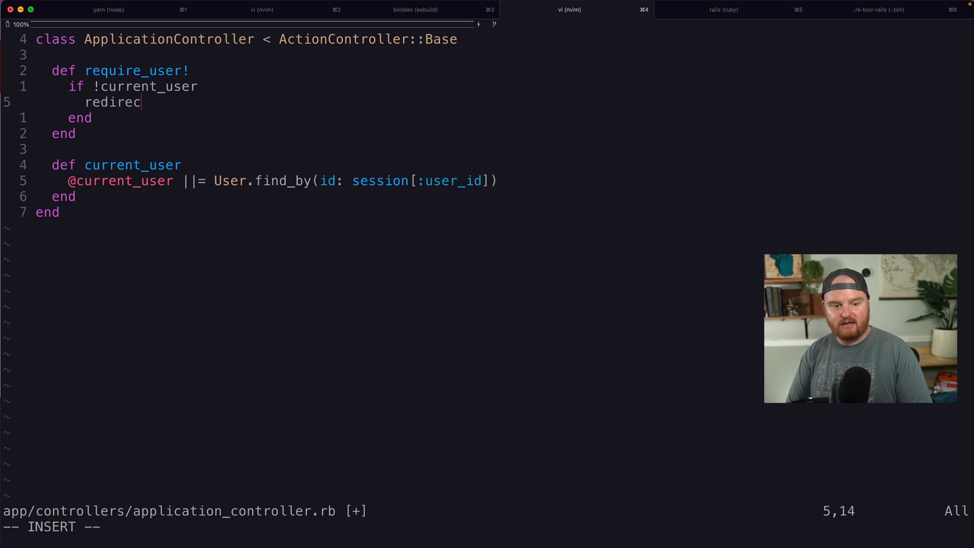
pyautogui.write("t_to '/'")
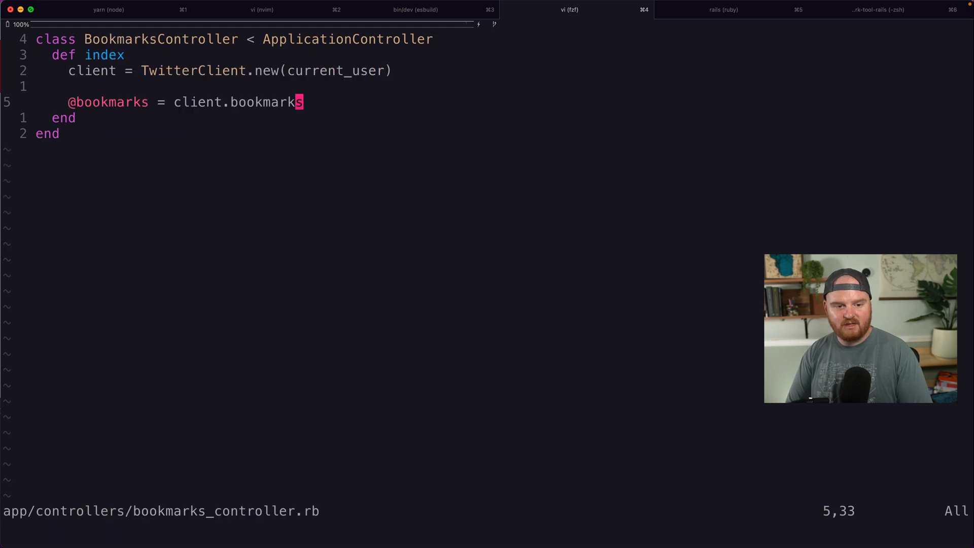
pyautogui.write('before_')
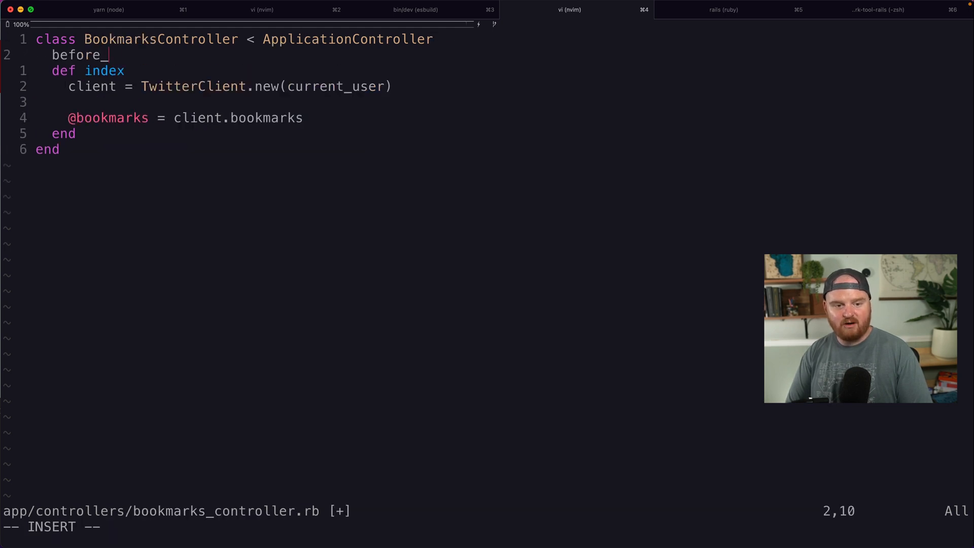
pyautogui.write('action :require_us')
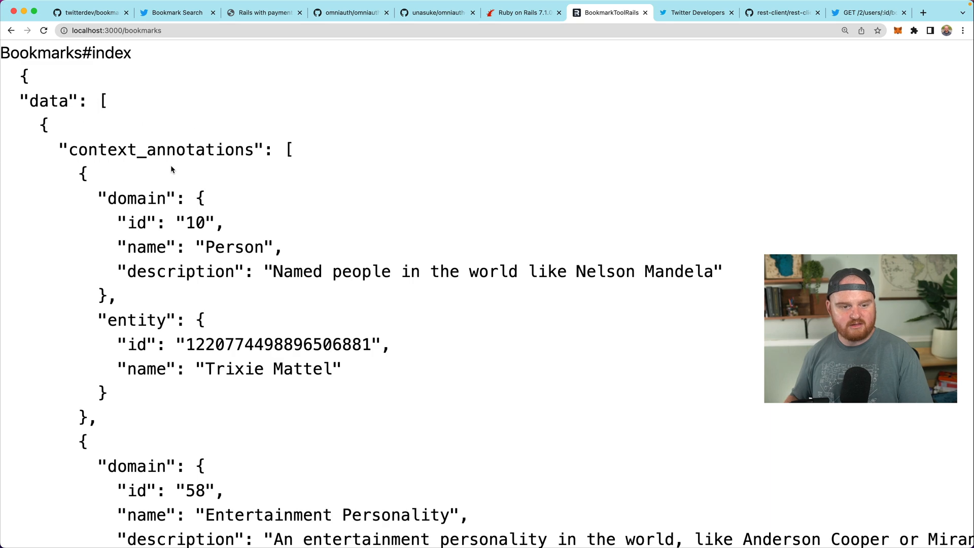
pyautogui.scroll(-3)
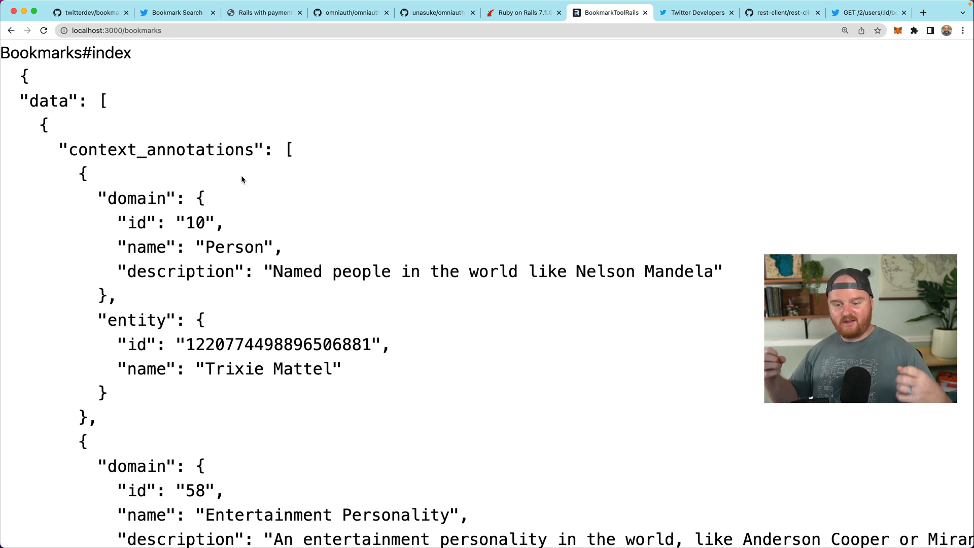
pyautogui.scroll(-3)
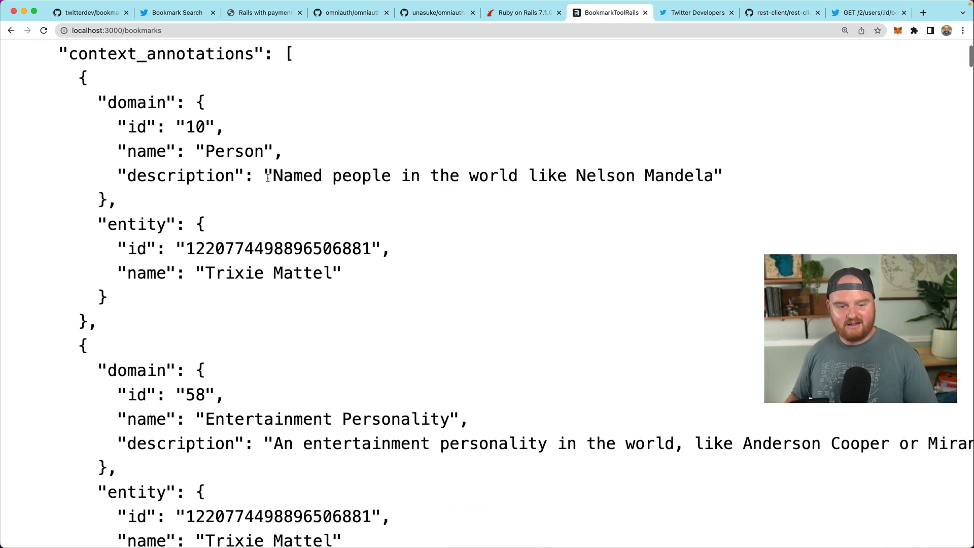
pyautogui.moveTo(275, 175); pyautogui.dragTo(710, 175)
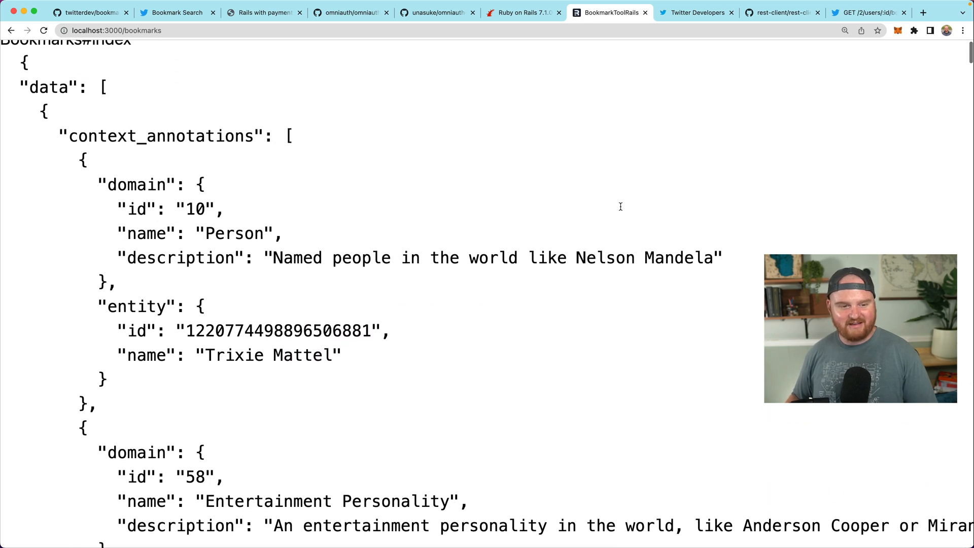
pyautogui.scroll(-3)
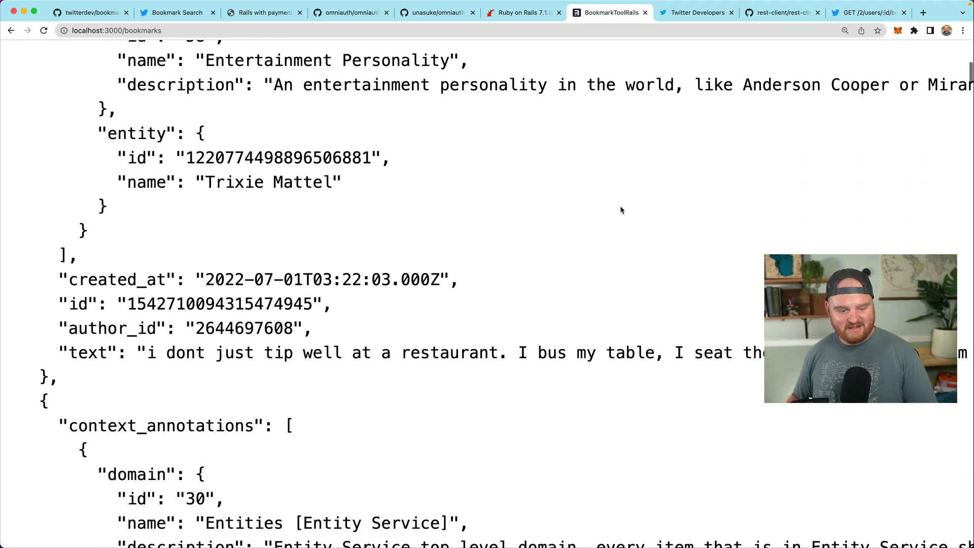
pyautogui.scroll(-3)
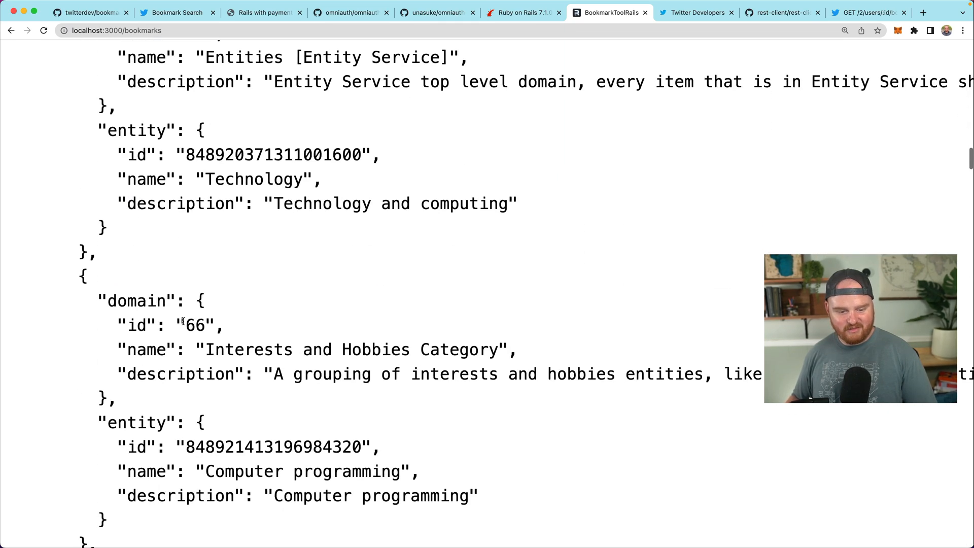
pyautogui.scroll(-3)
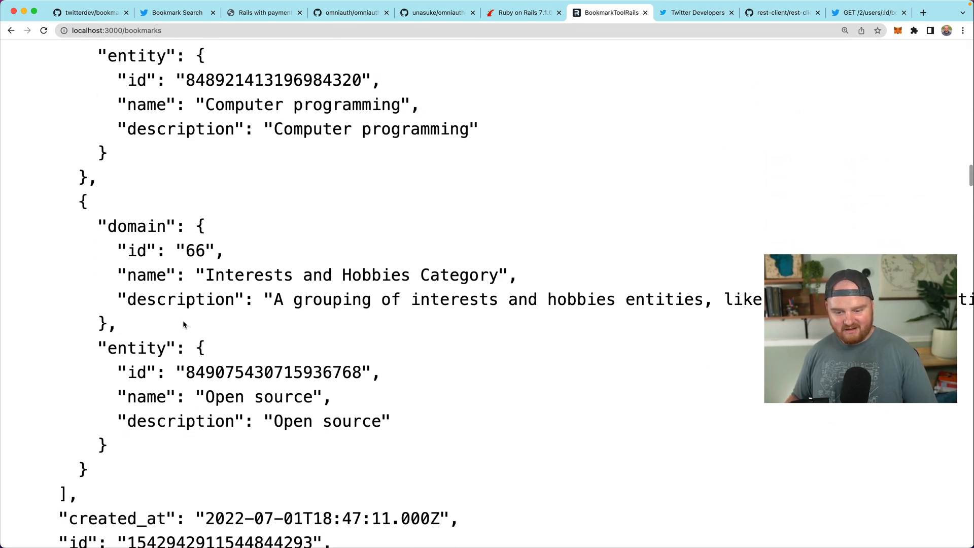
pyautogui.scroll(-3)
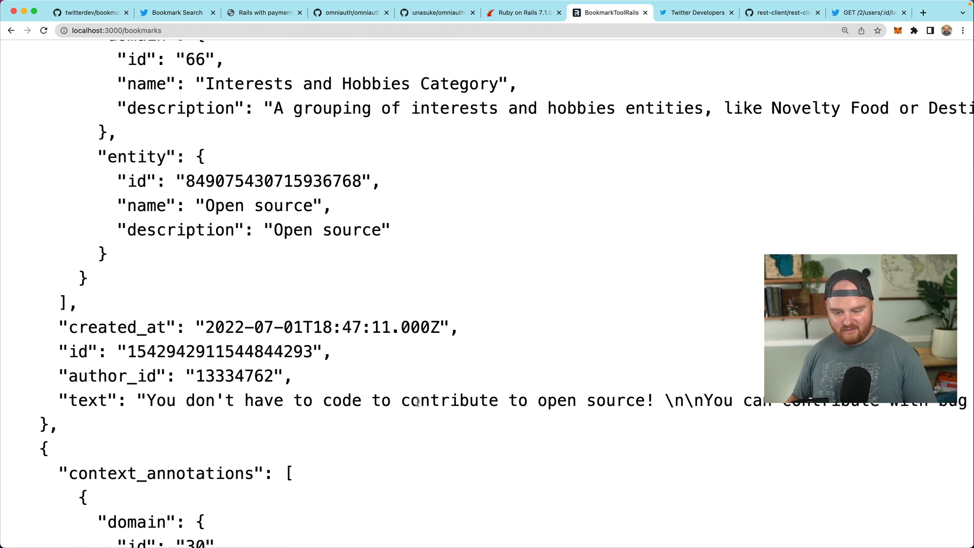
pyautogui.moveTo(138, 400); pyautogui.dragTo(645, 401)
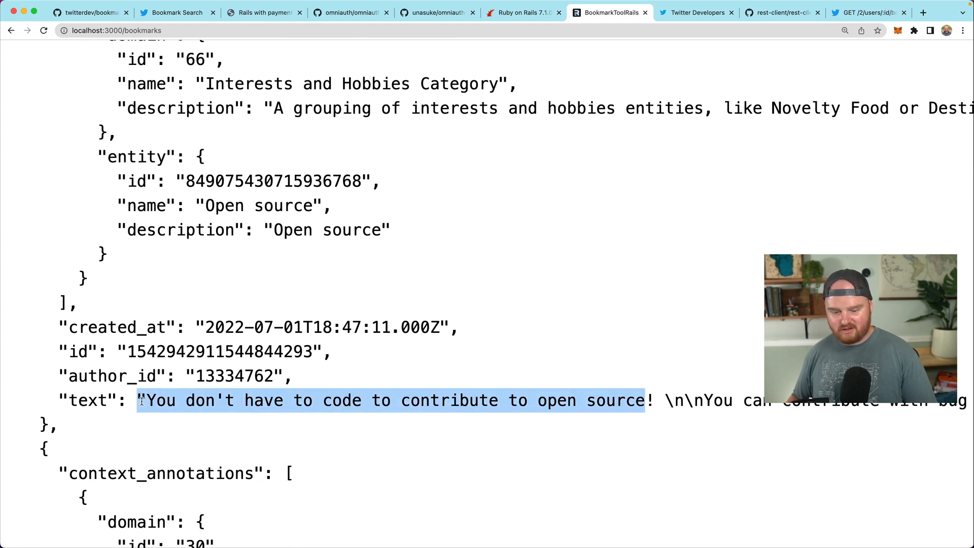